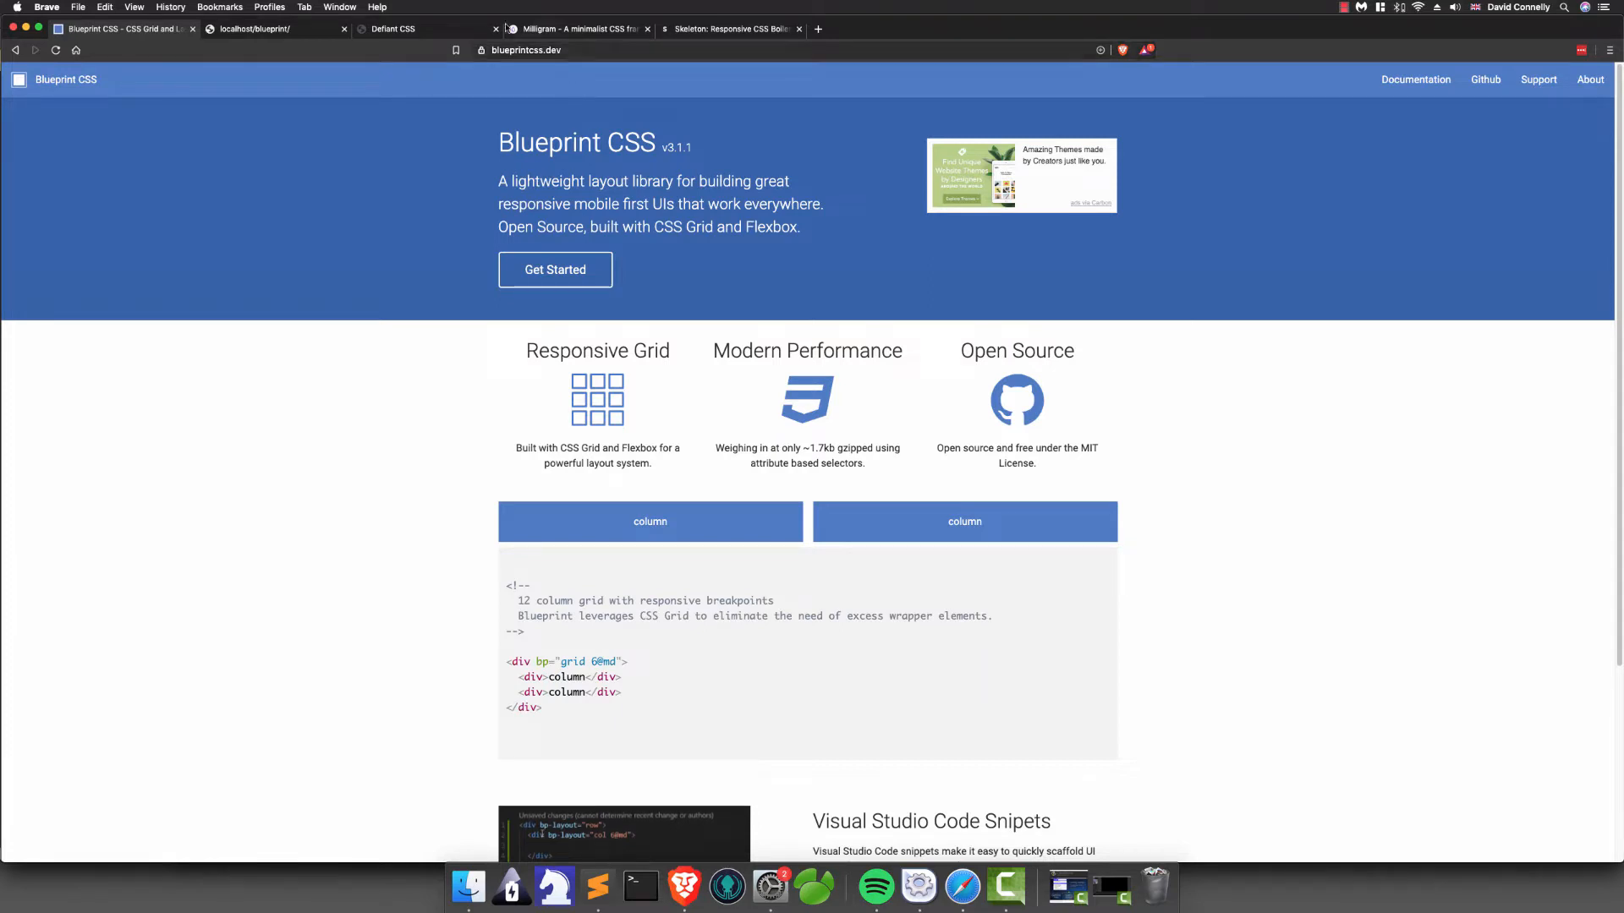
# After glancing at other CSS framework sites, retitle the page 'Blueprint'
pyautogui.click(424, 28)
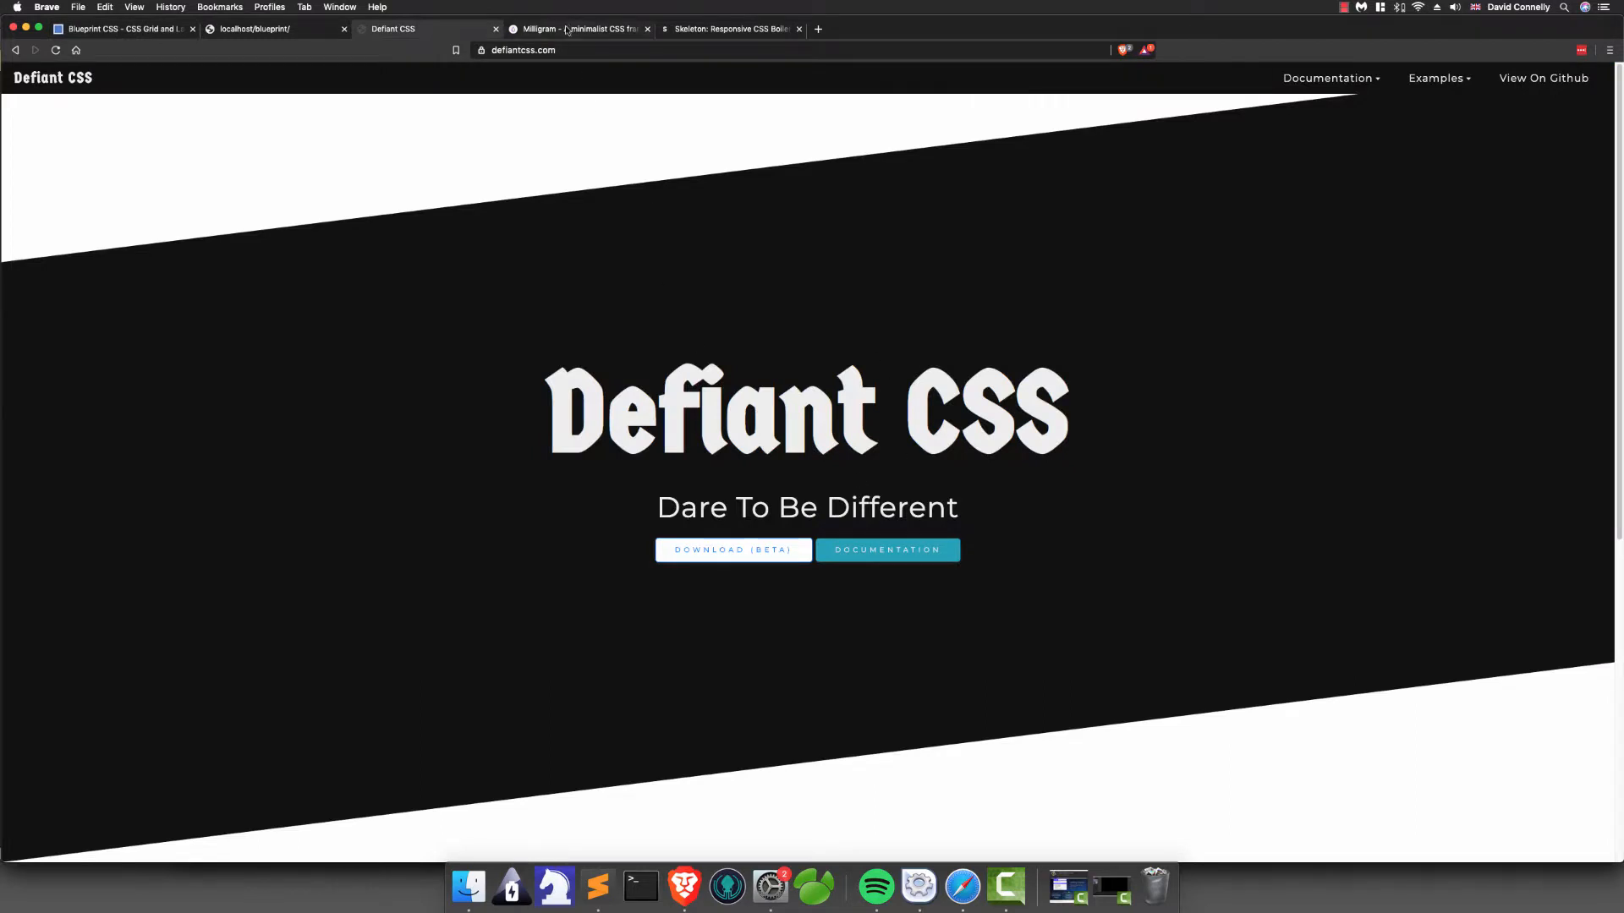
pyautogui.click(730, 28)
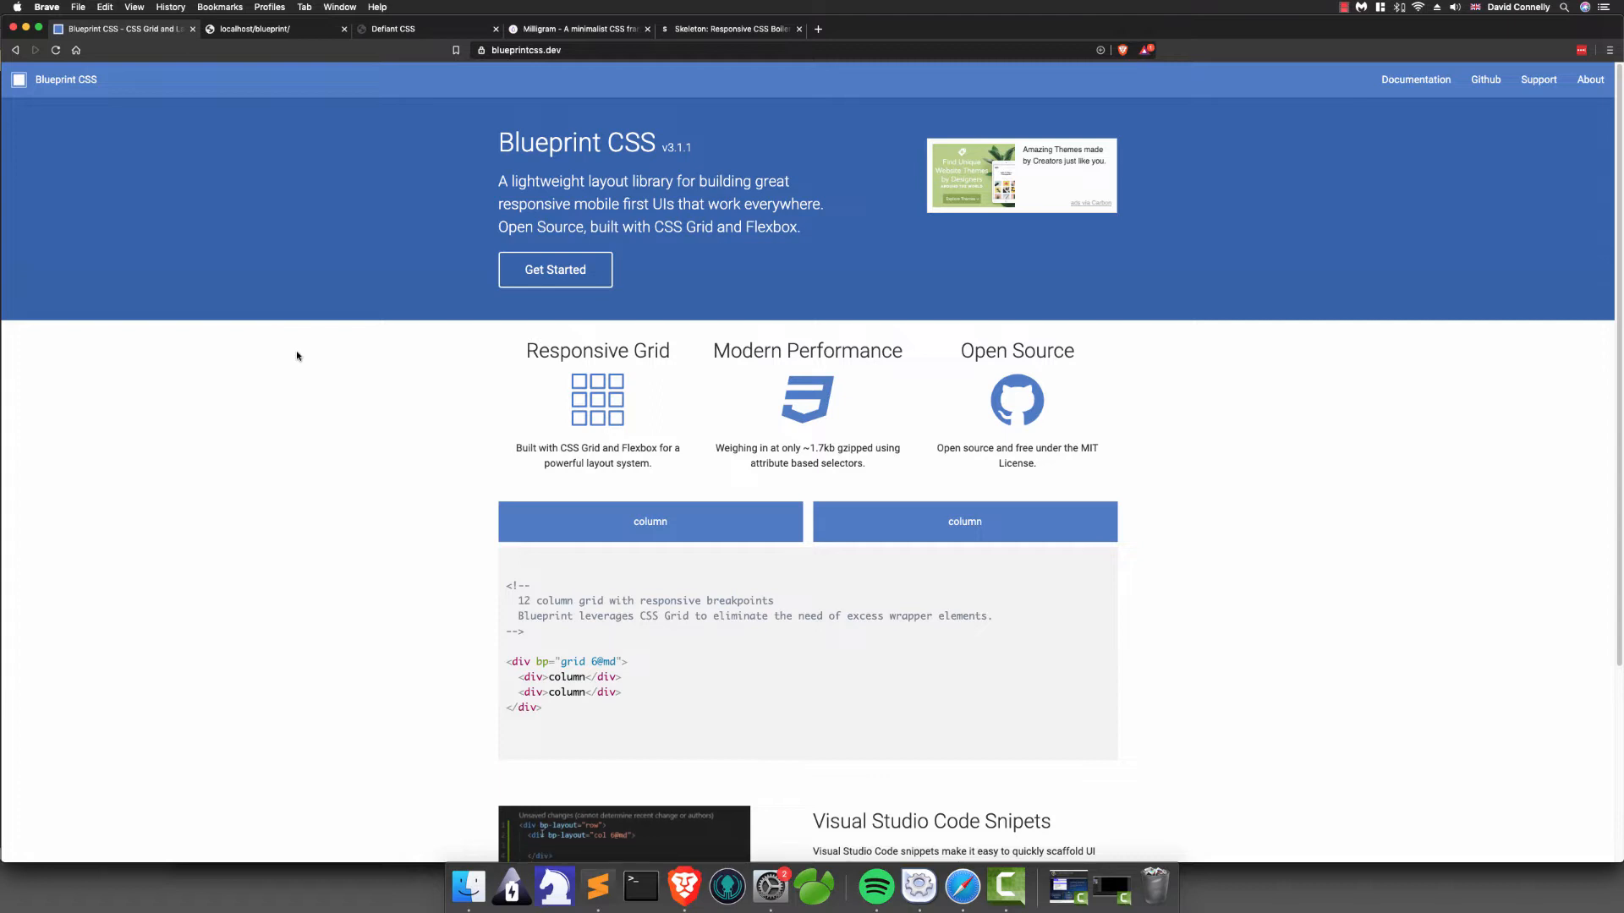
pyautogui.moveTo(232, 290)
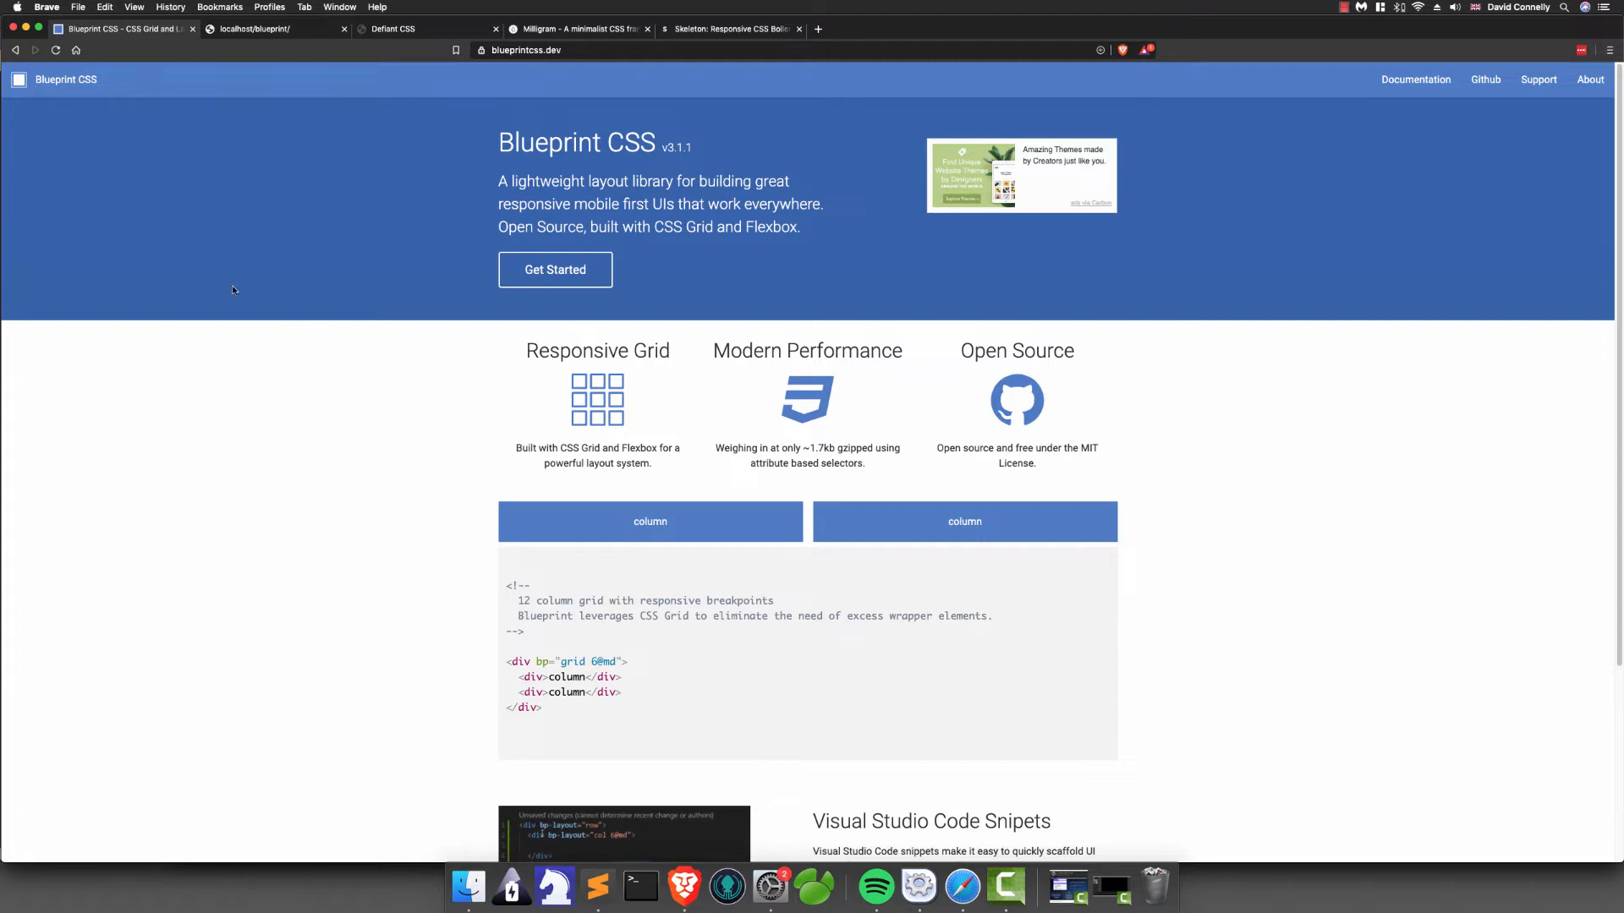
pyautogui.moveTo(649, 431)
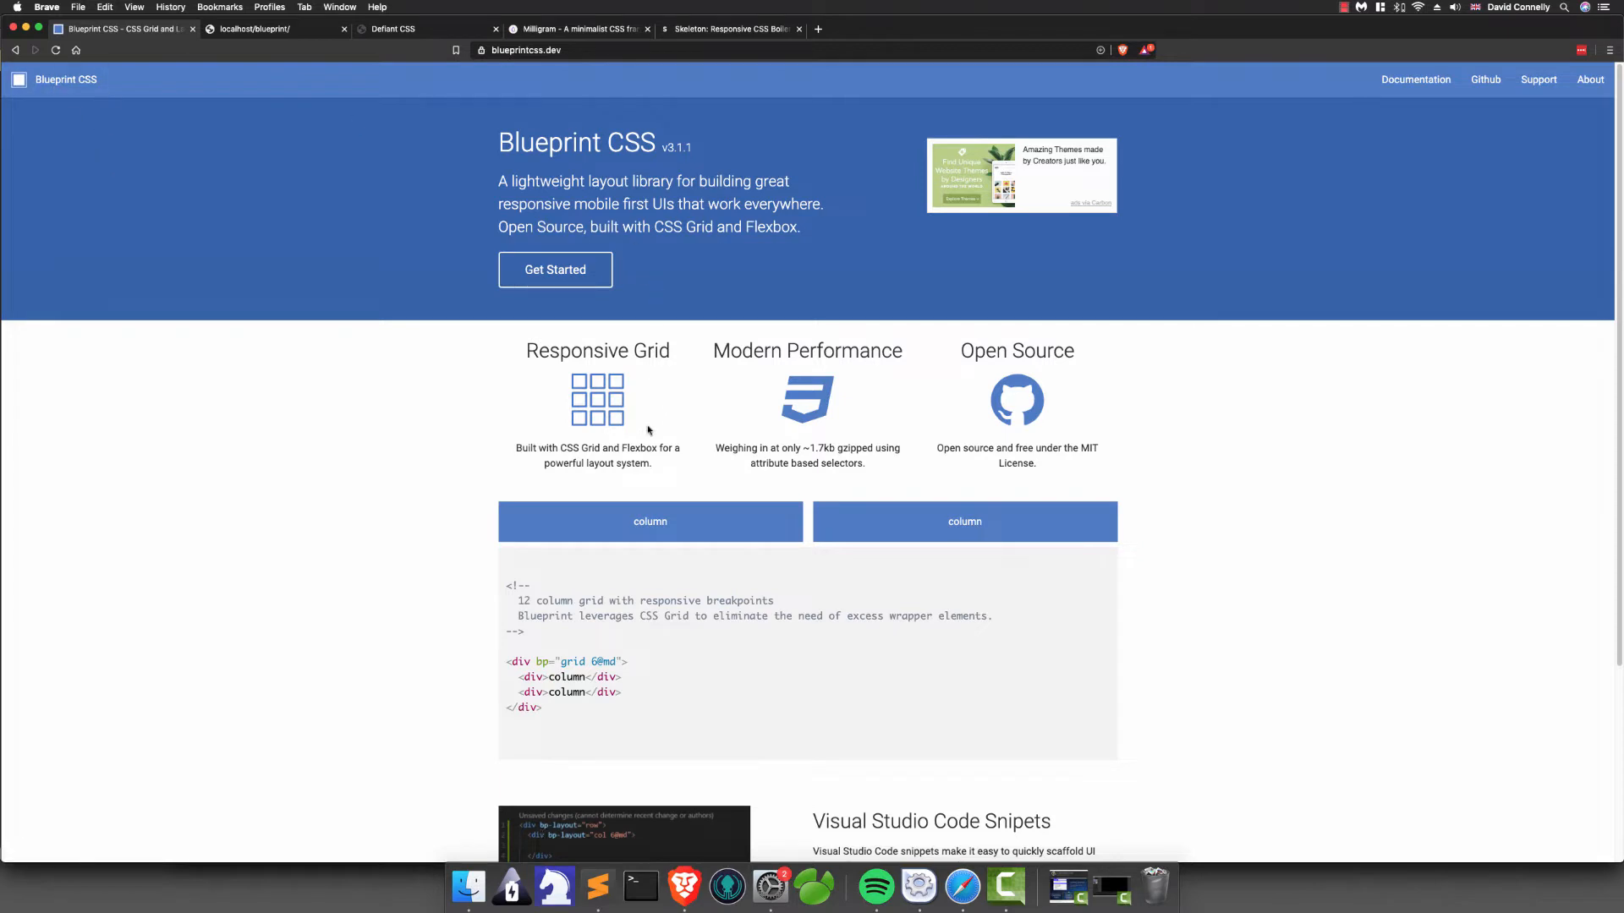
pyautogui.moveTo(1106, 637)
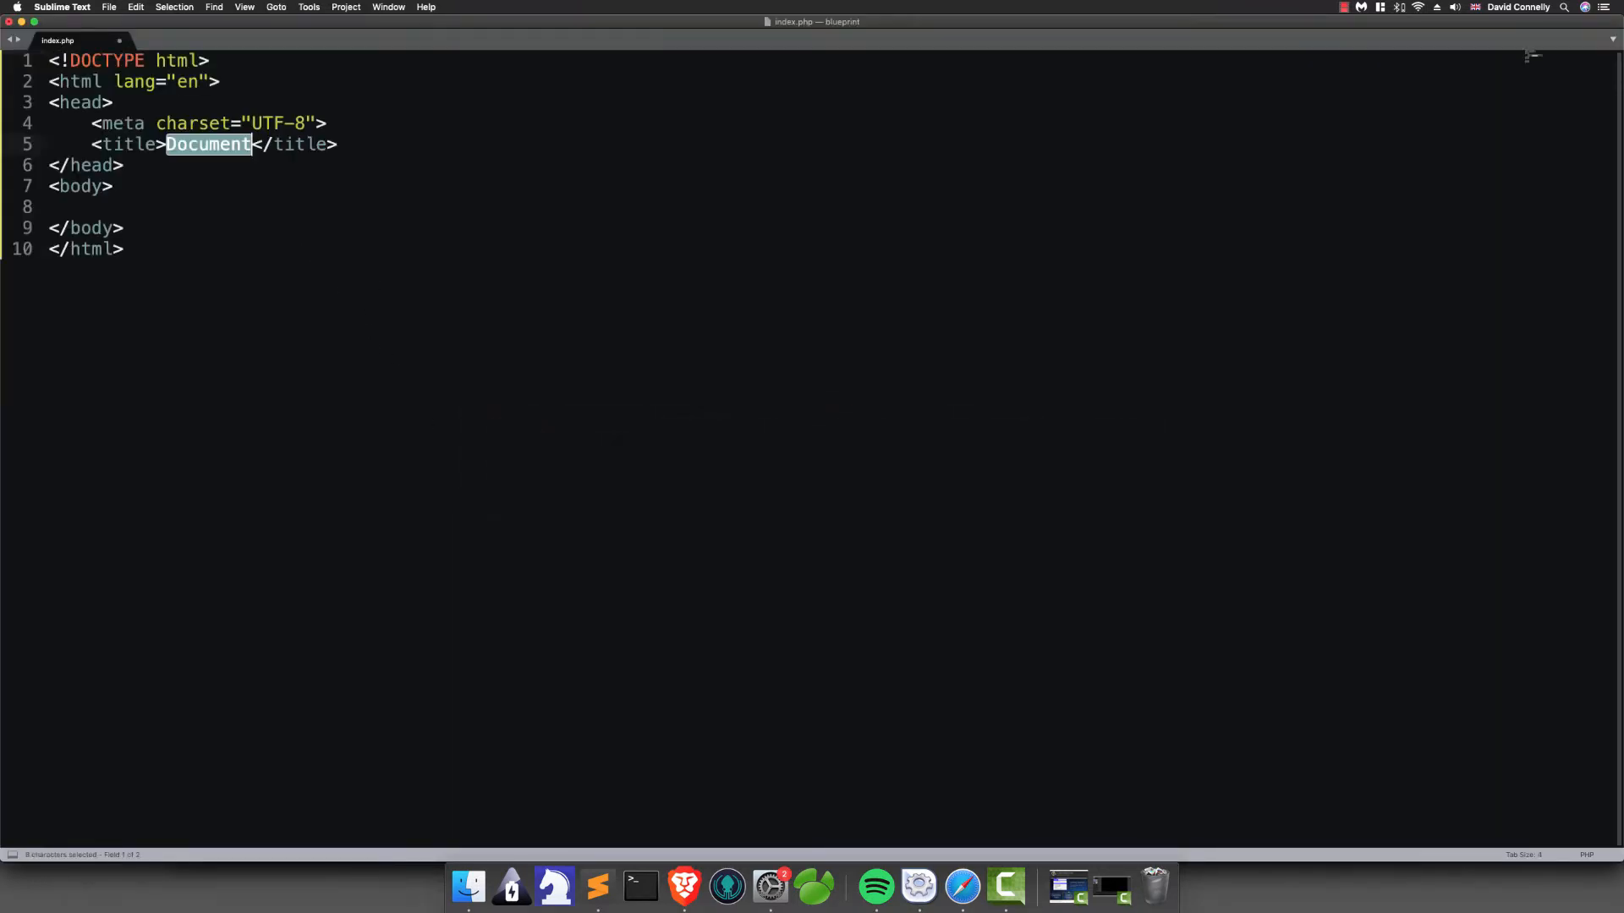
pyautogui.write('Blueprint')
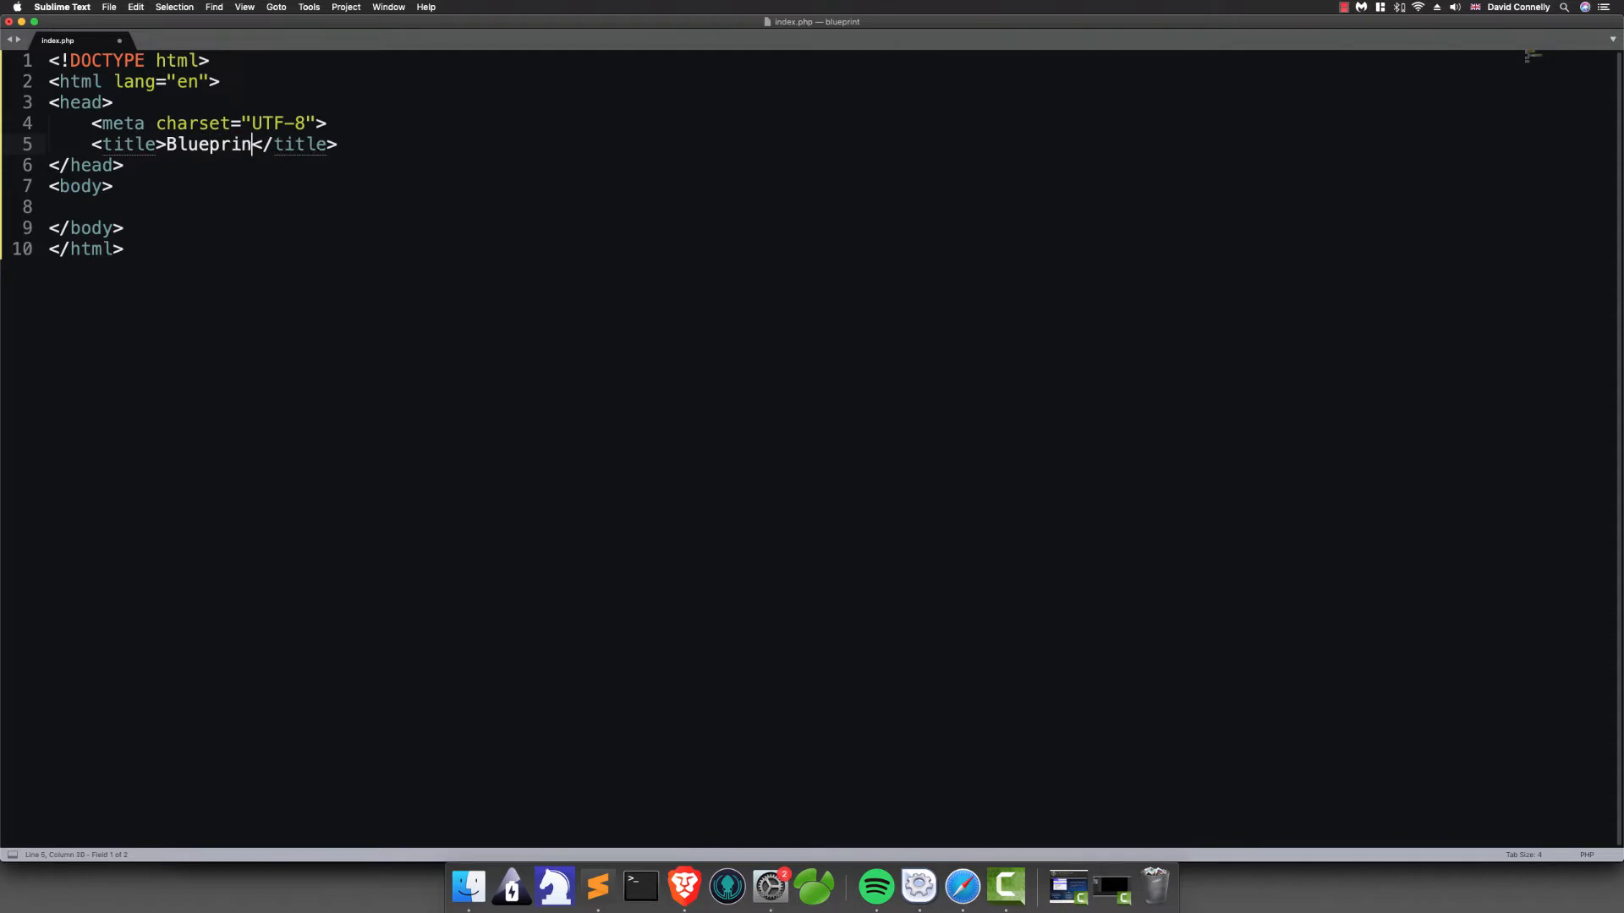
# Add a div.container holding twelve divs, each containing 'x', via Emmet shorthand
pyautogui.write('d')
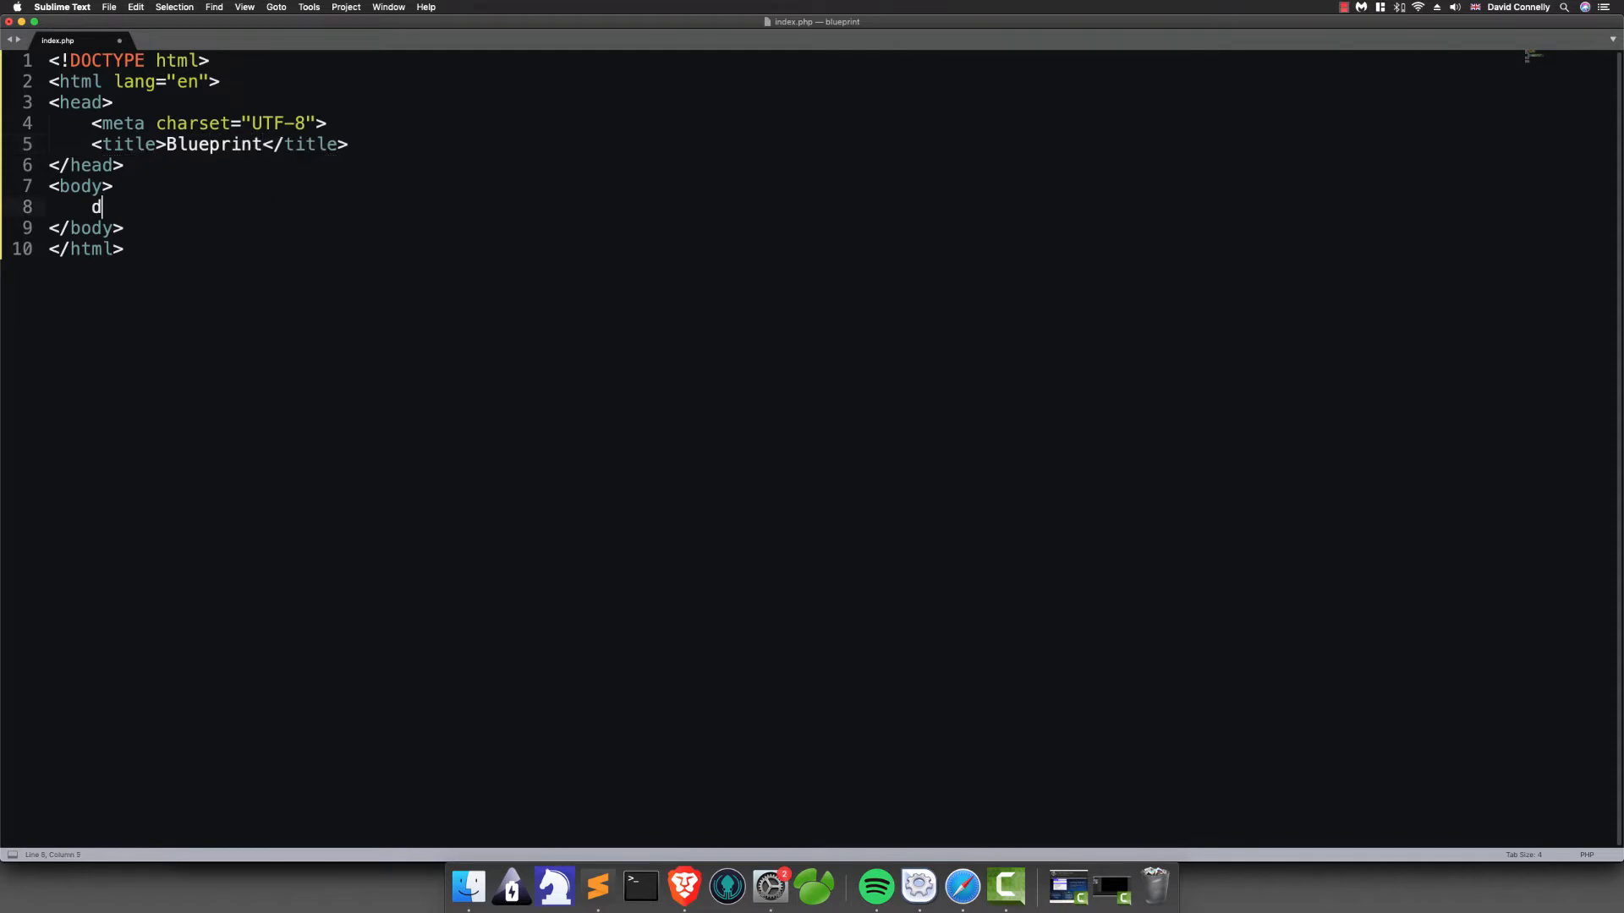
pyautogui.write('iv.con')
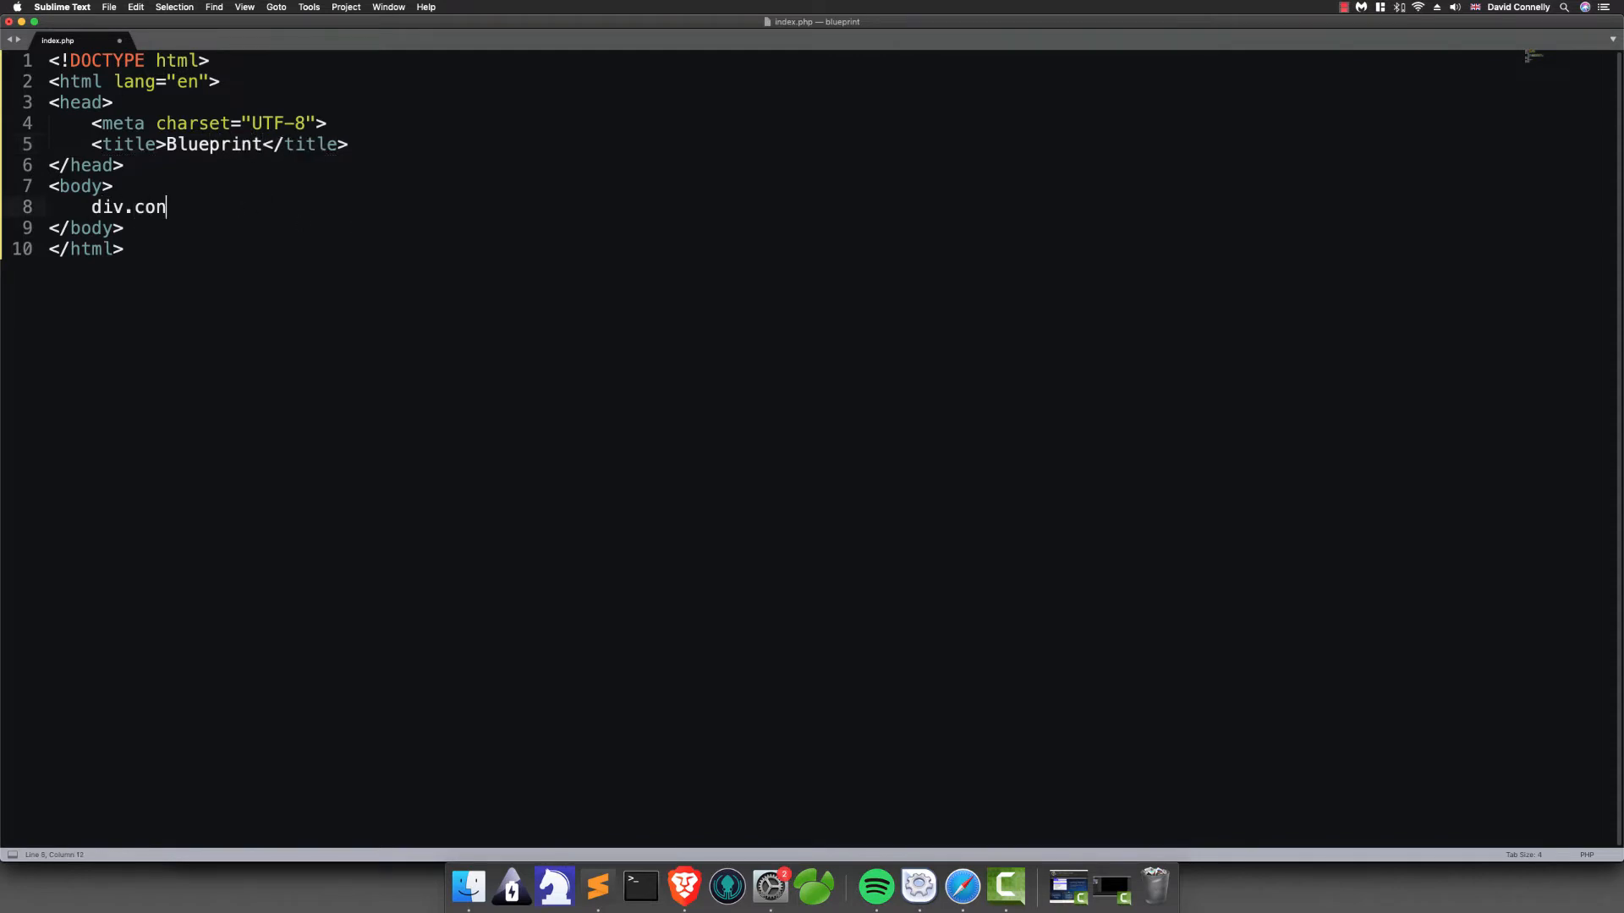
pyautogui.press('Tab')
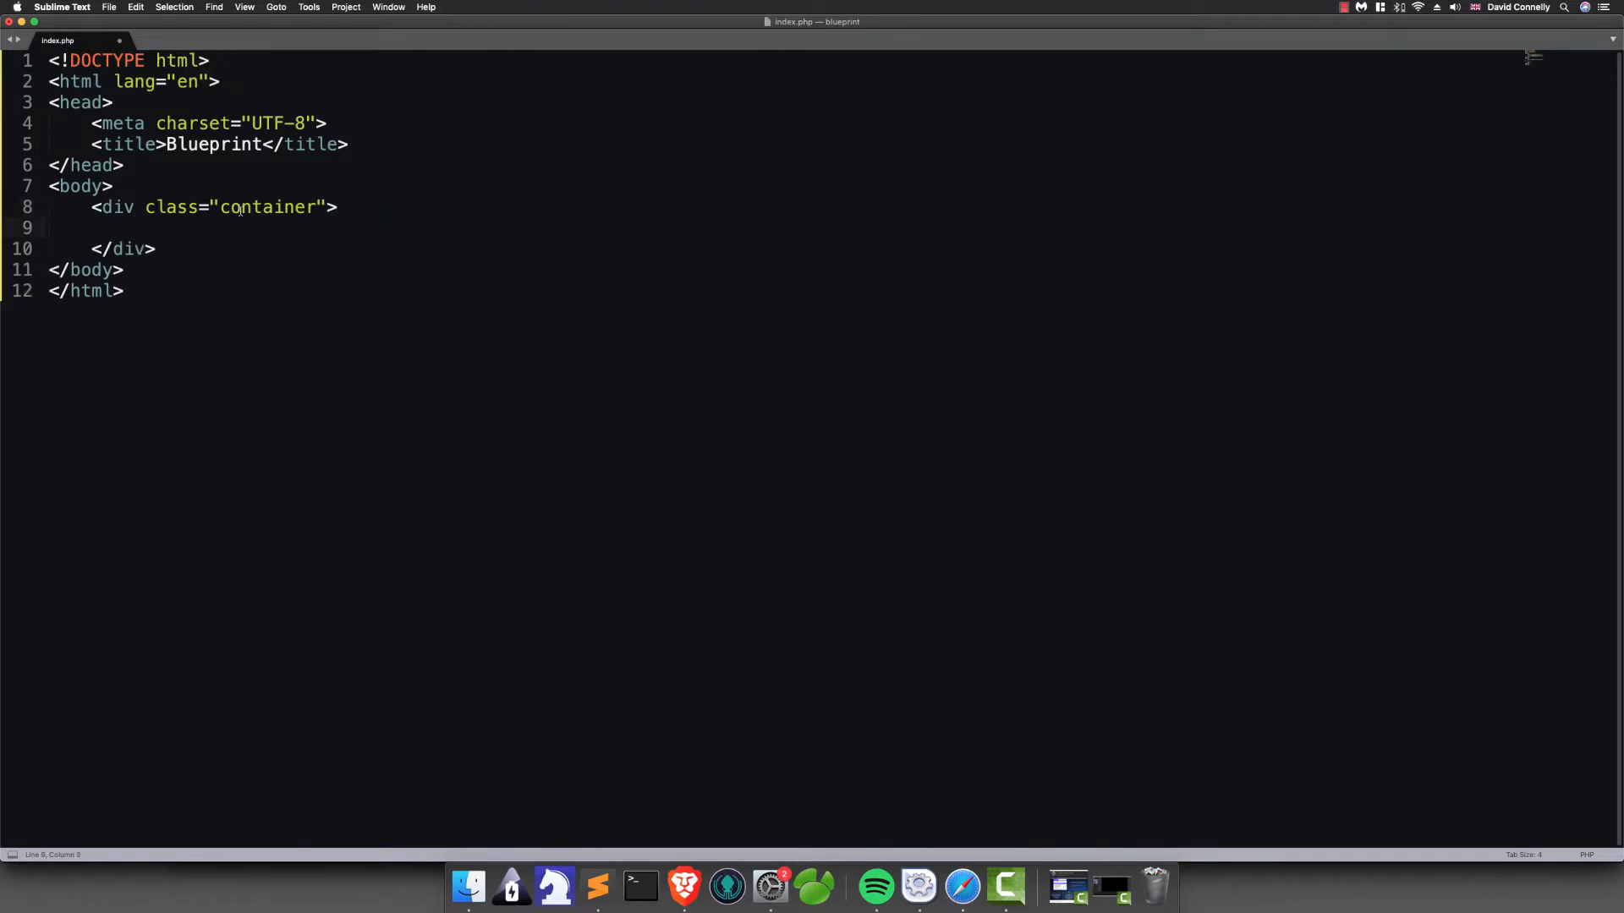
pyautogui.write('div*')
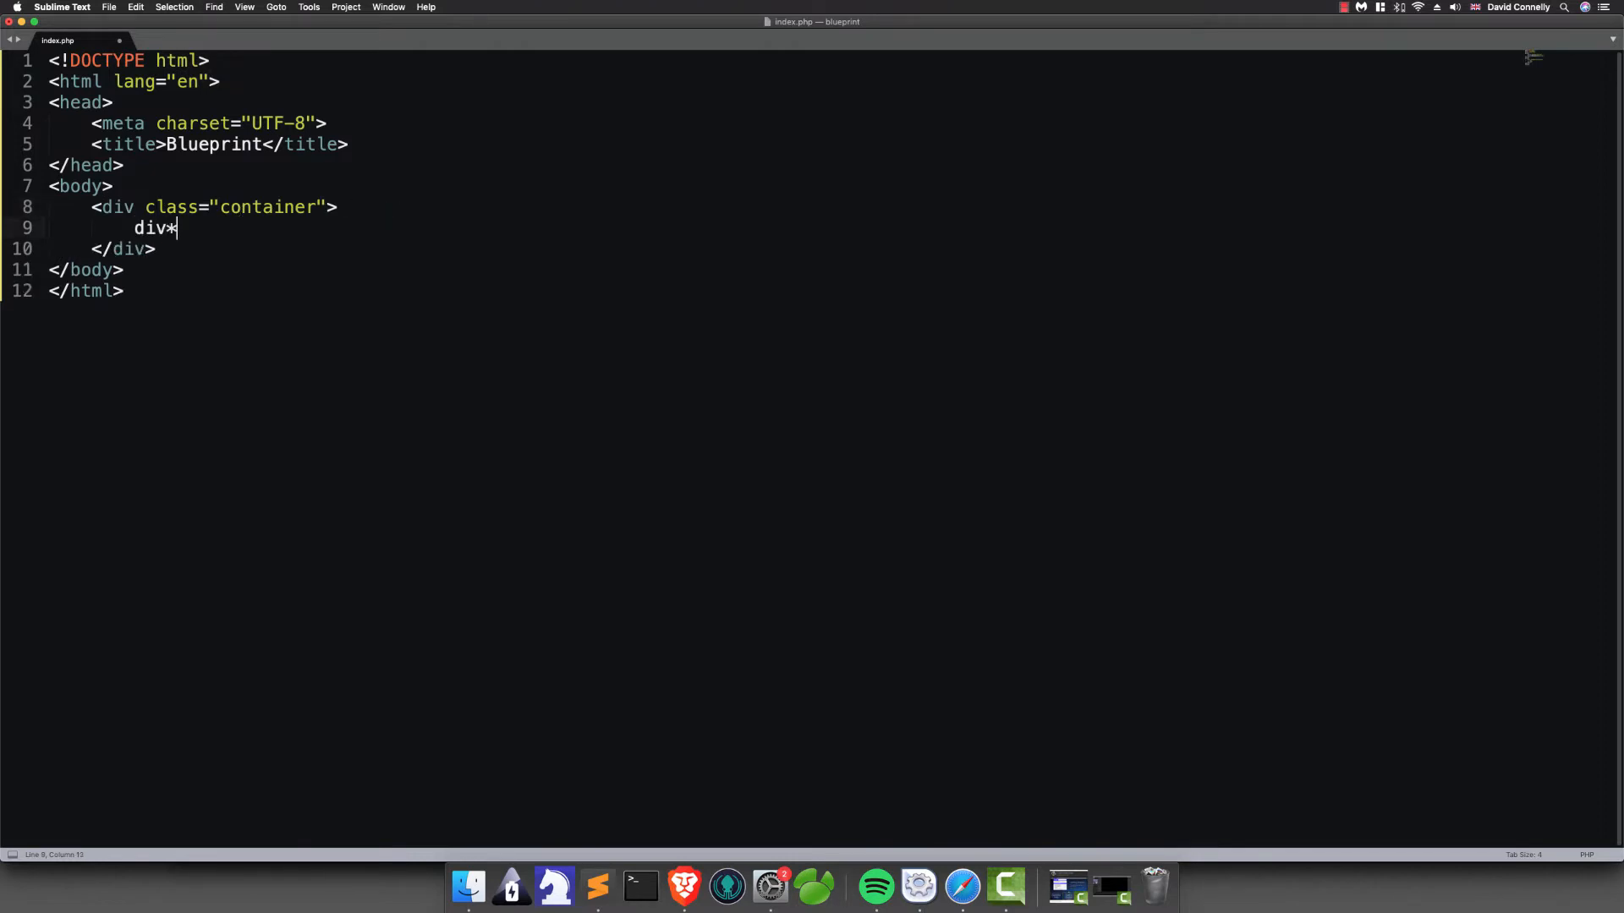
pyautogui.press('Tab')
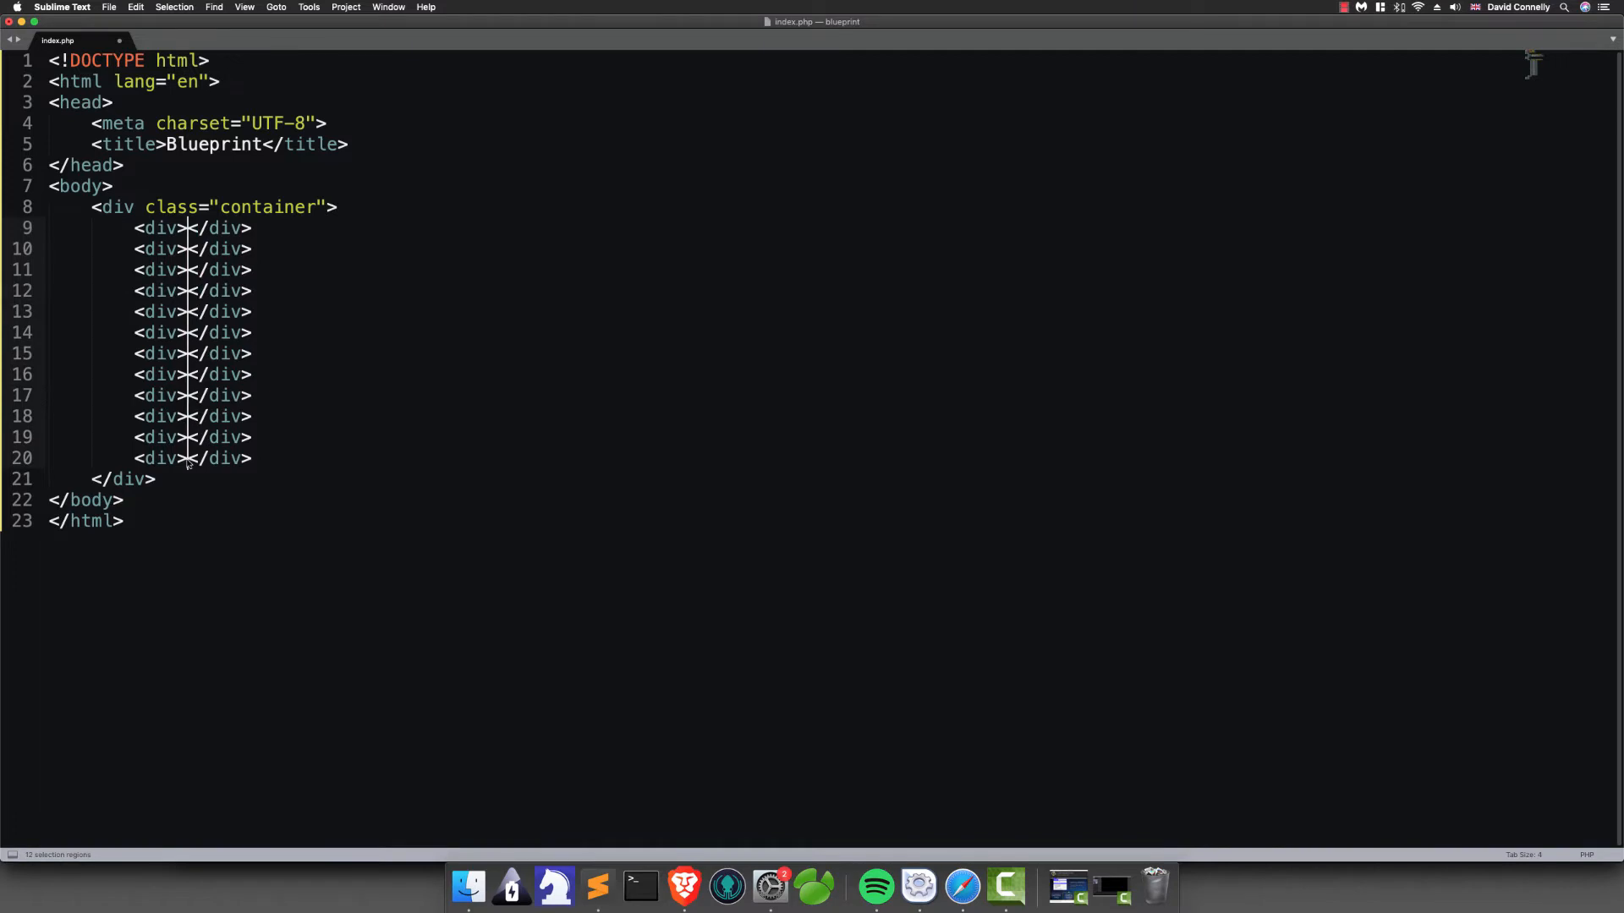
pyautogui.write('x')
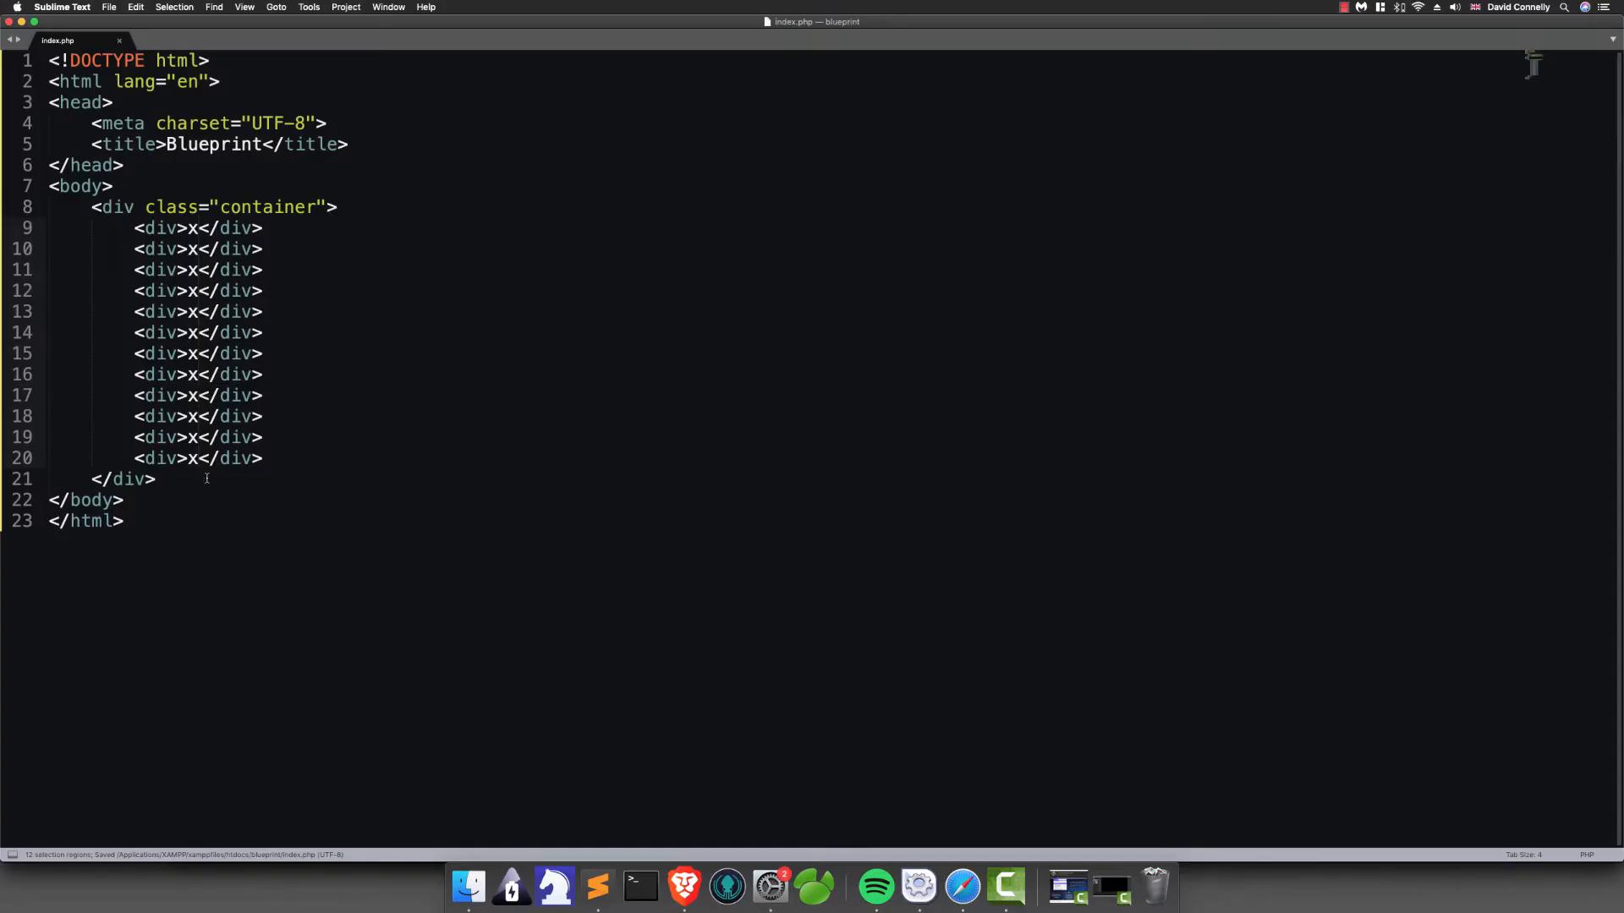
# Start a <style> block with a .container rule of width 1200px
pyautogui.write('sty')
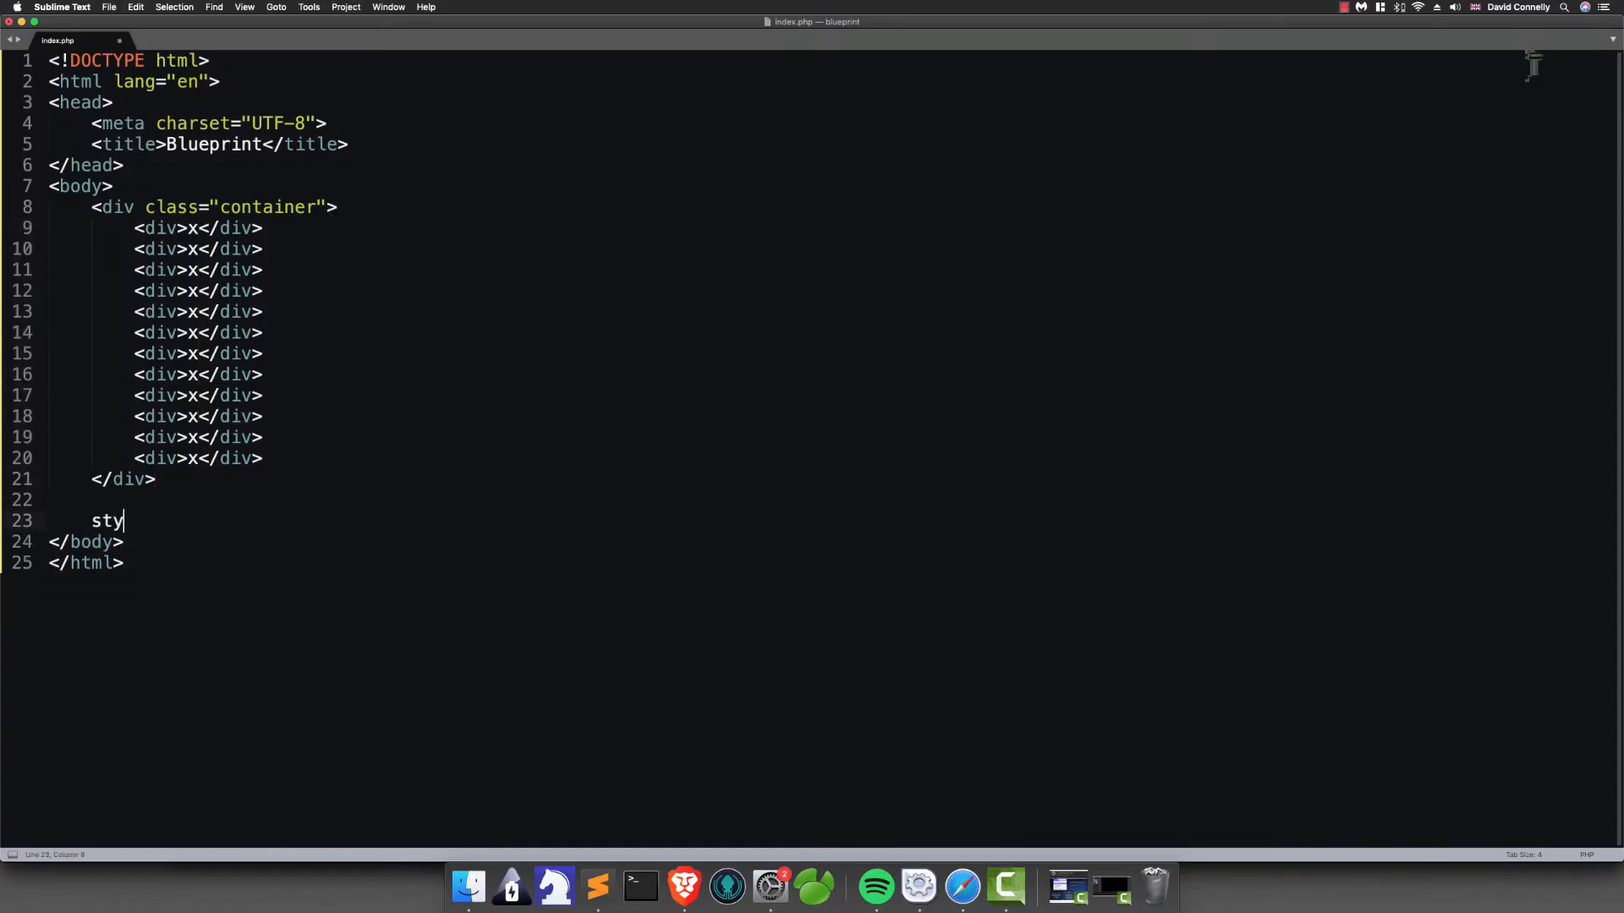
pyautogui.write('le>')
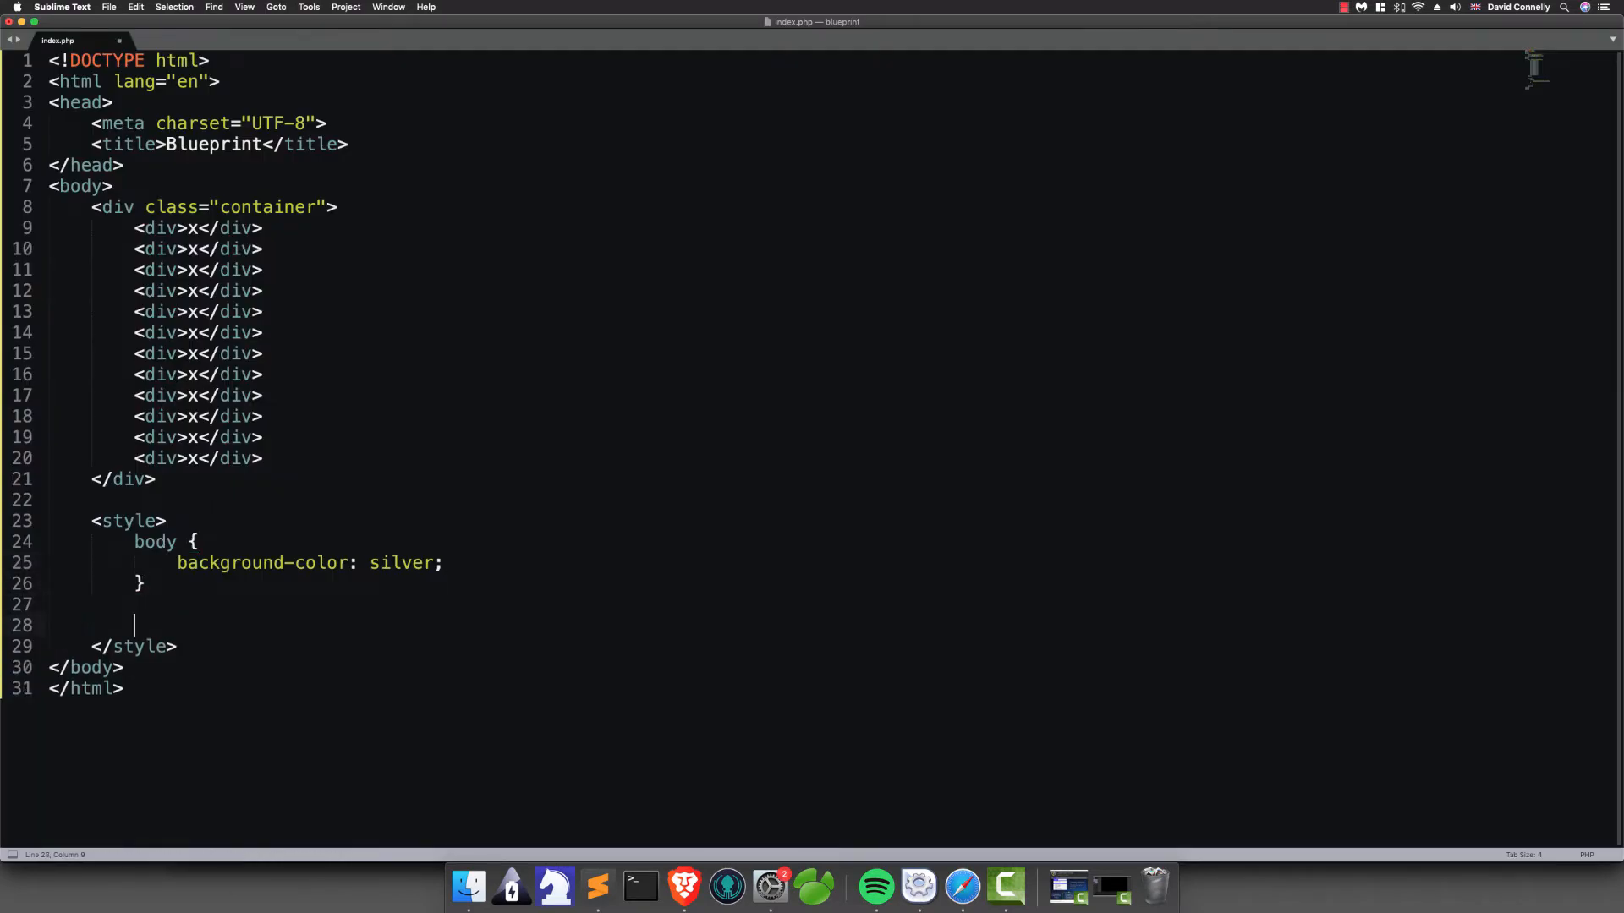
pyautogui.write('.container {')
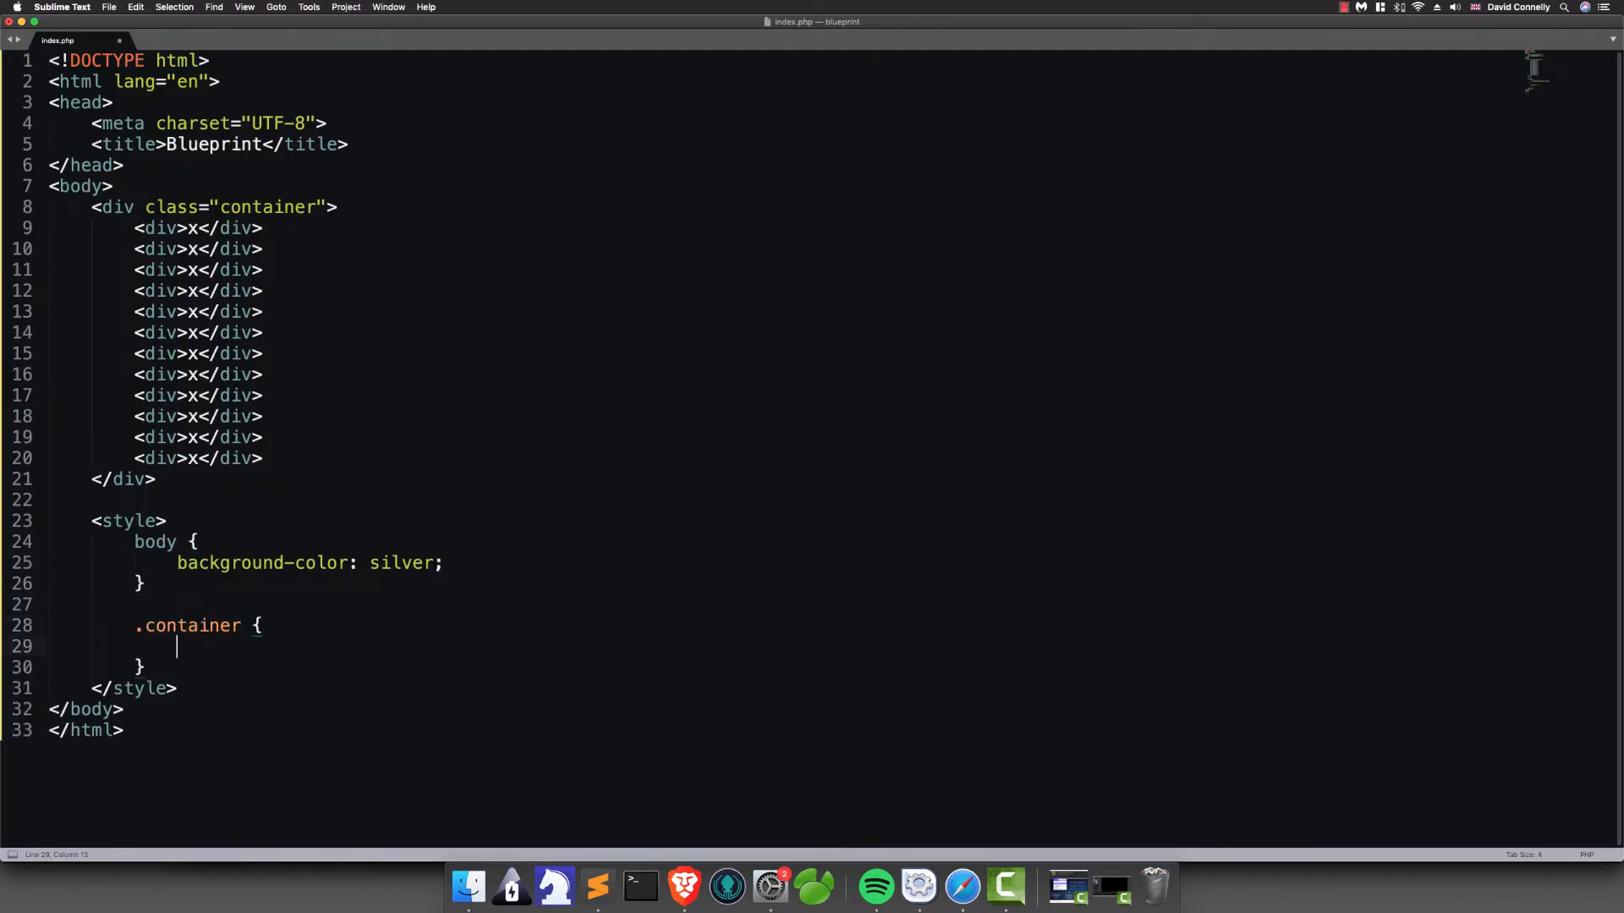
pyautogui.write('width: 1200;')
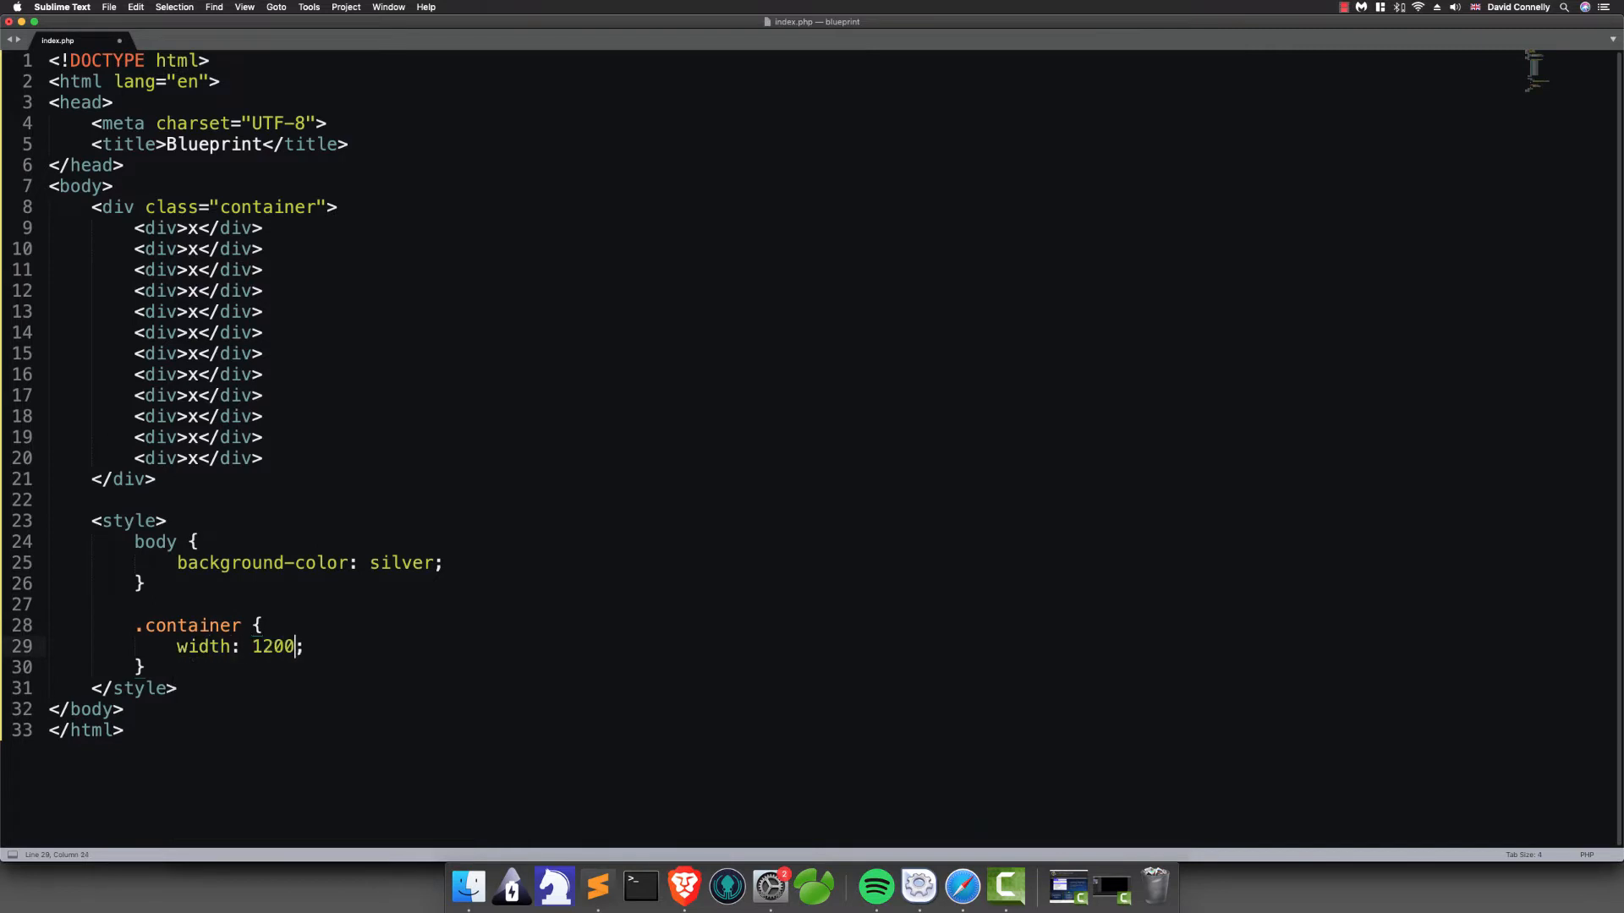
pyautogui.write('px;')
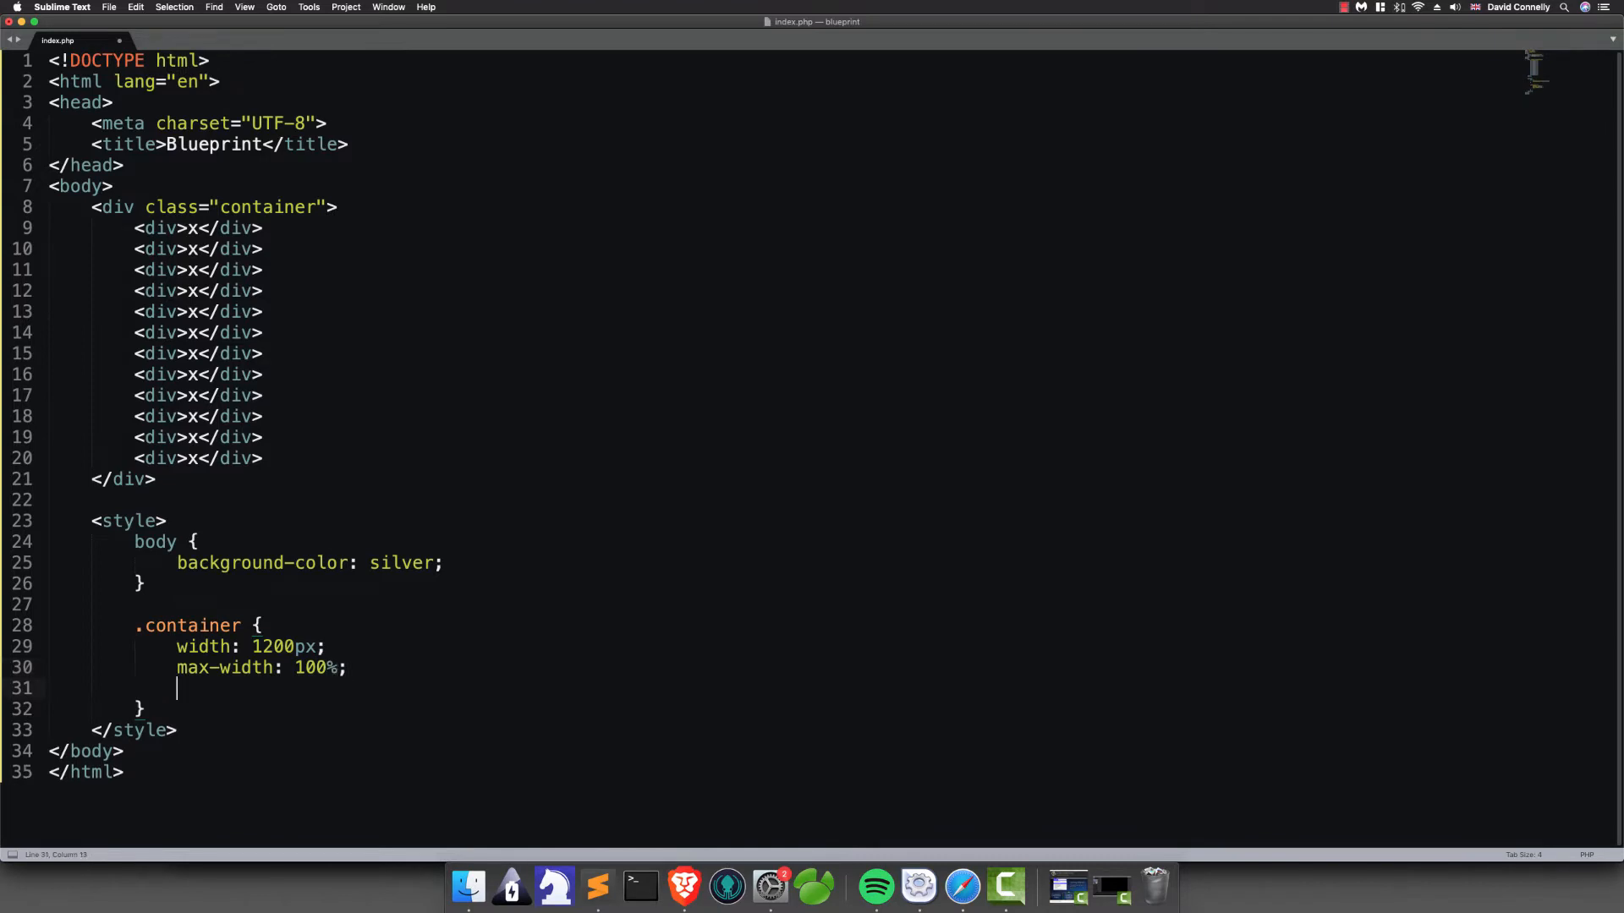
# Give the body a silver background and the container a white background with margin 0 auto
pyautogui.write('background-color: silv')
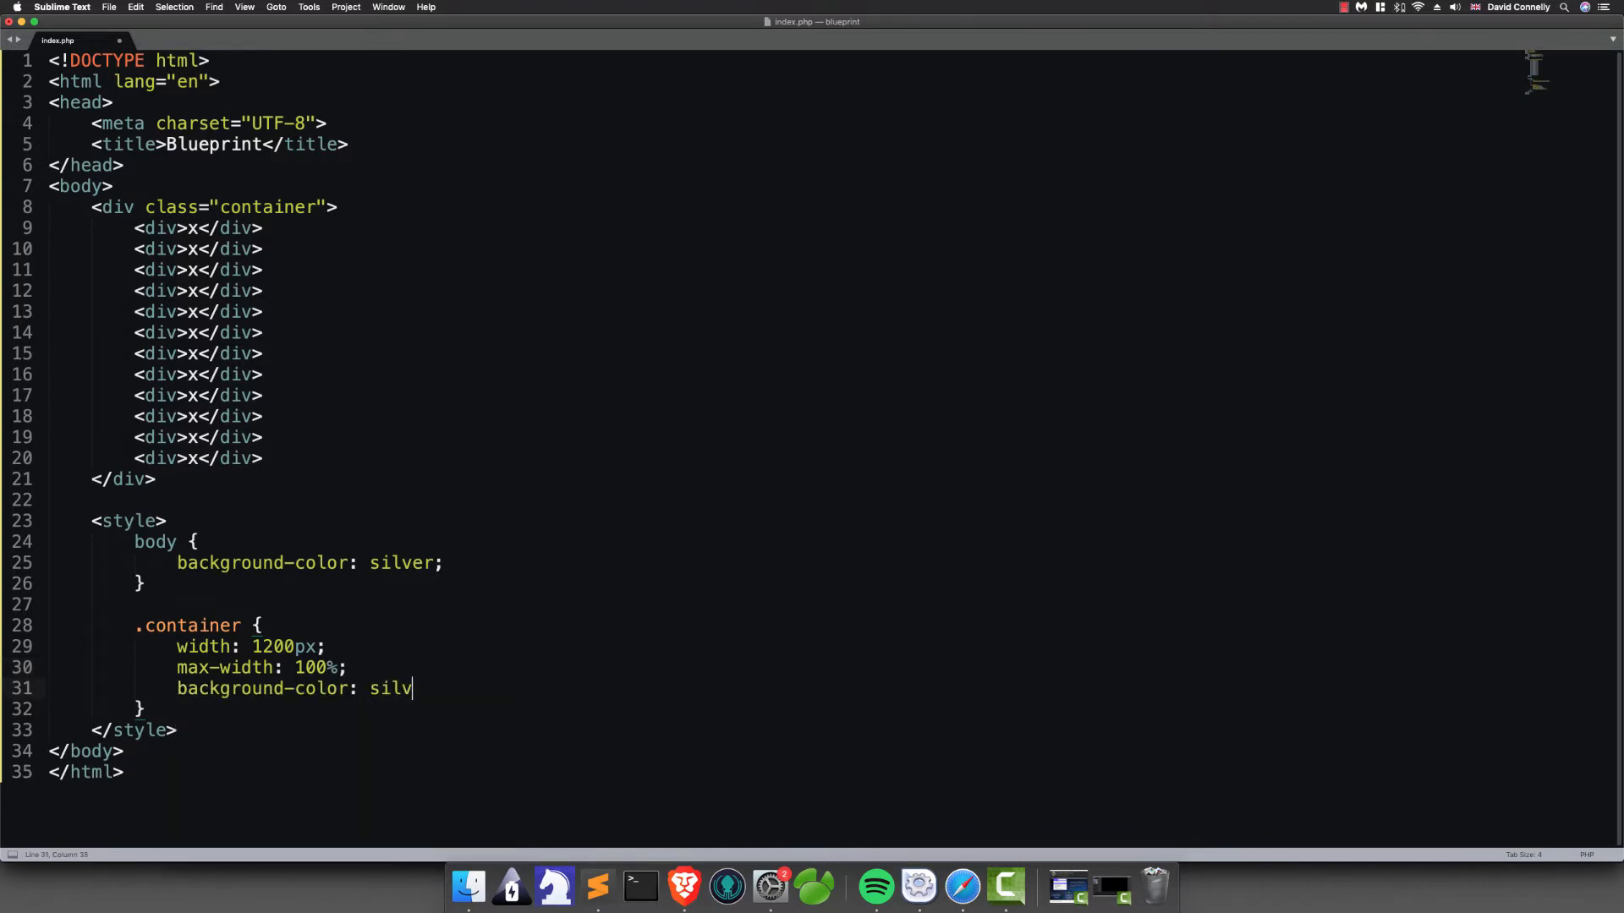
pyautogui.write('white;')
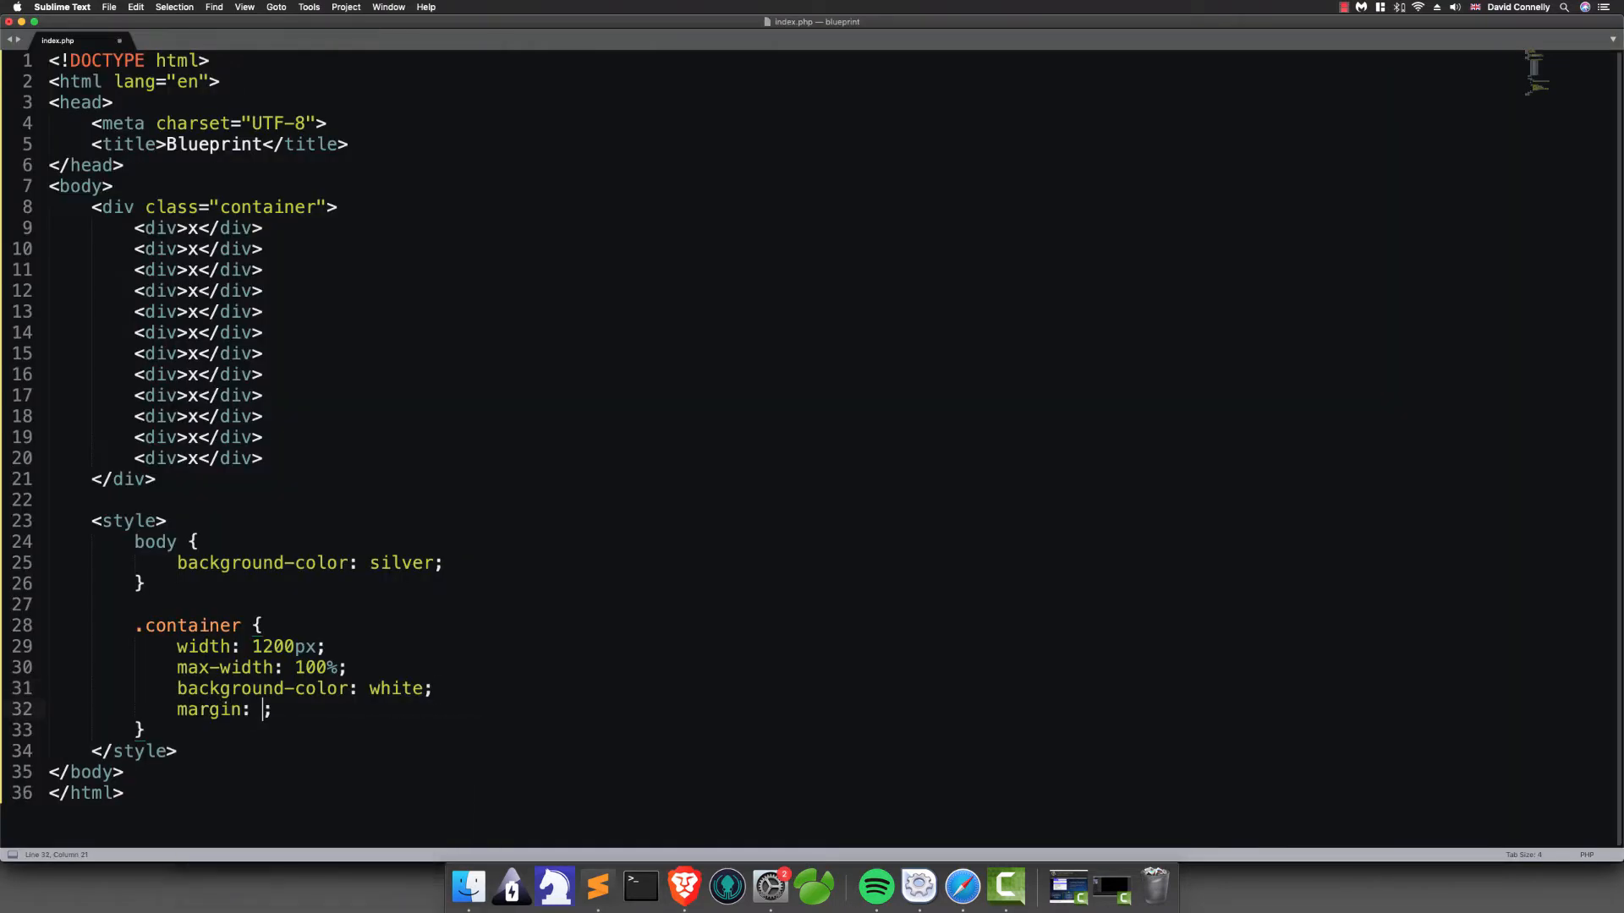
pyautogui.write('0 auto')
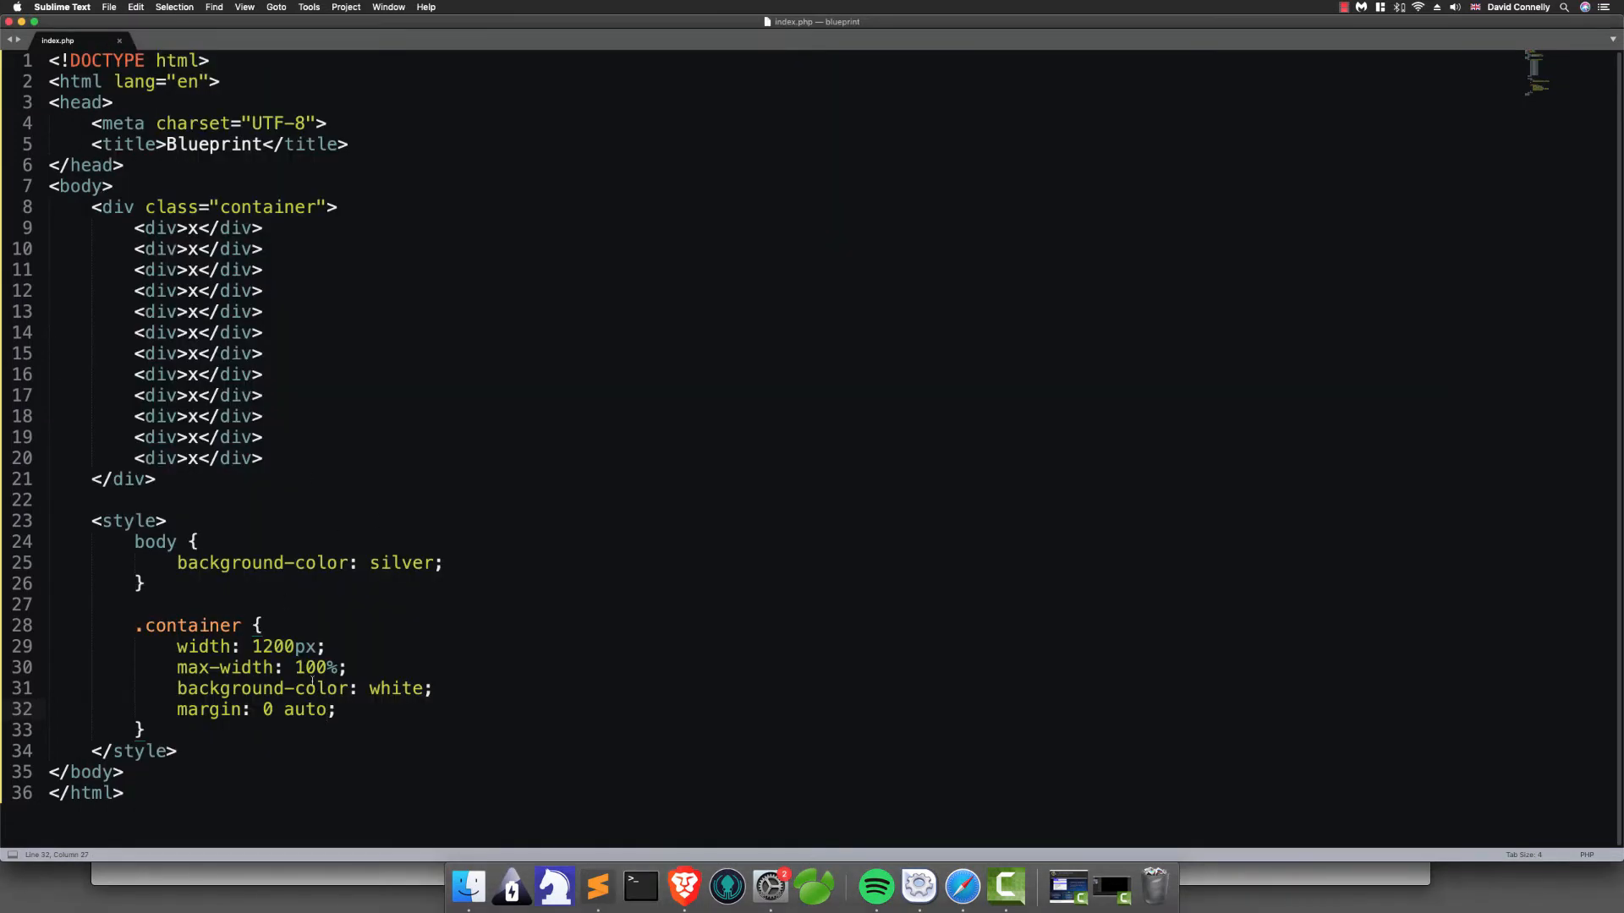
pyautogui.tripleClick(263, 687)
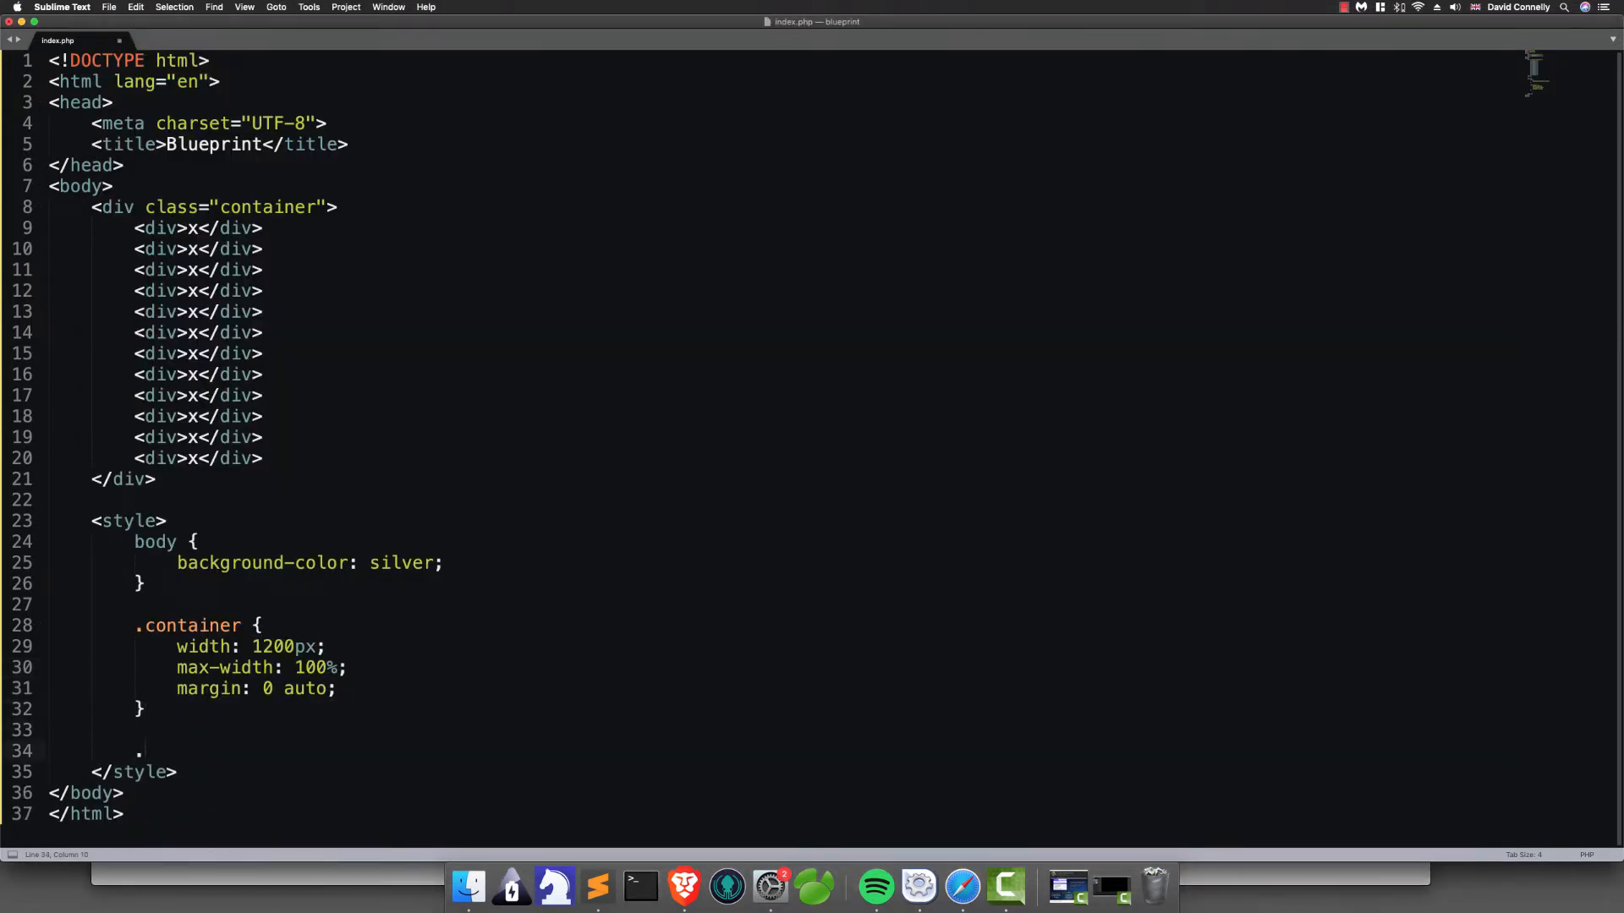
# Add a .container div rule: white background, 1px grey solid border, min-height 120px
pyautogui.write('.container d')
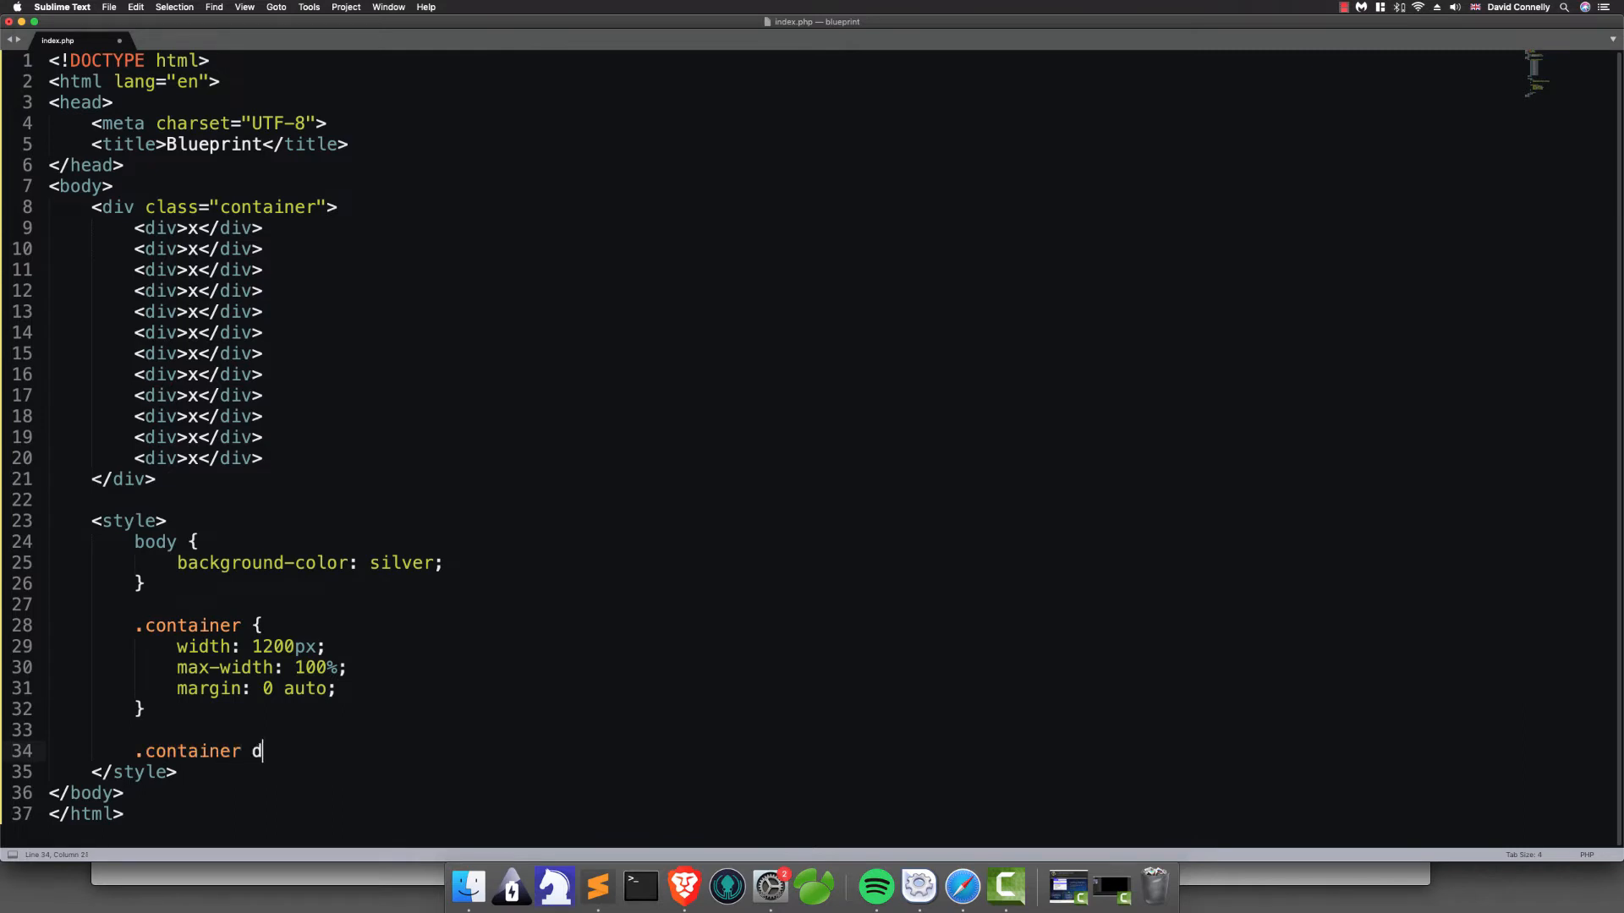
pyautogui.write('iv {')
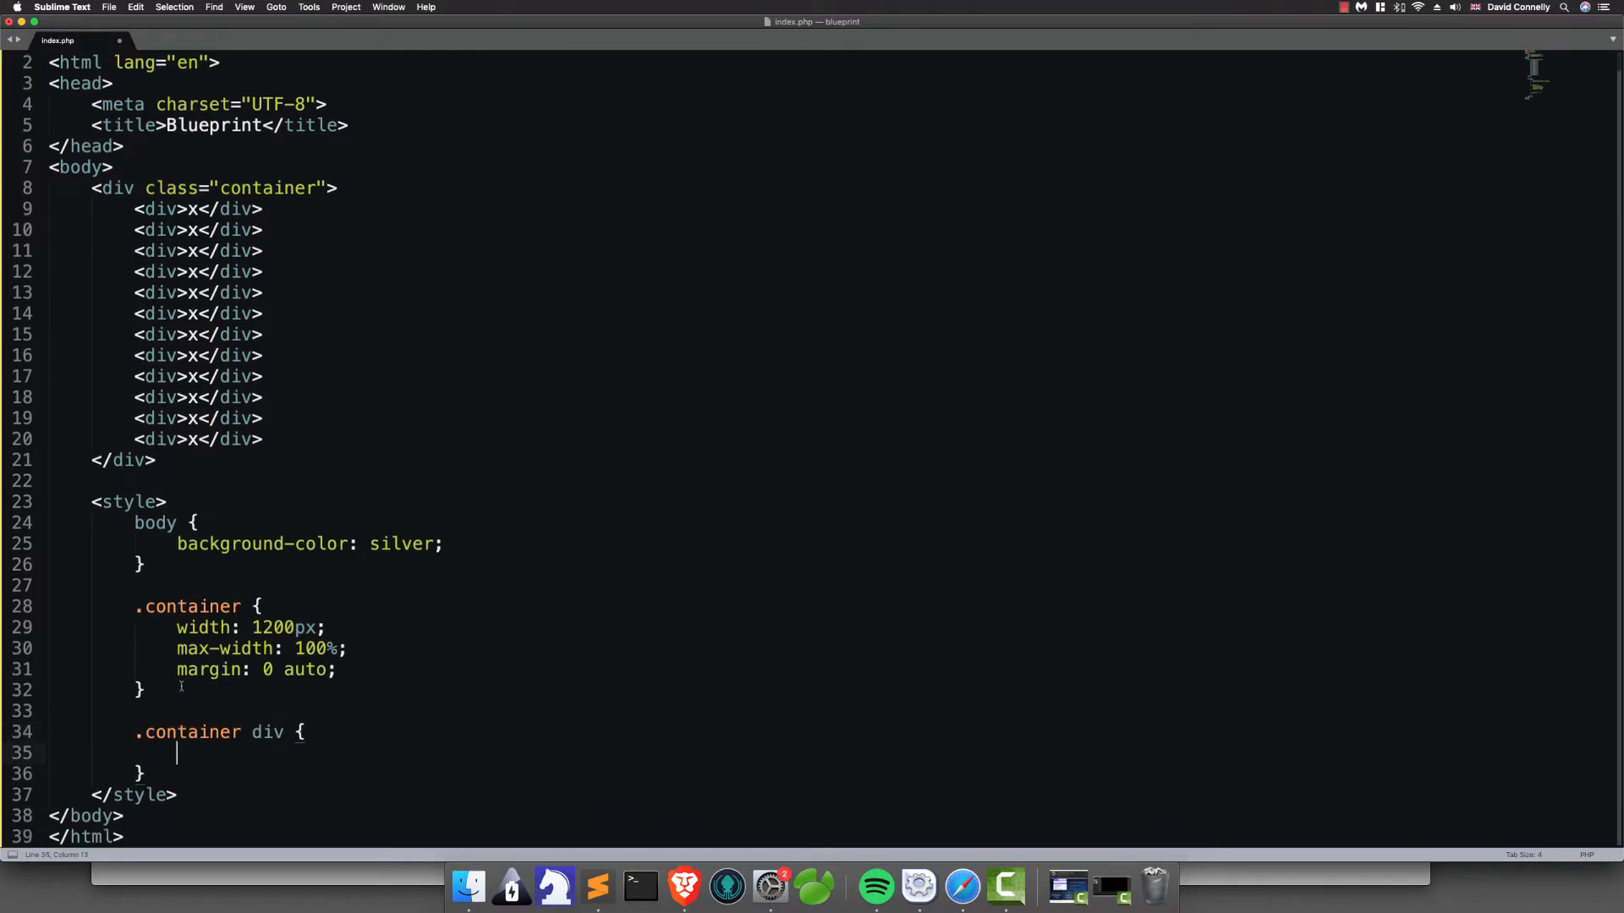
pyautogui.write('background-color: white;')
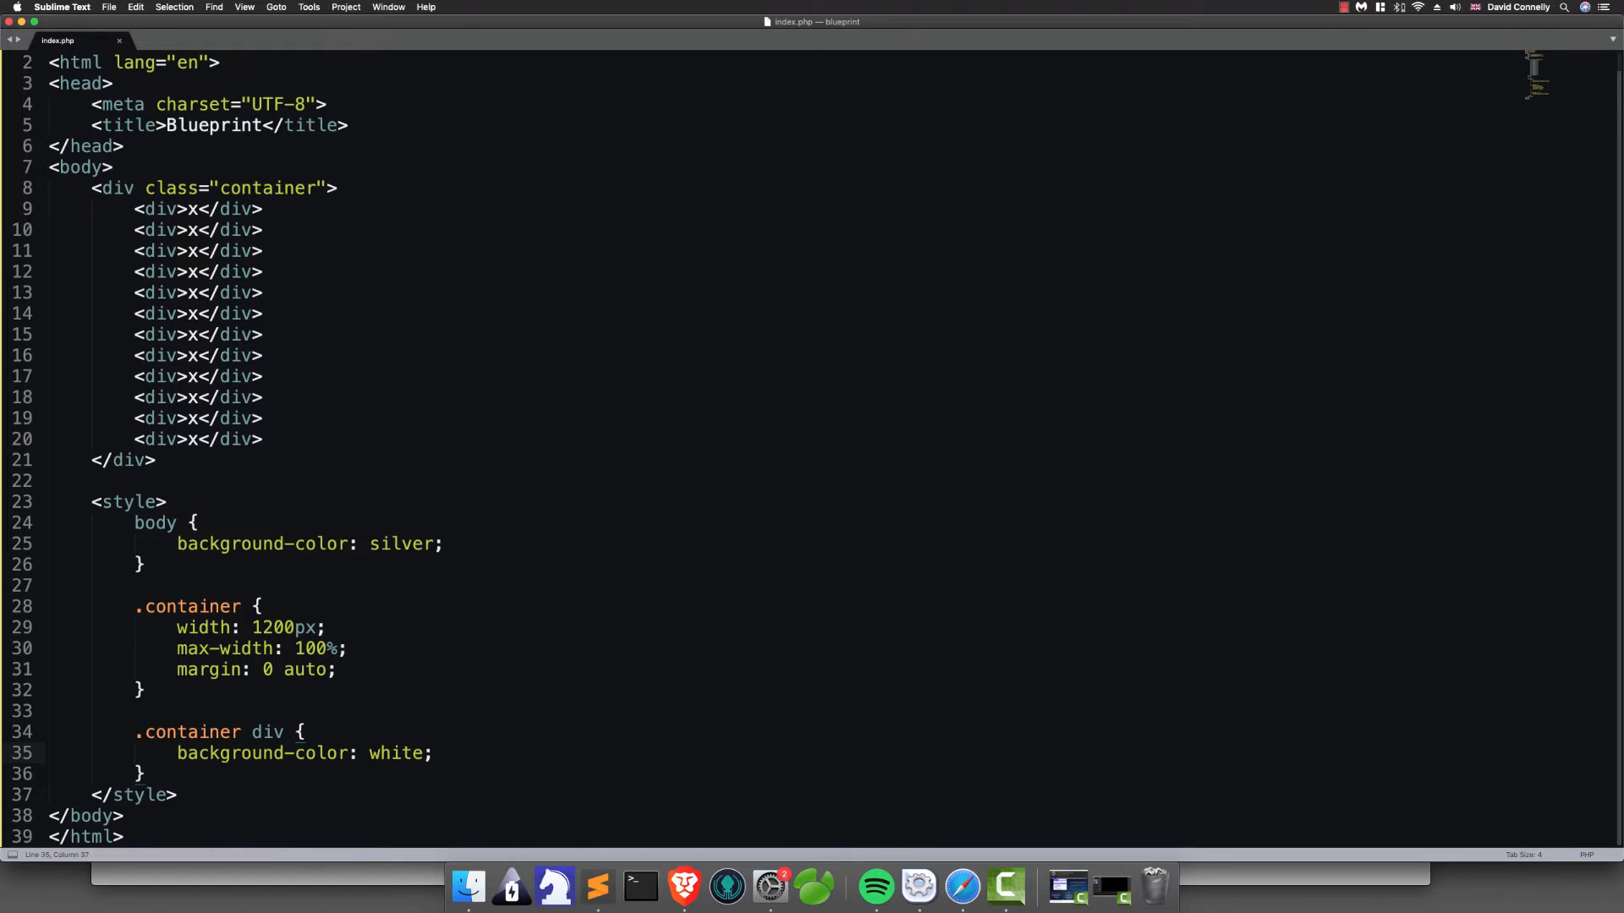
pyautogui.write('border: 1px grey s;')
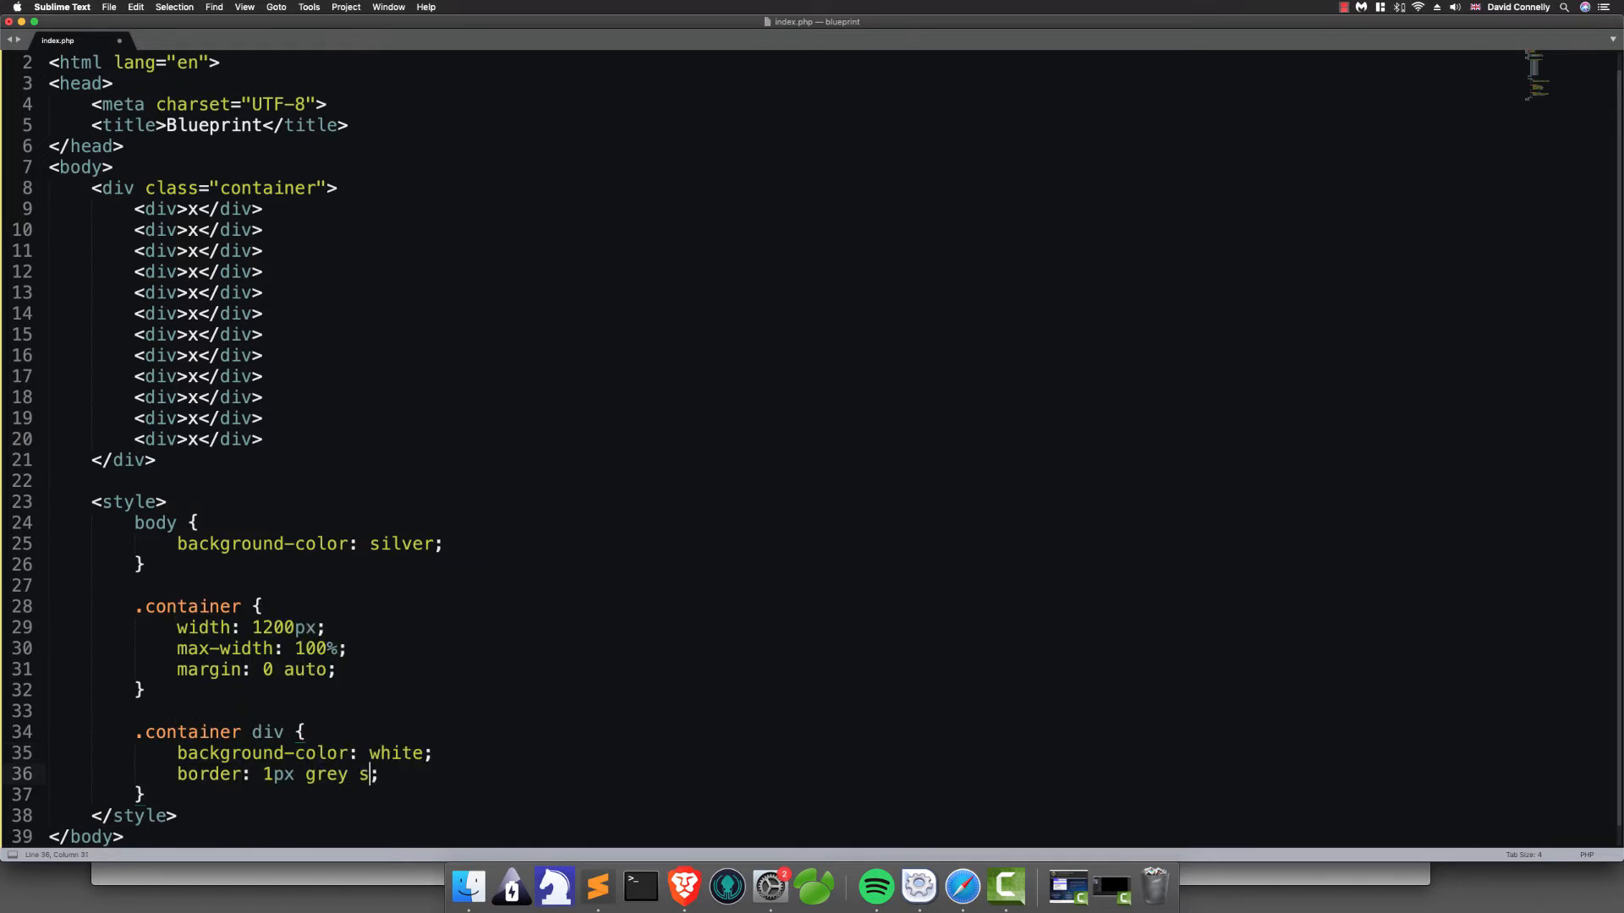
pyautogui.write('olid')
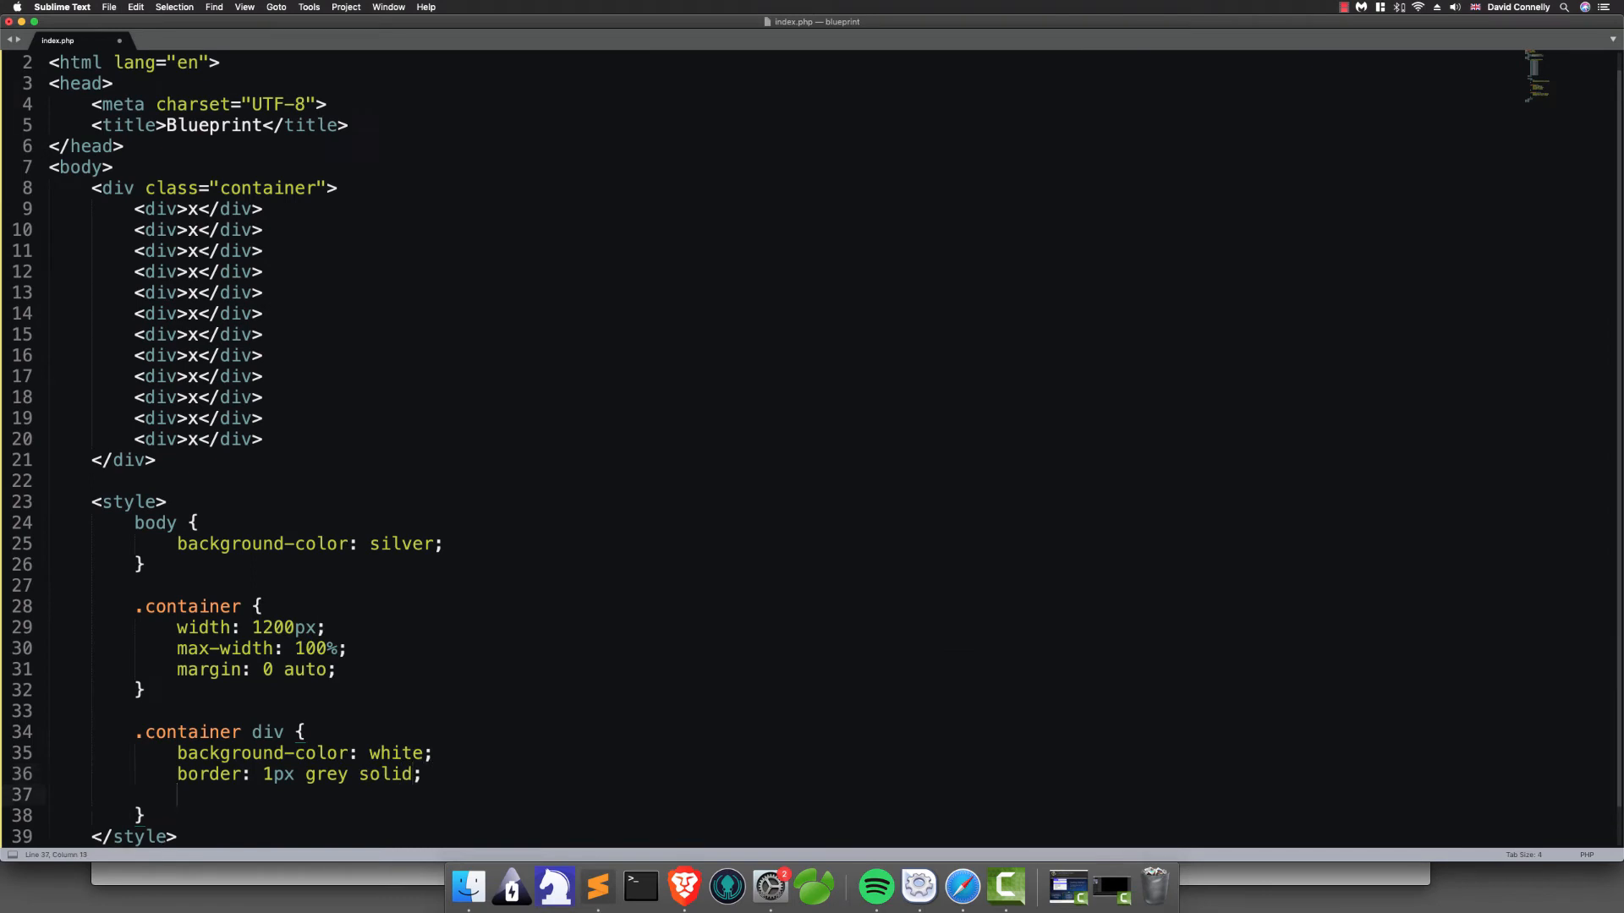
pyautogui.write('min-height:')
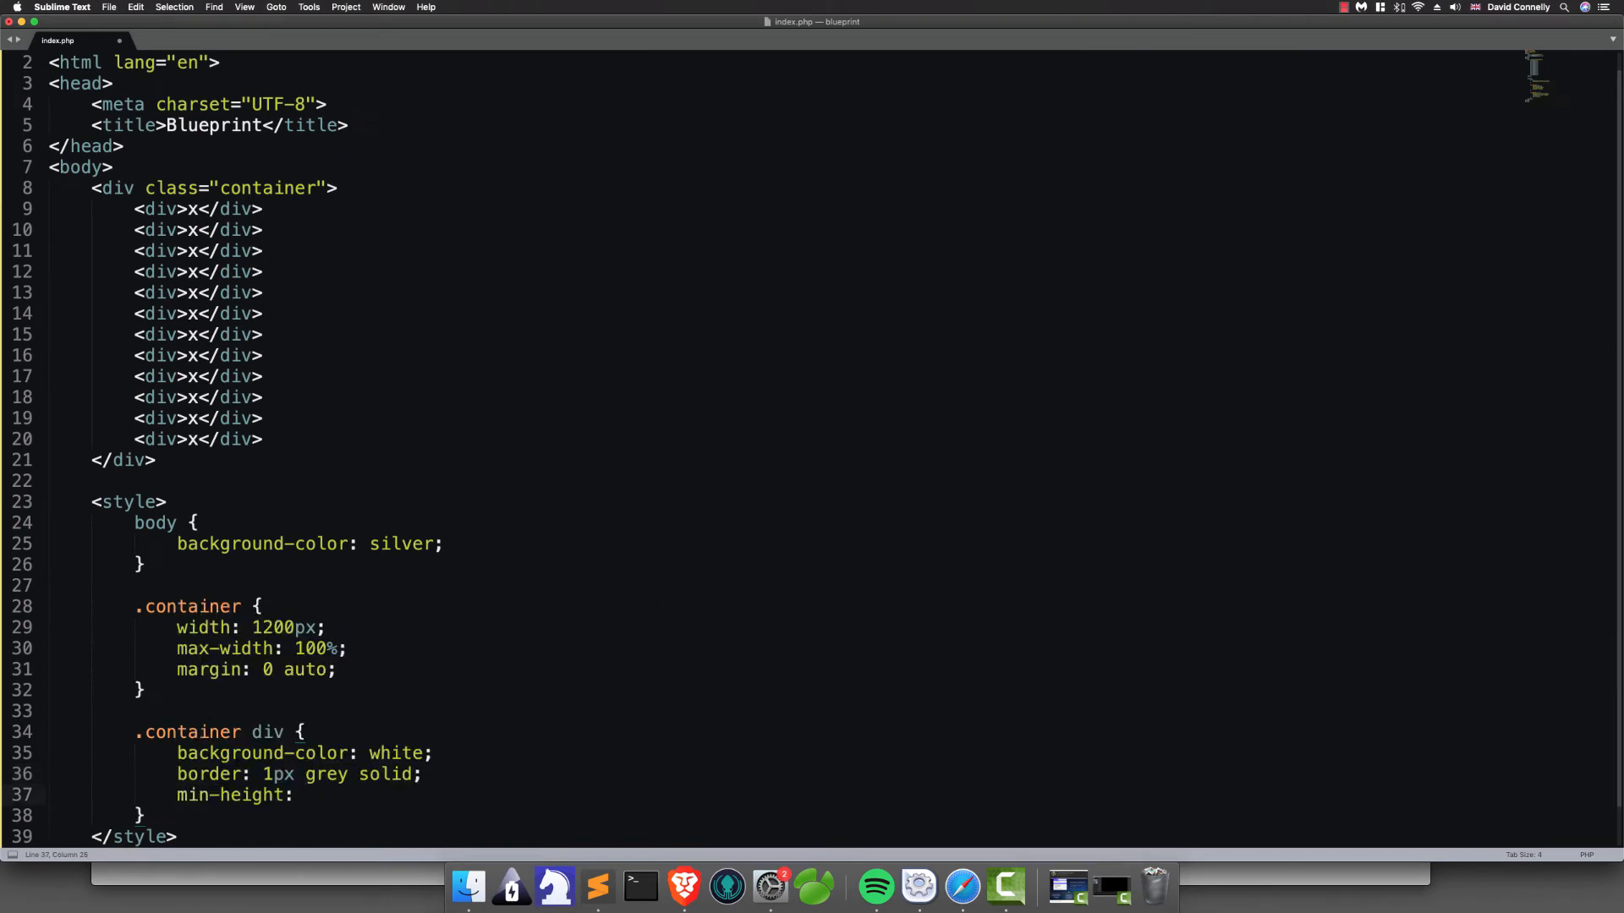
pyautogui.write('120px;')
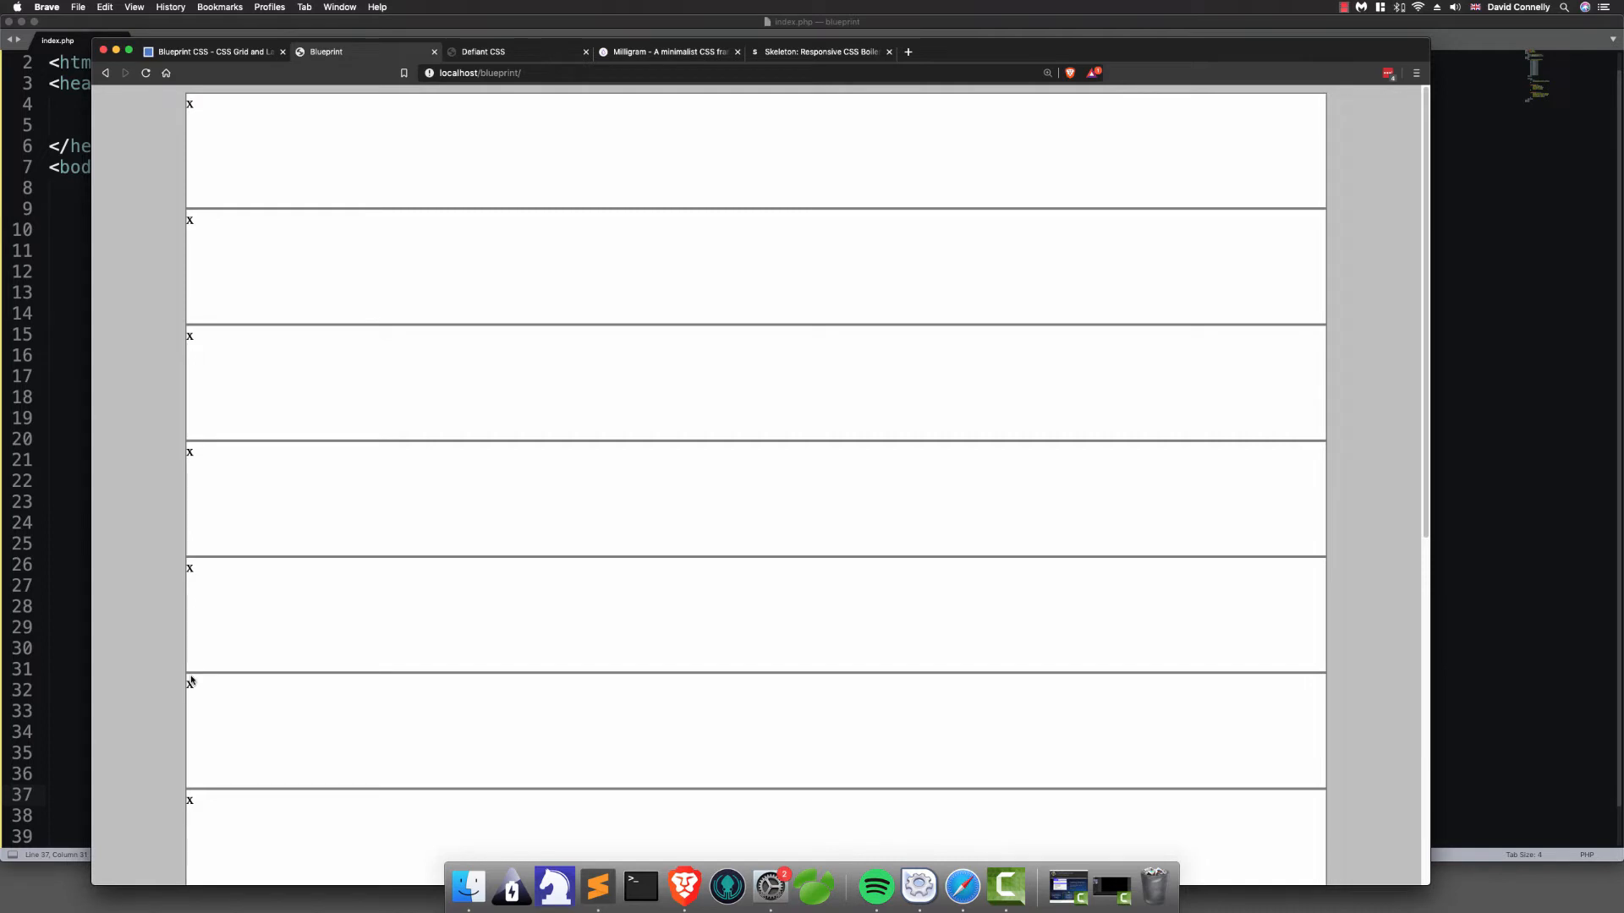
pyautogui.click(598, 888)
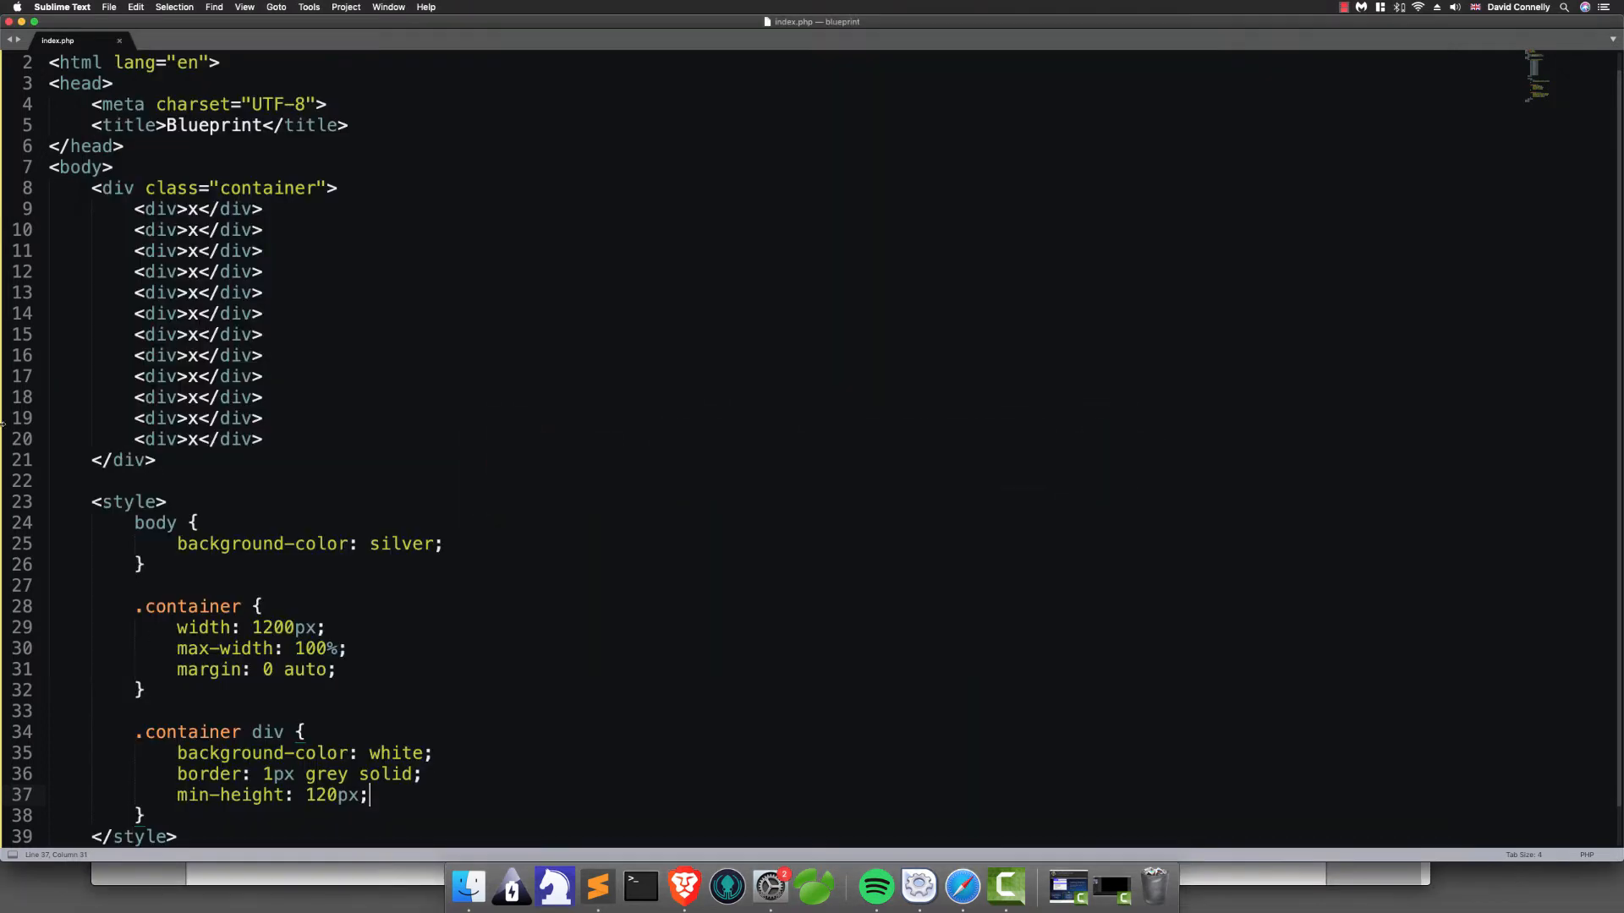
pyautogui.click(133, 208)
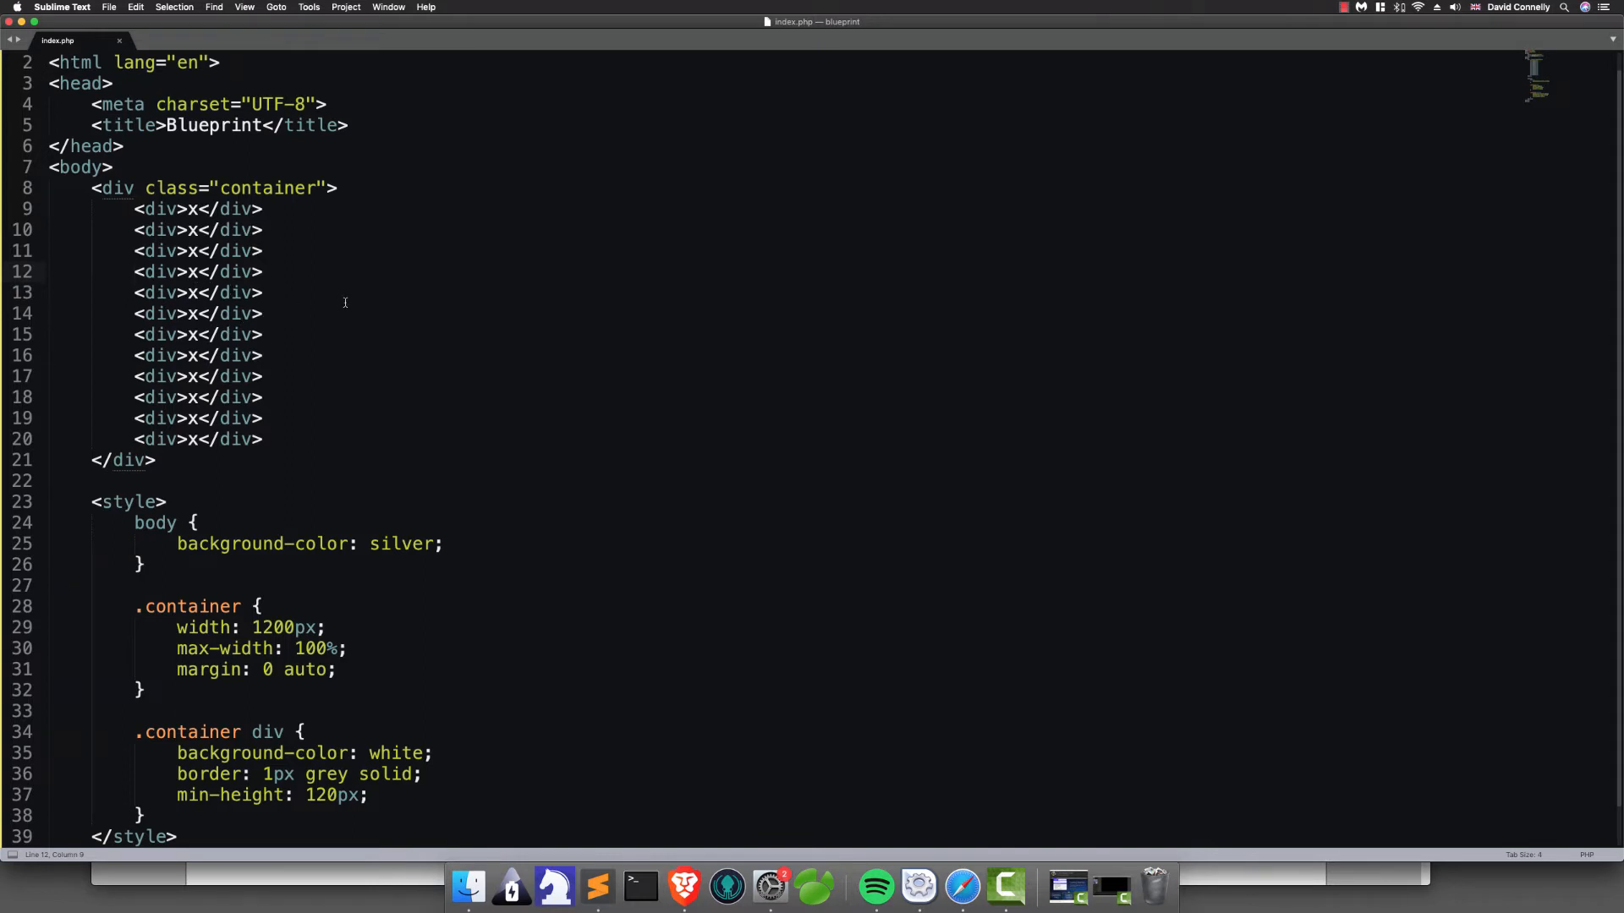
pyautogui.moveTo(347, 299)
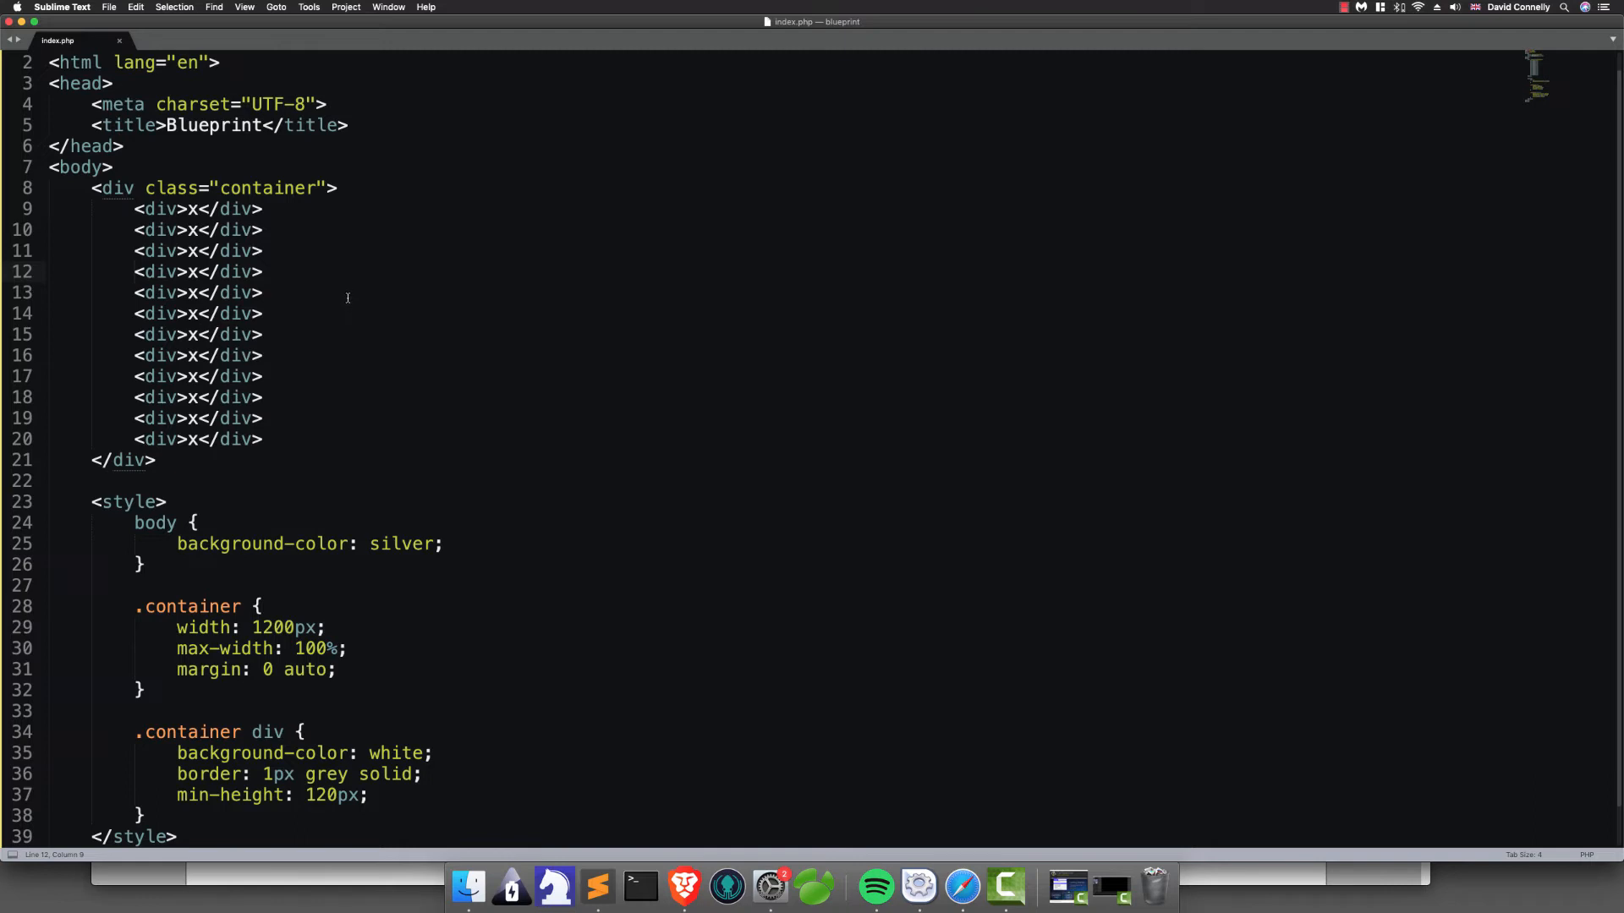
pyautogui.moveTo(350, 260)
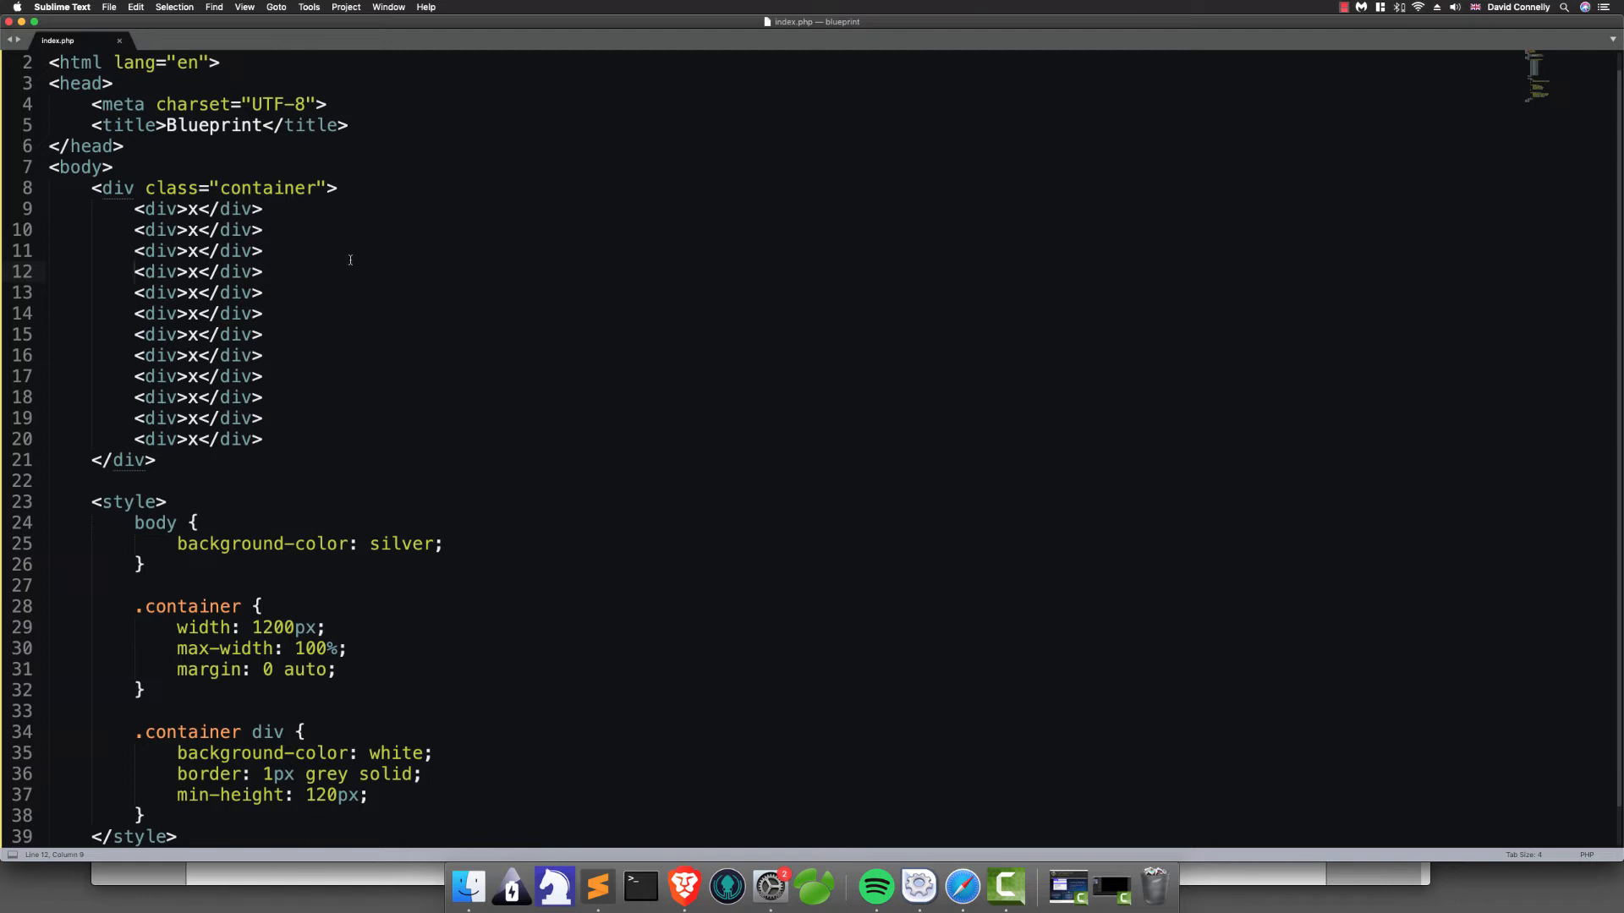
pyautogui.click(683, 887)
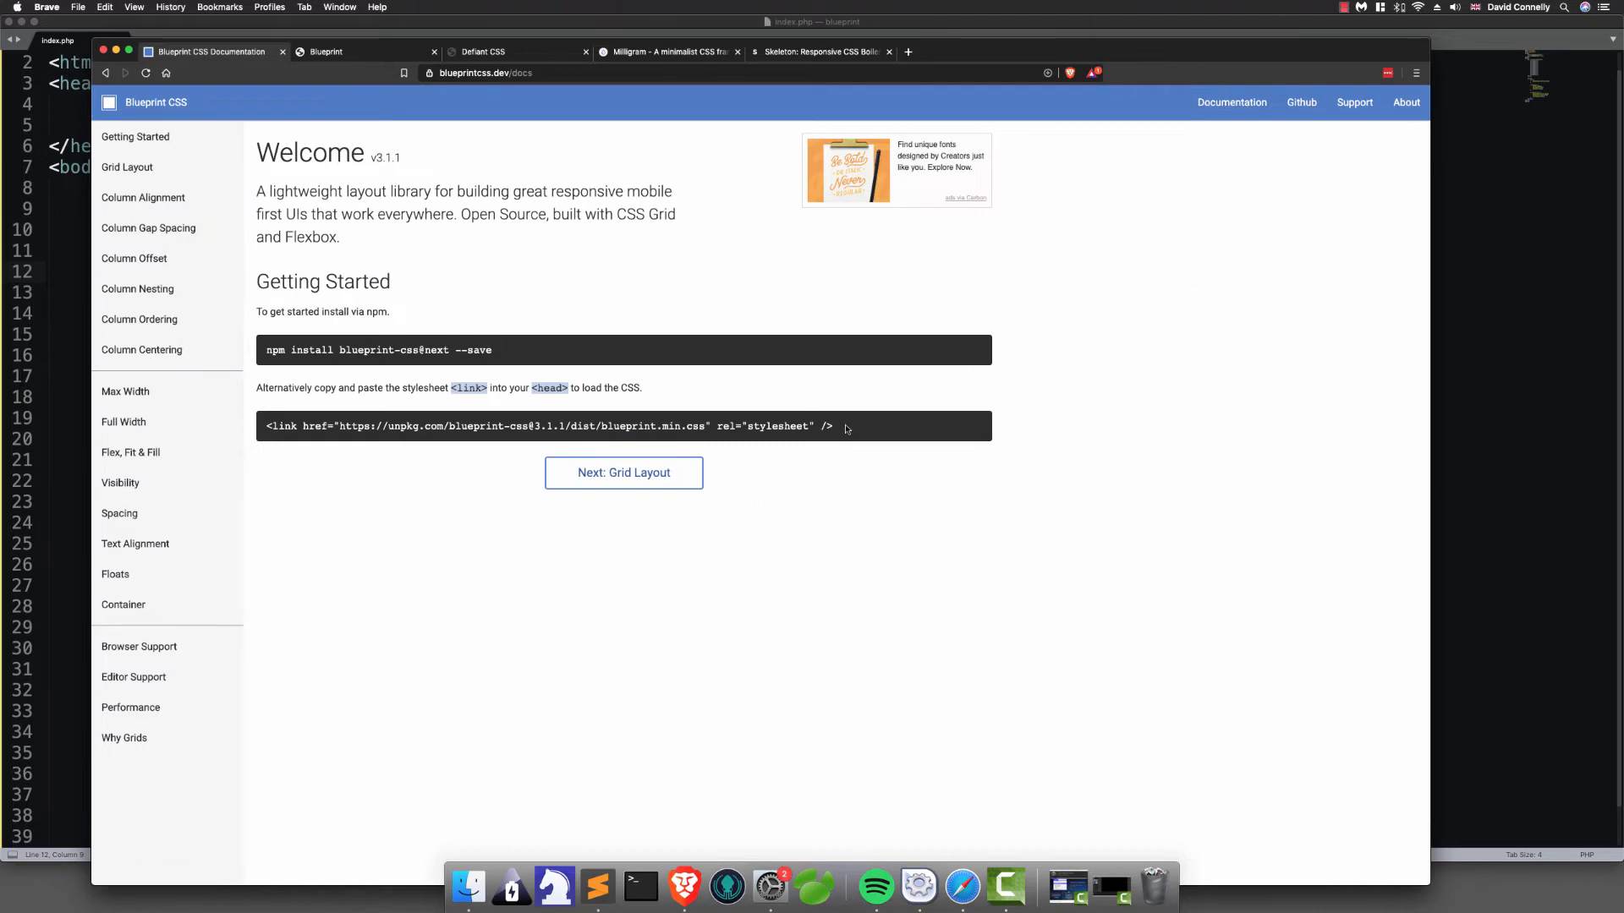
# Select the Blueprint <link> stylesheet snippet under Getting Started
pyautogui.tripleClick(549, 426)
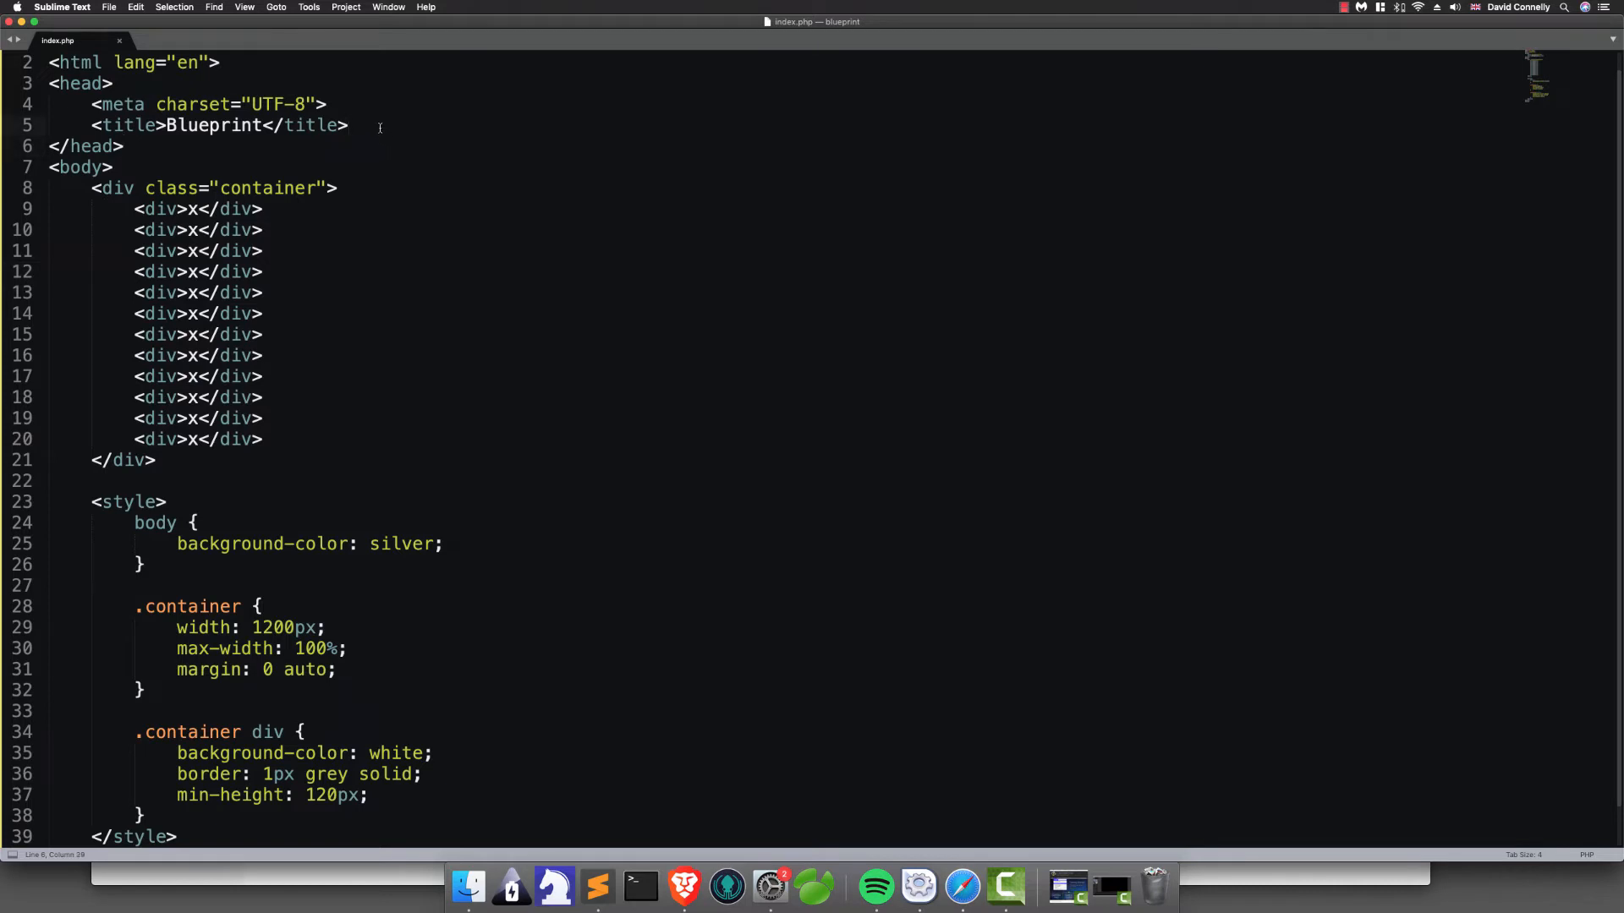
# Paste the blueprint.min.css <link> into the head and add bp="grid" to the container div
pyautogui.write('<link href="https://unpkg.com/blueprint-css@3.1.1/dist/blueprint.min.css" rel="stylesheet" />')
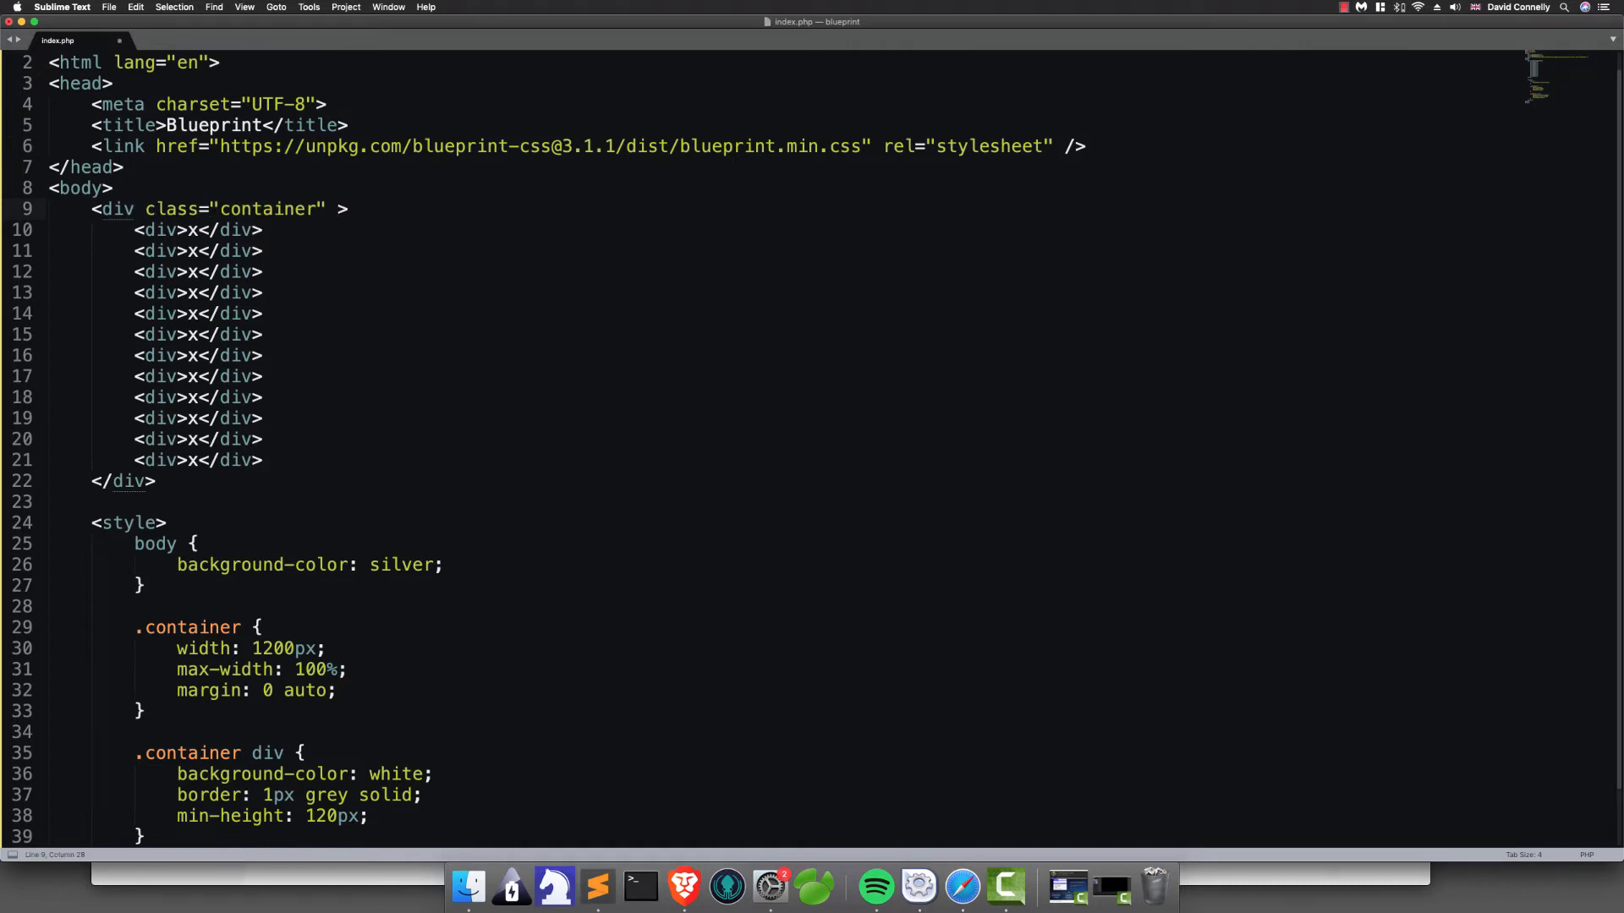
pyautogui.write('bp=')
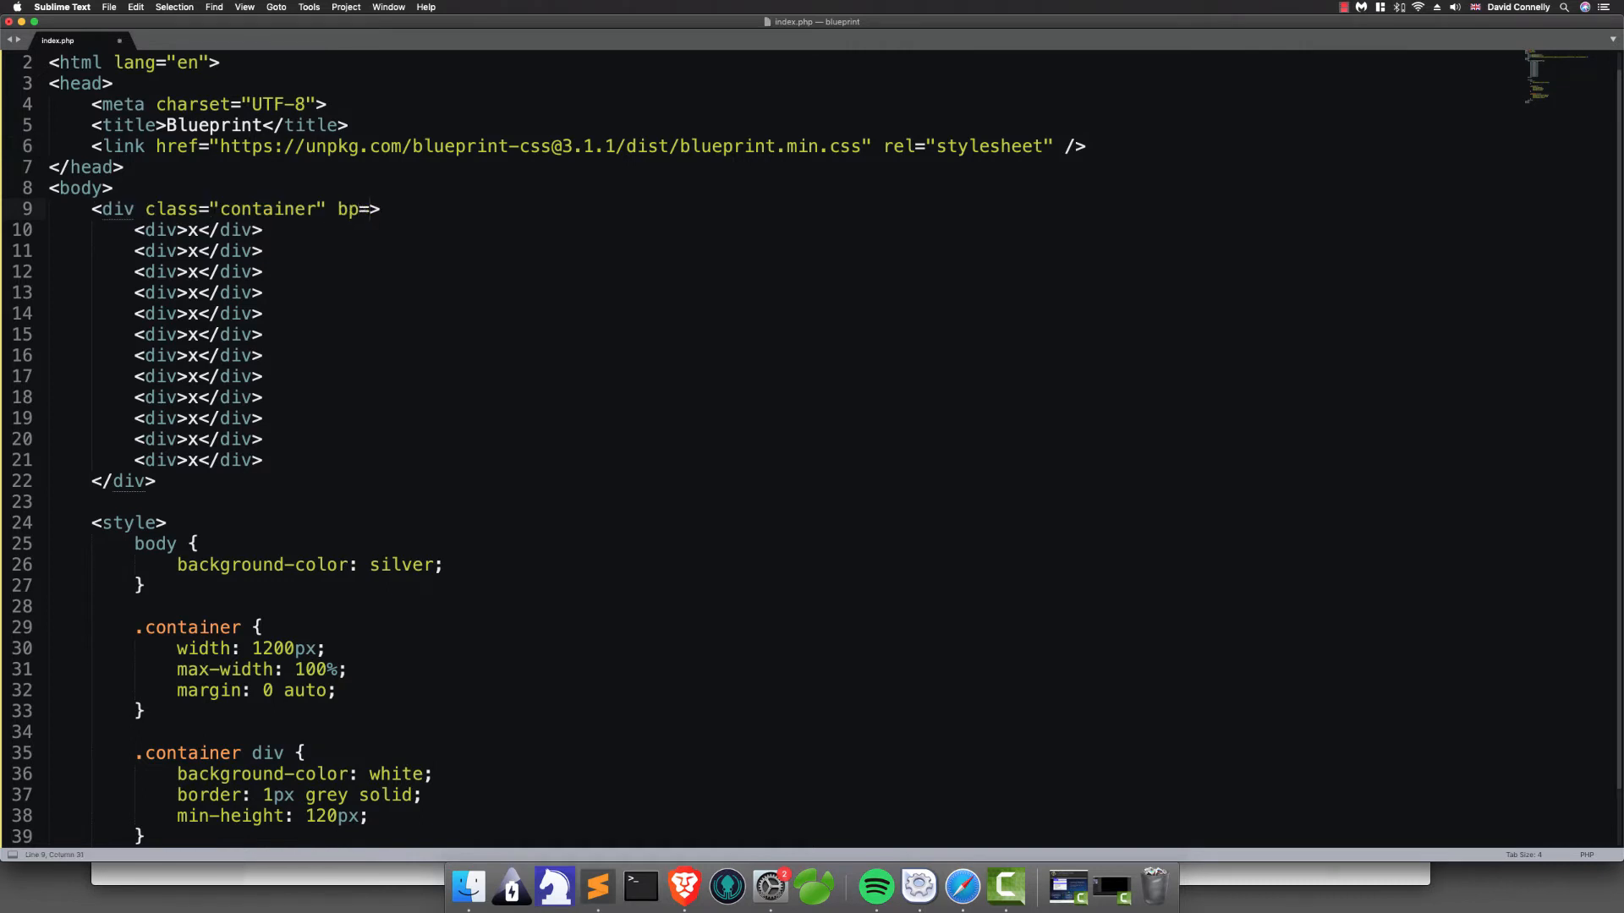
pyautogui.write('""')
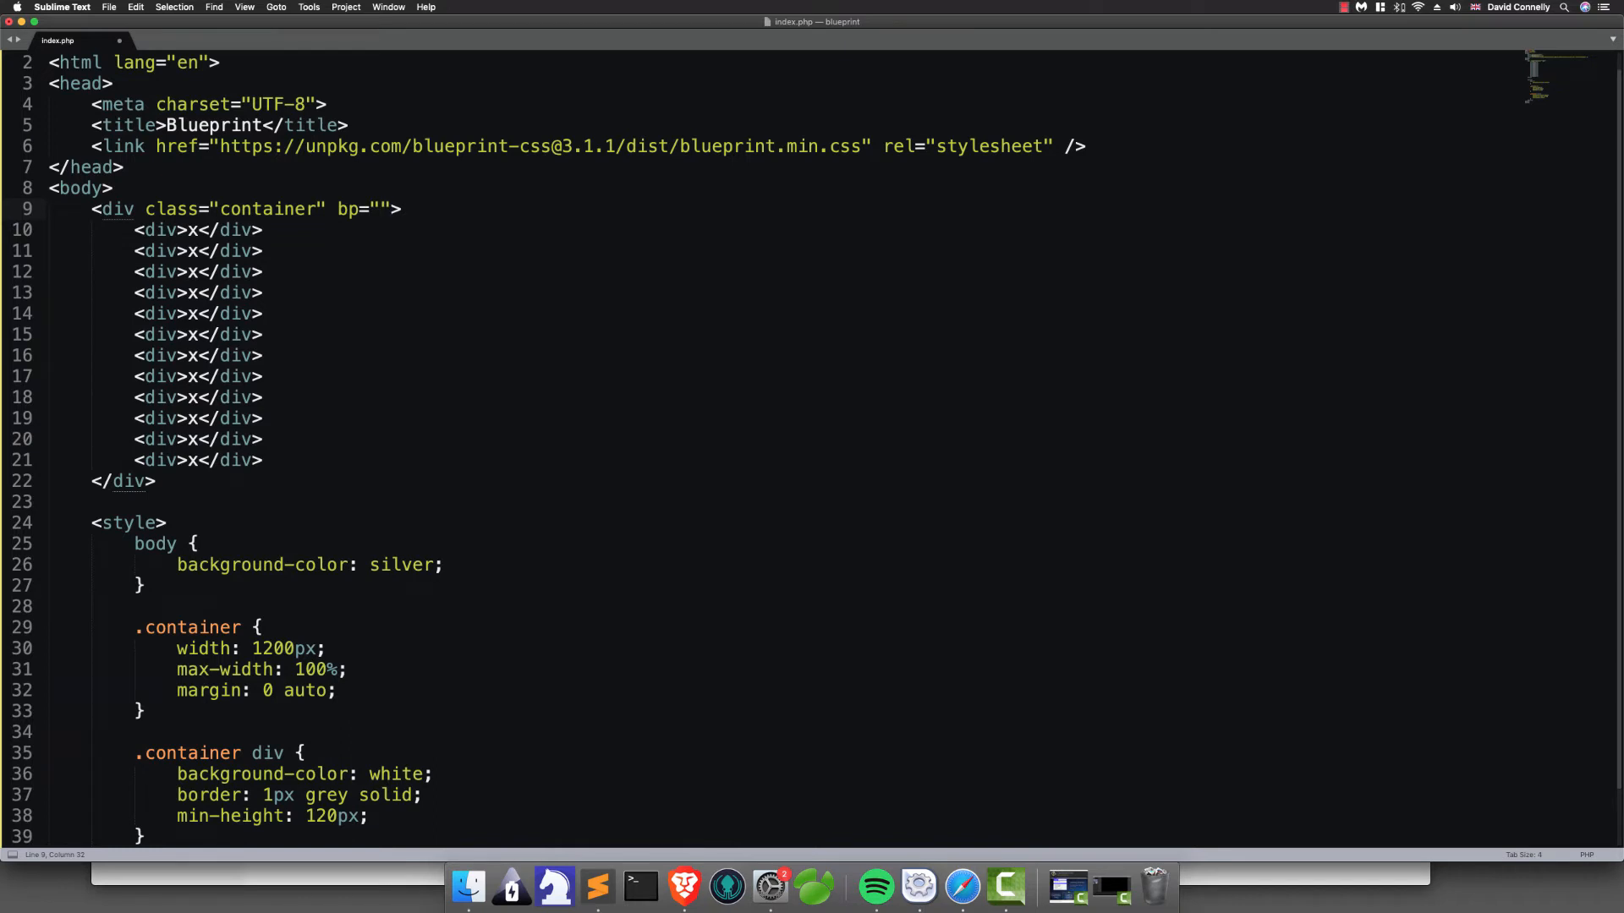
pyautogui.write('grid')
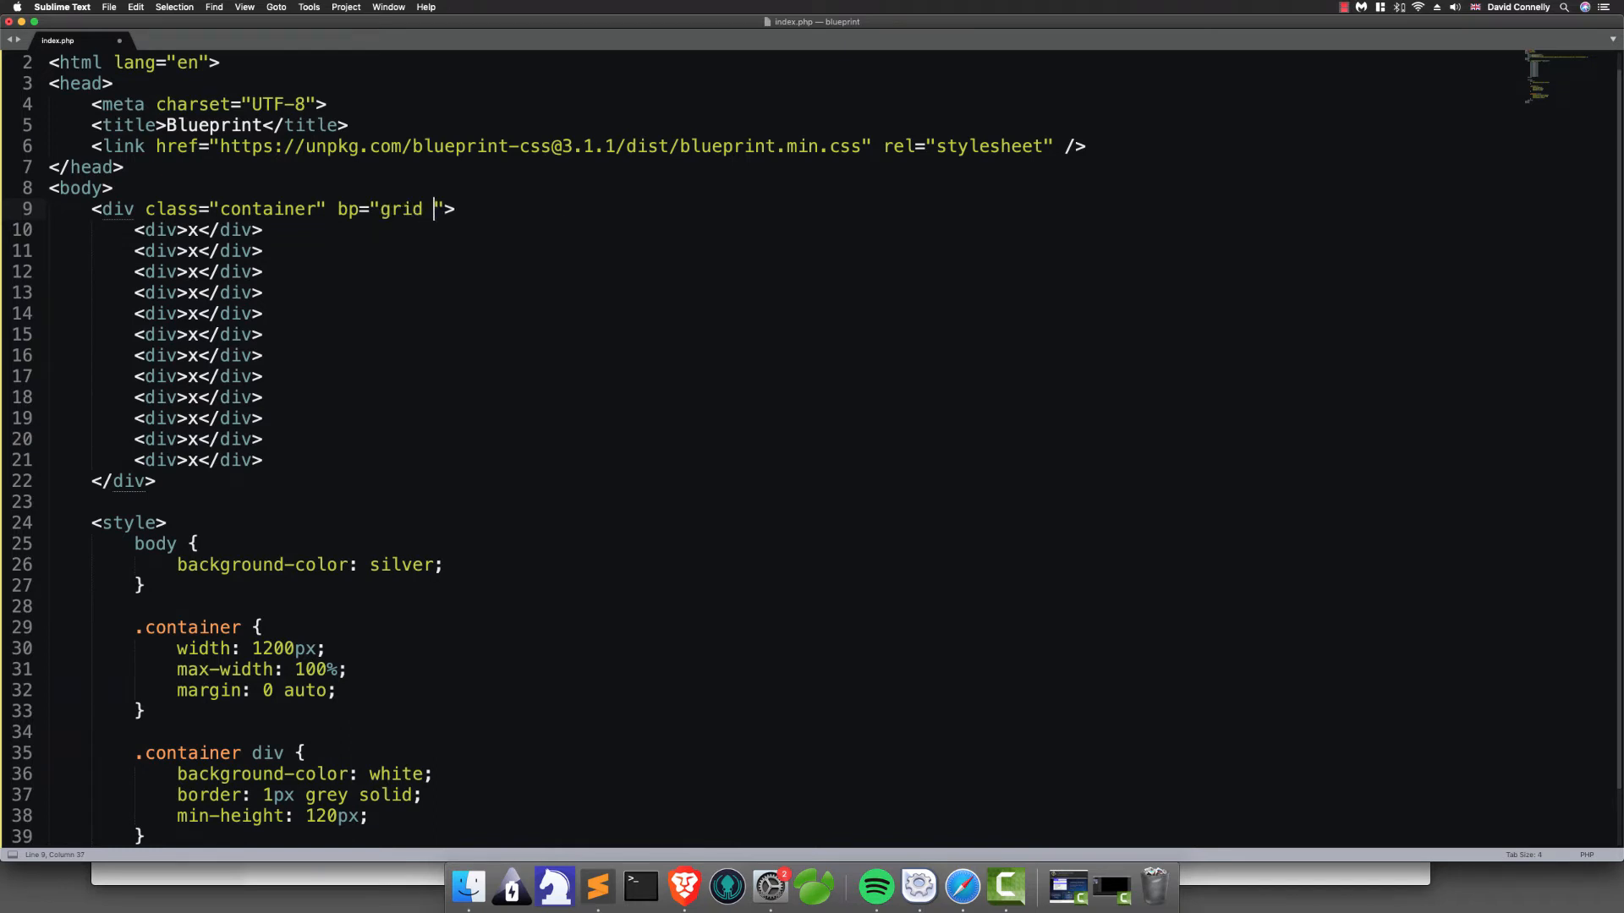
pyautogui.click(684, 887)
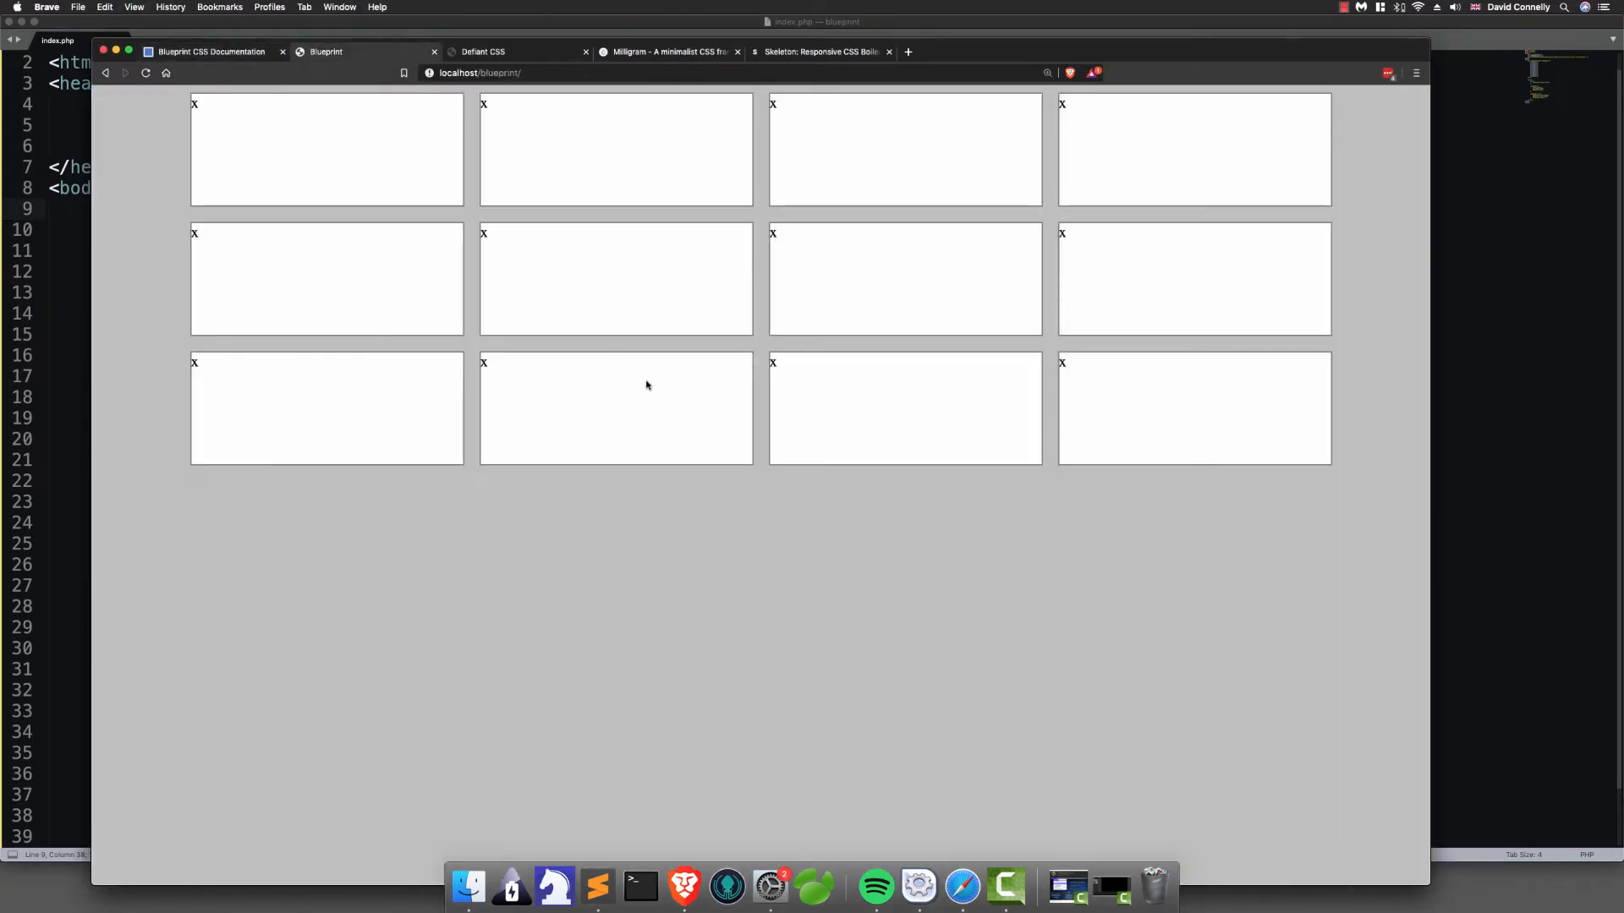
pyautogui.moveTo(649, 387)
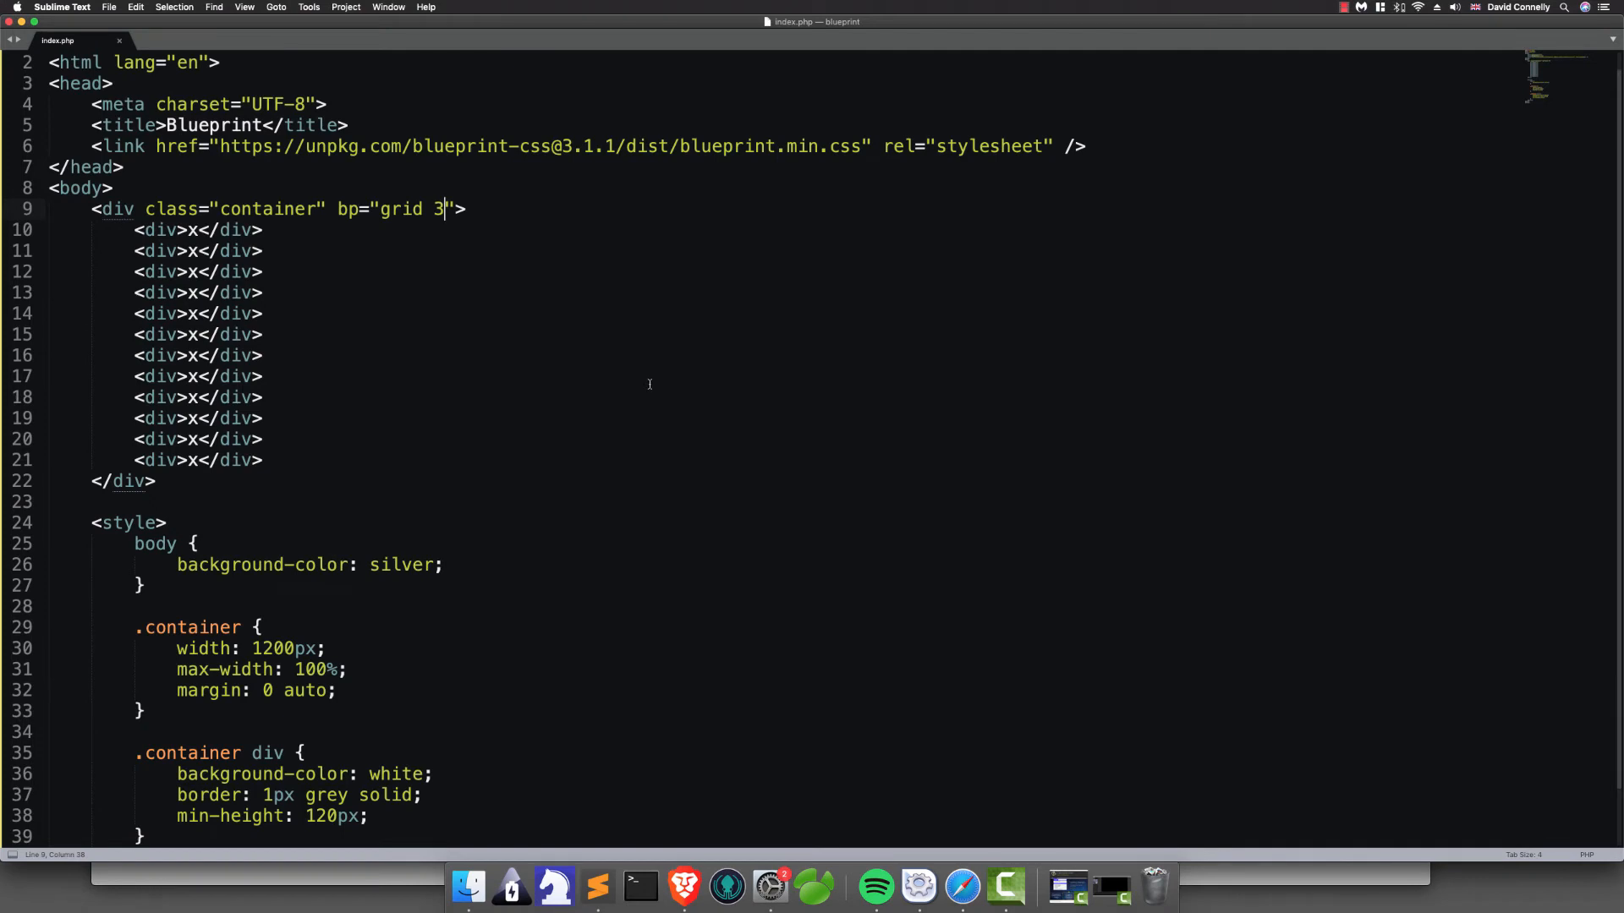
# Adjust the container's bp attribute column number, leaving it as just "grid"
pyautogui.click(683, 887)
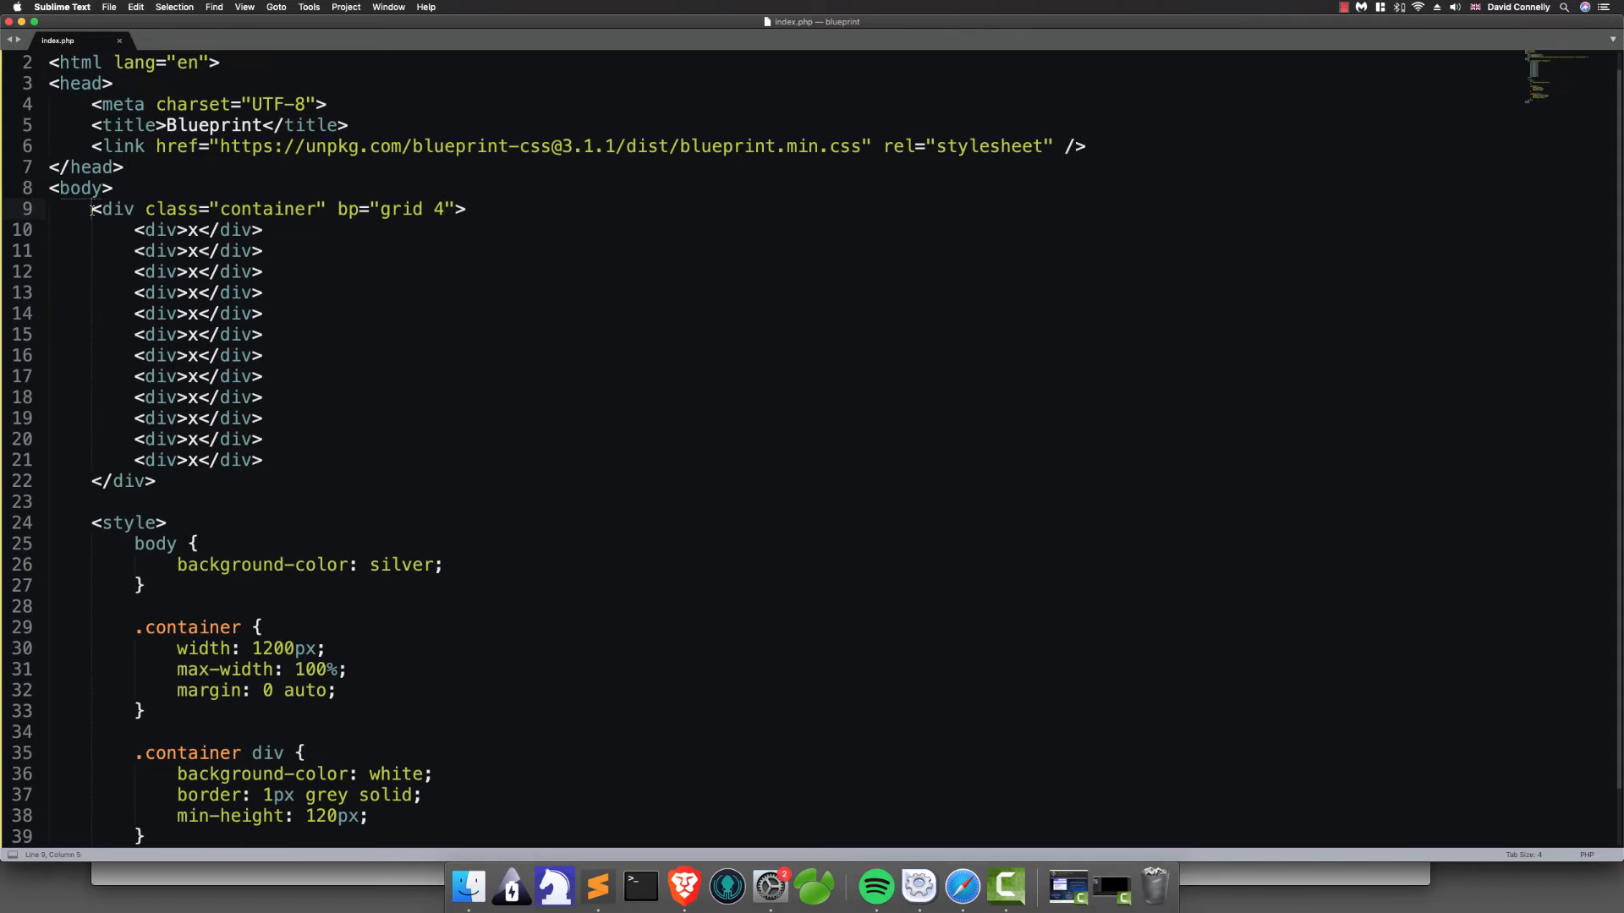
pyautogui.tripleClick(277, 208)
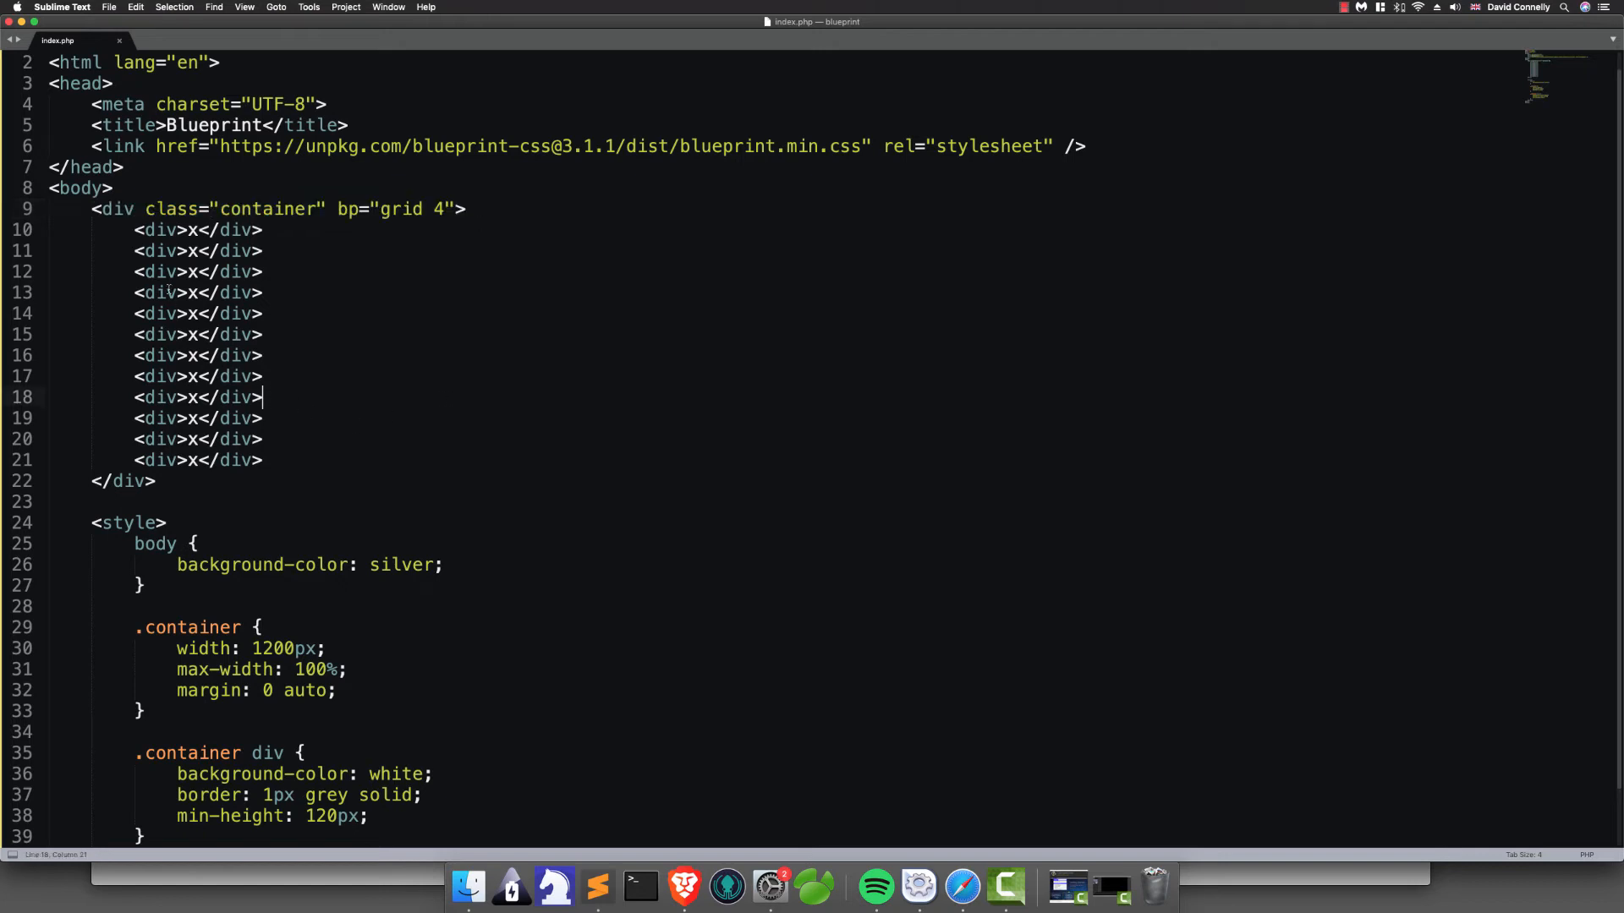
pyautogui.tripleClick(280, 208)
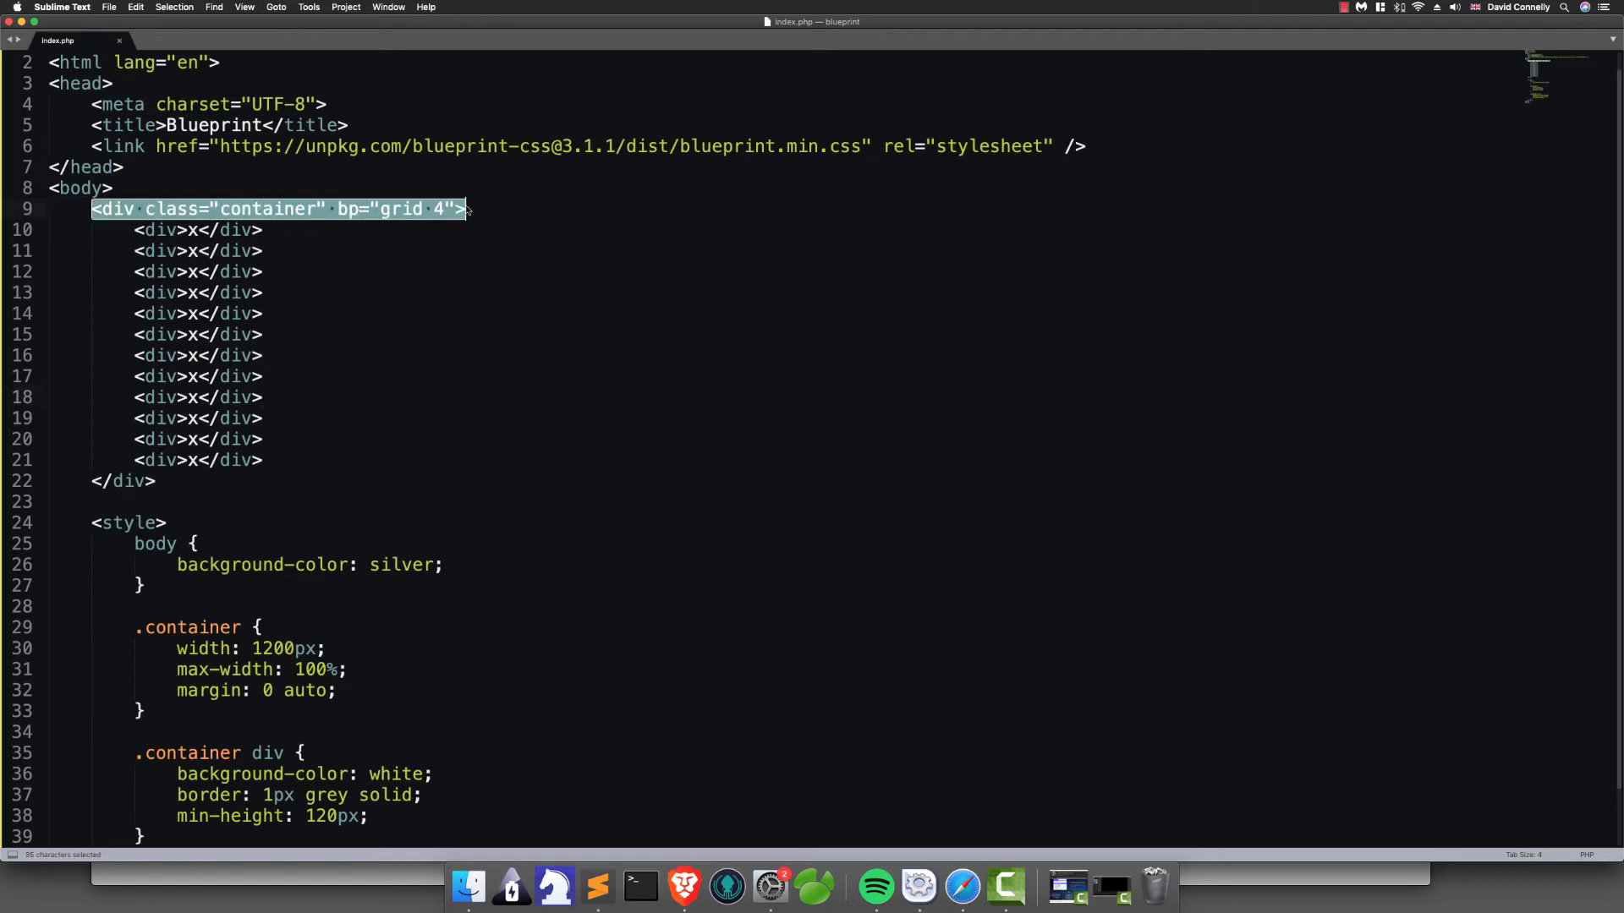
pyautogui.click(617, 249)
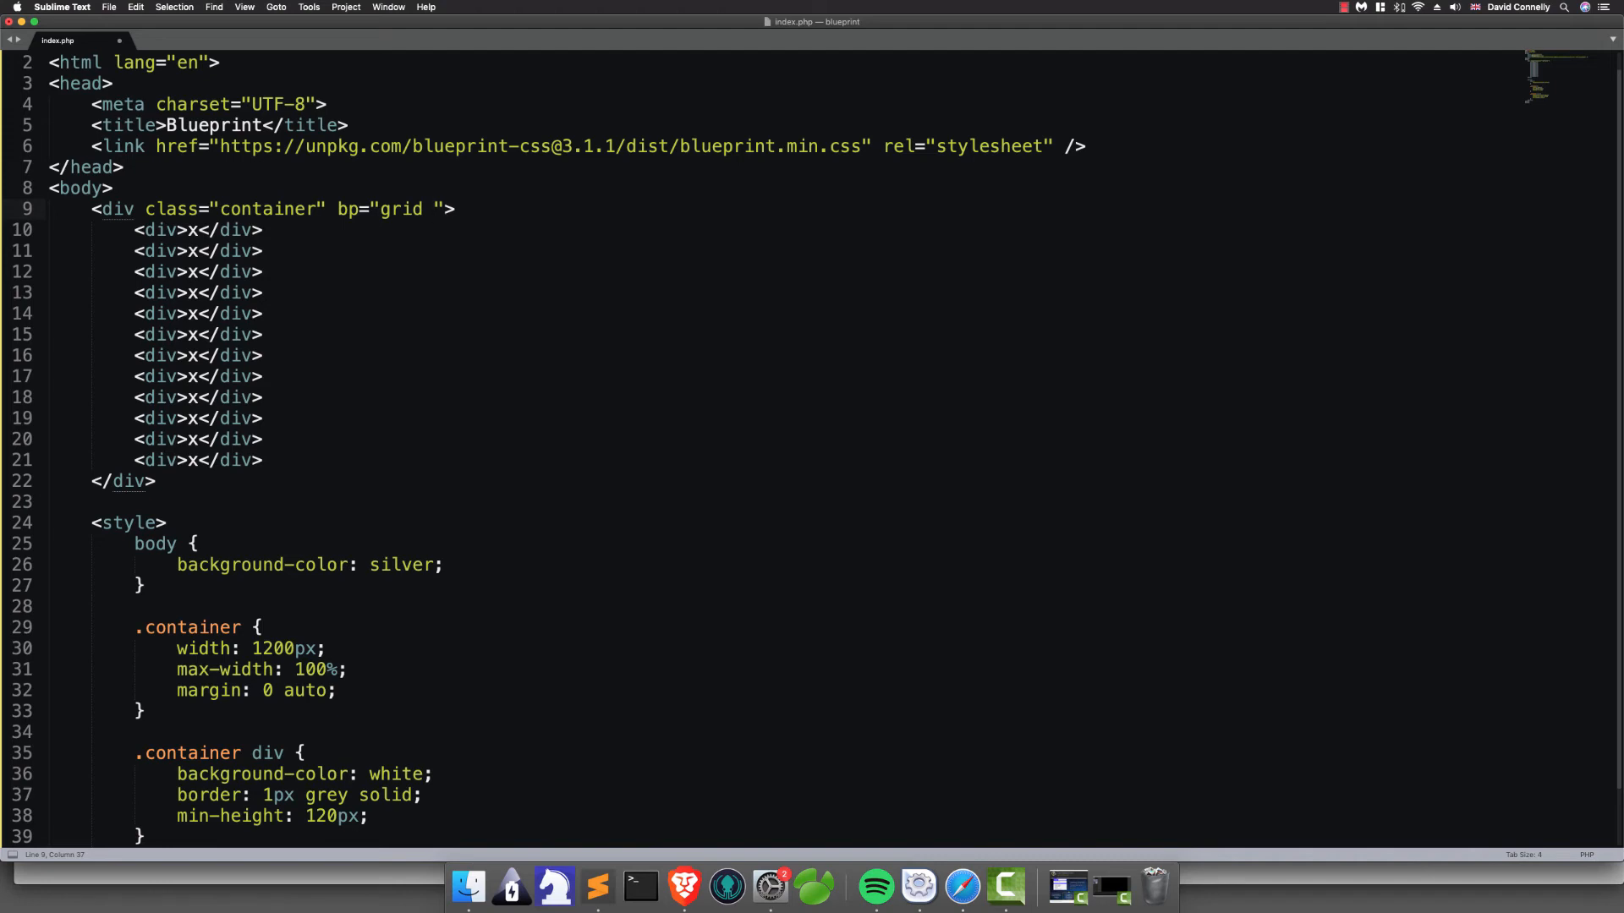
# Extend the bp attribute with breakpoints 2@lg 3@md 6@sm
pyautogui.write('2@l')
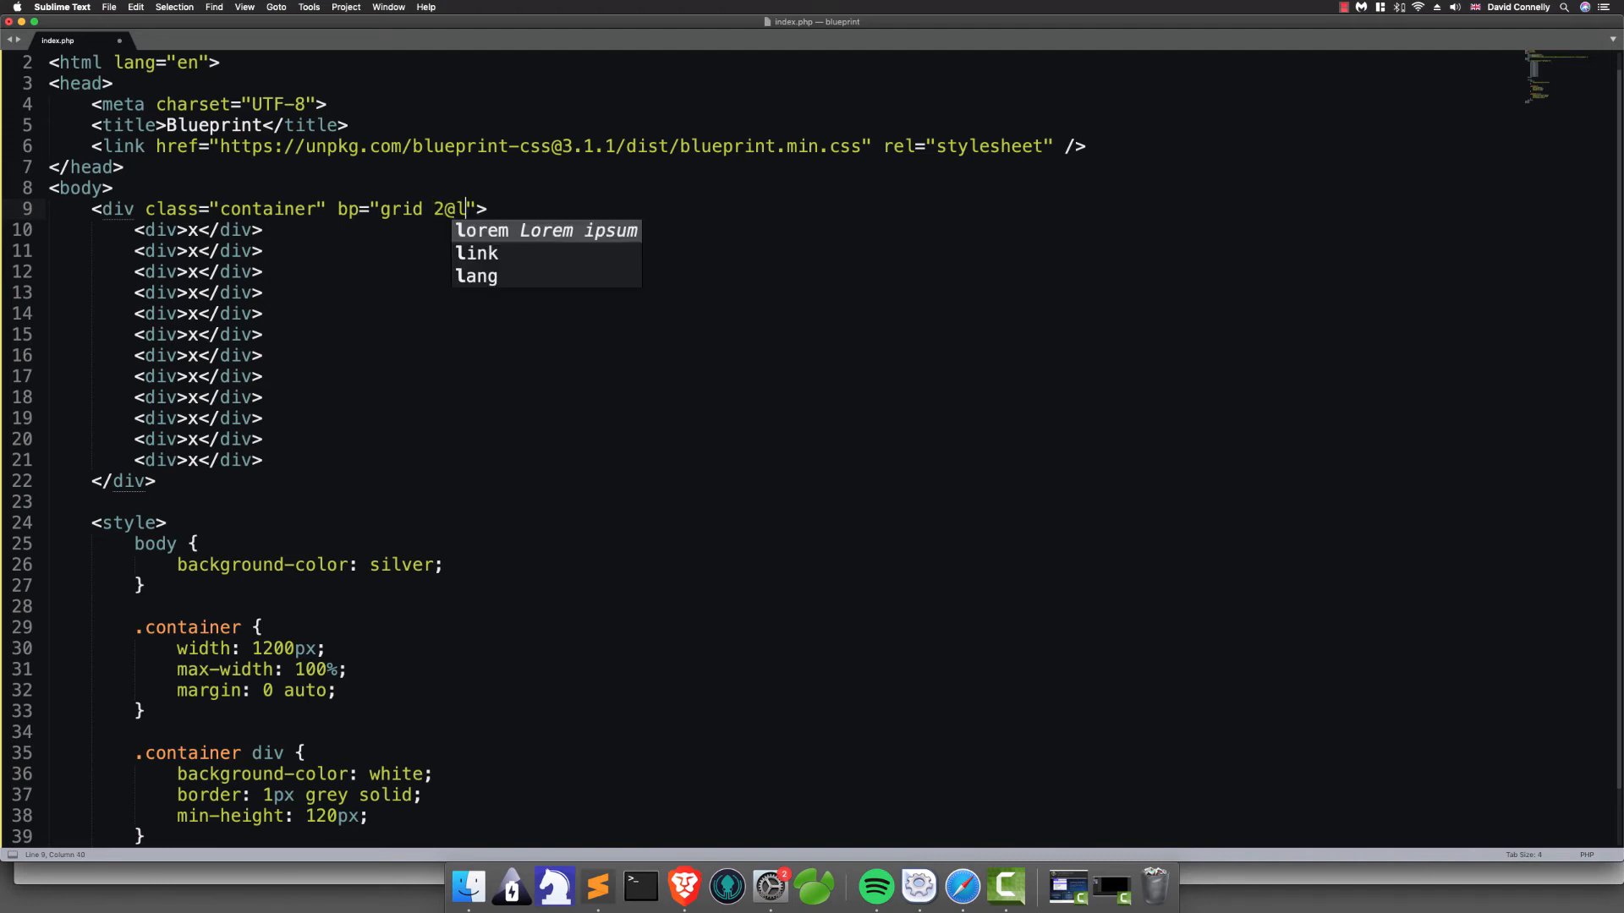
pyautogui.write('g')
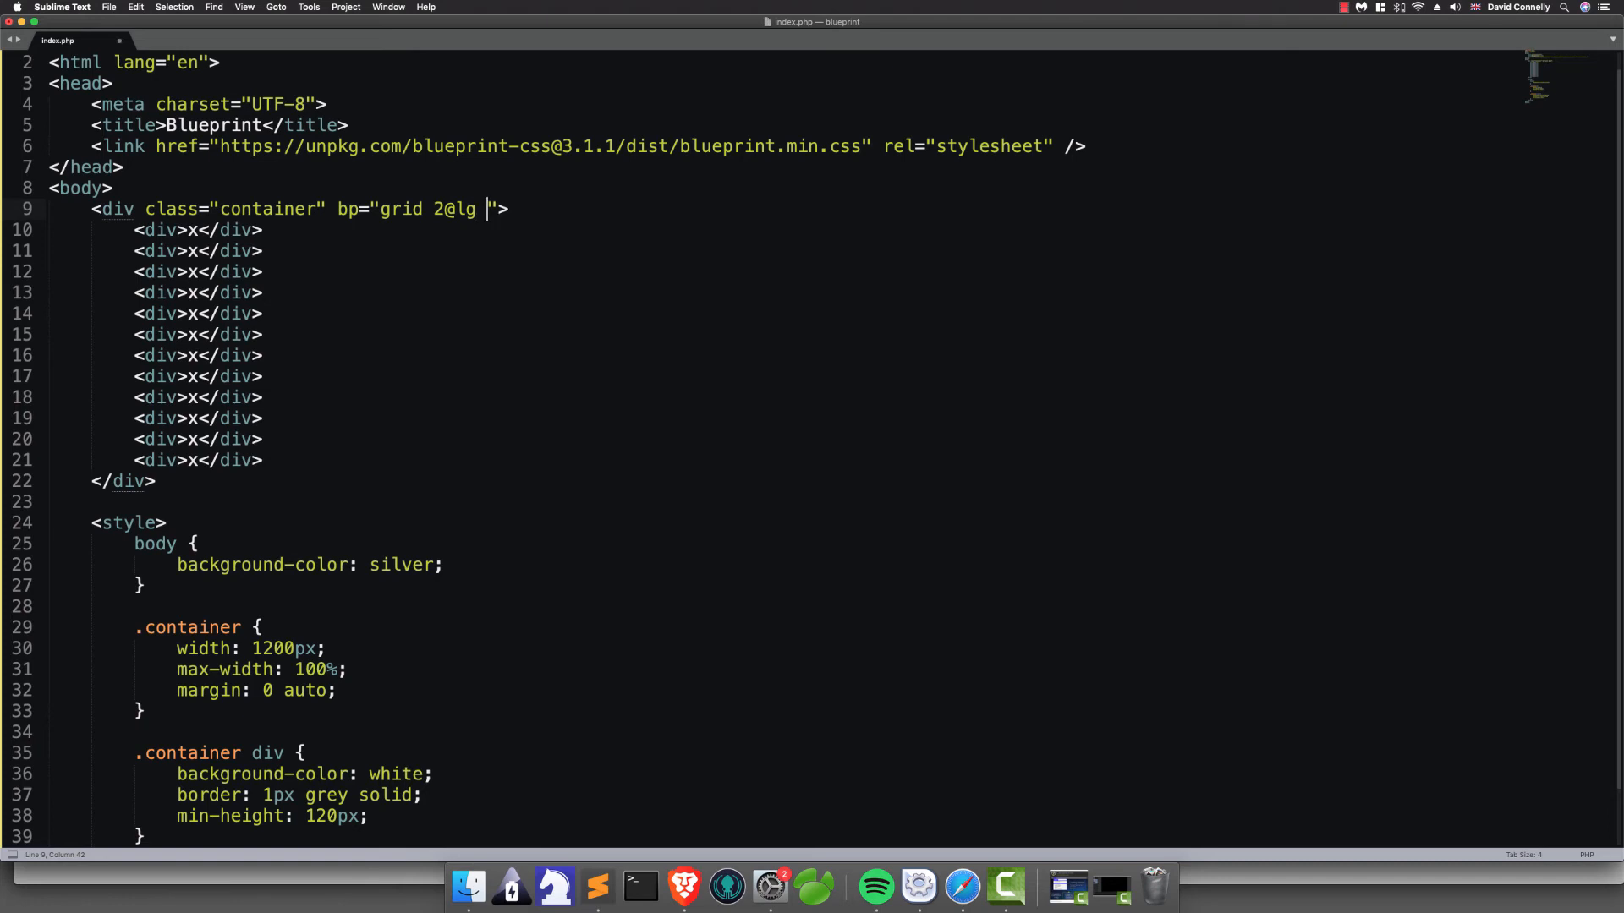
pyautogui.write('3')
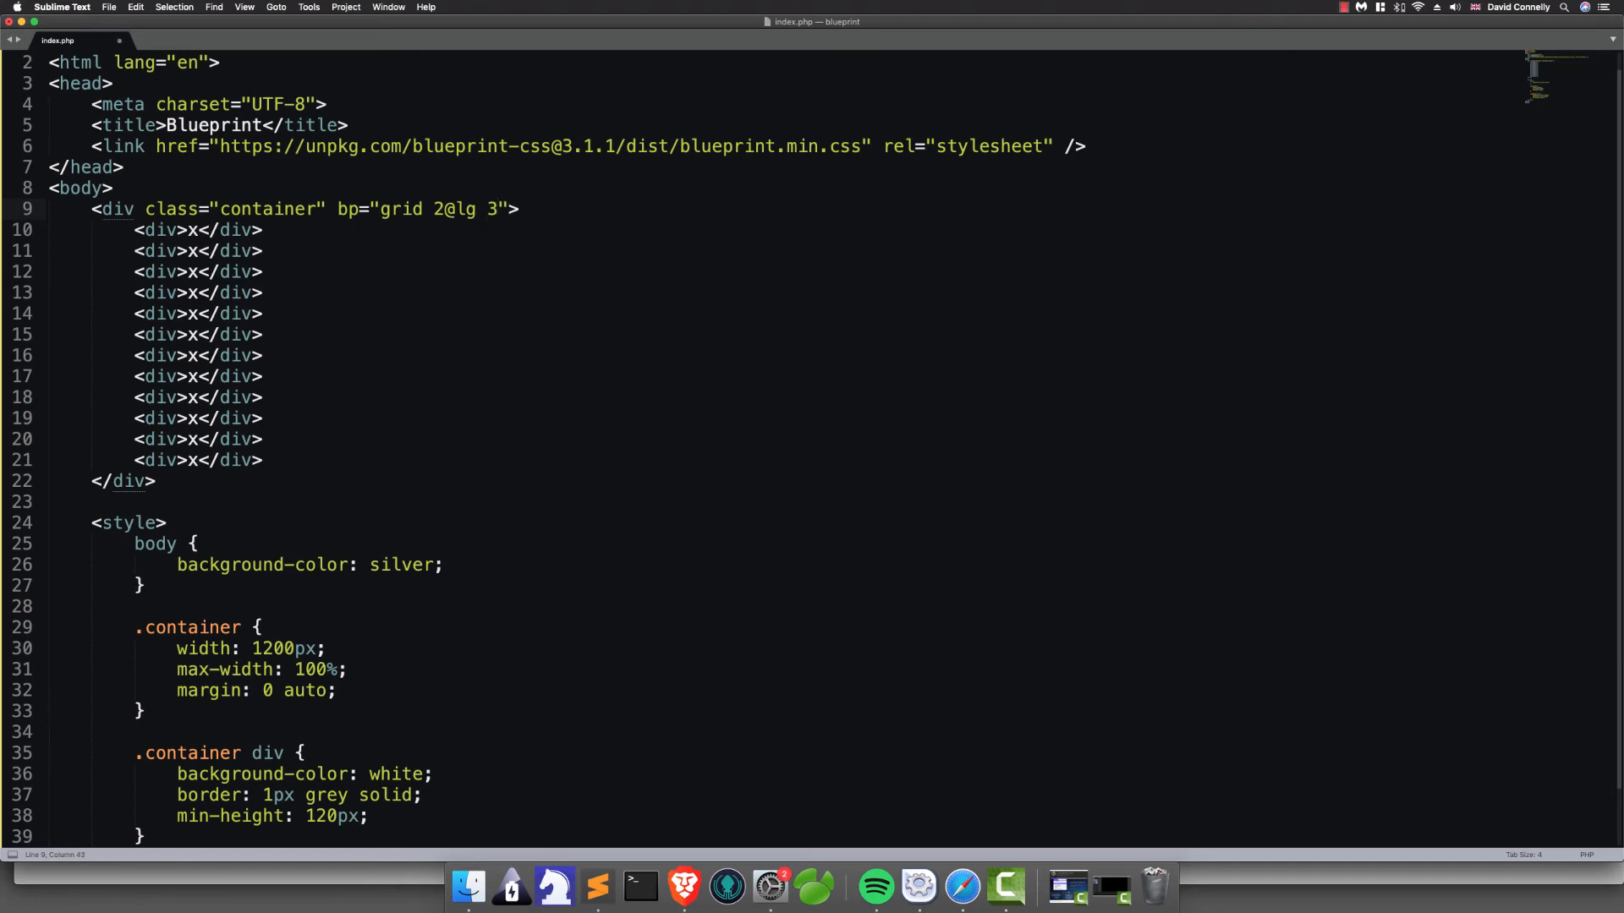
pyautogui.write('md')
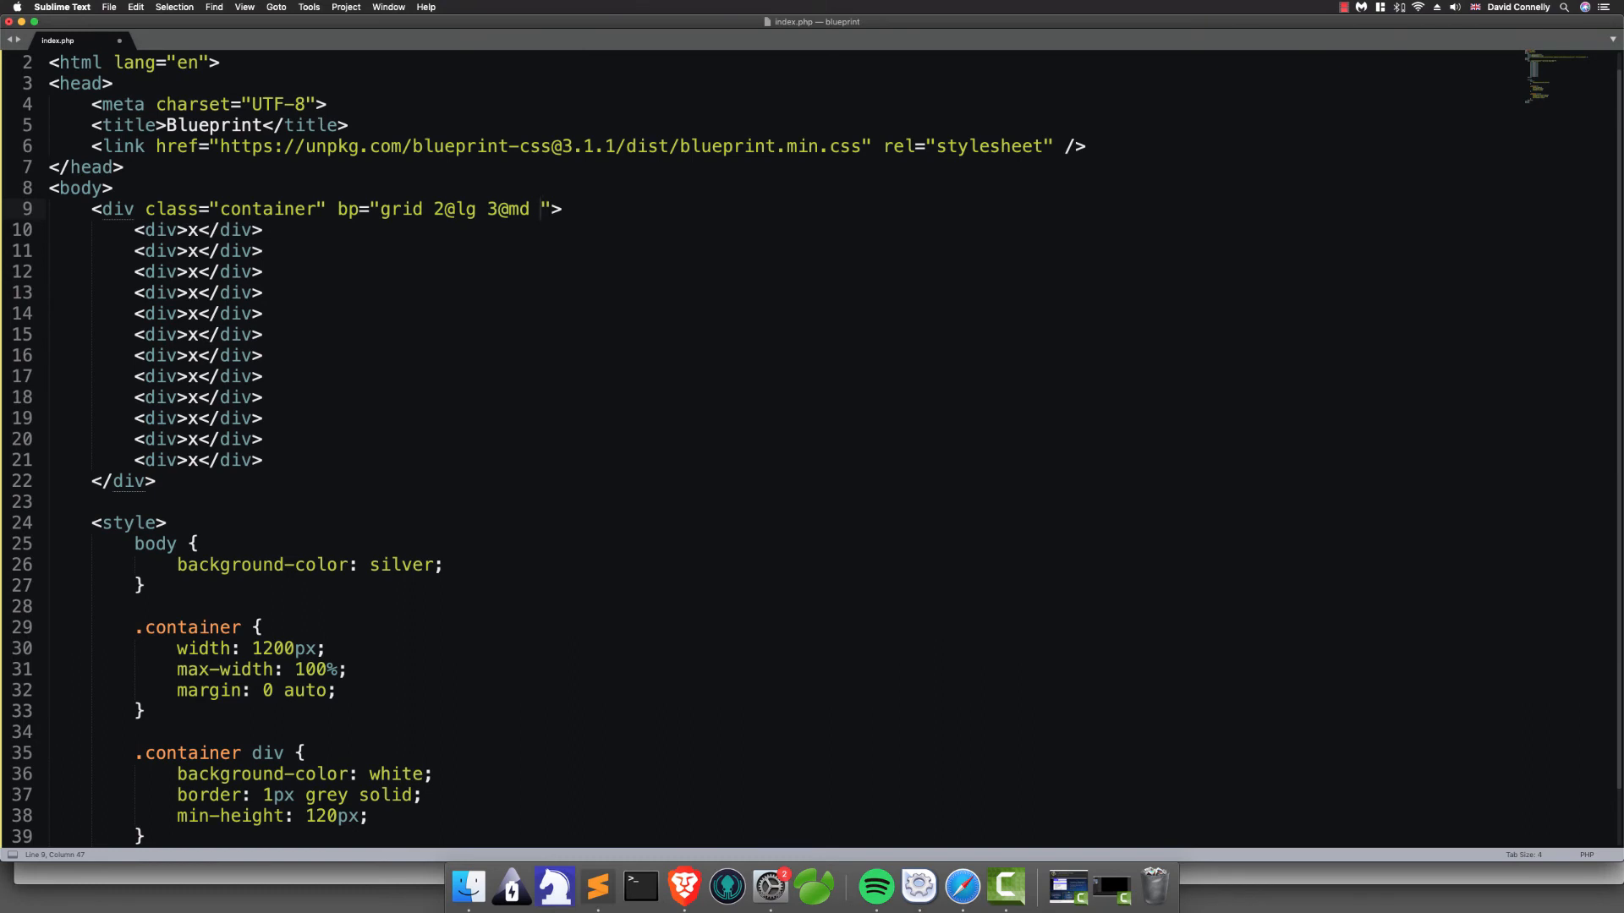
pyautogui.write('6@s')
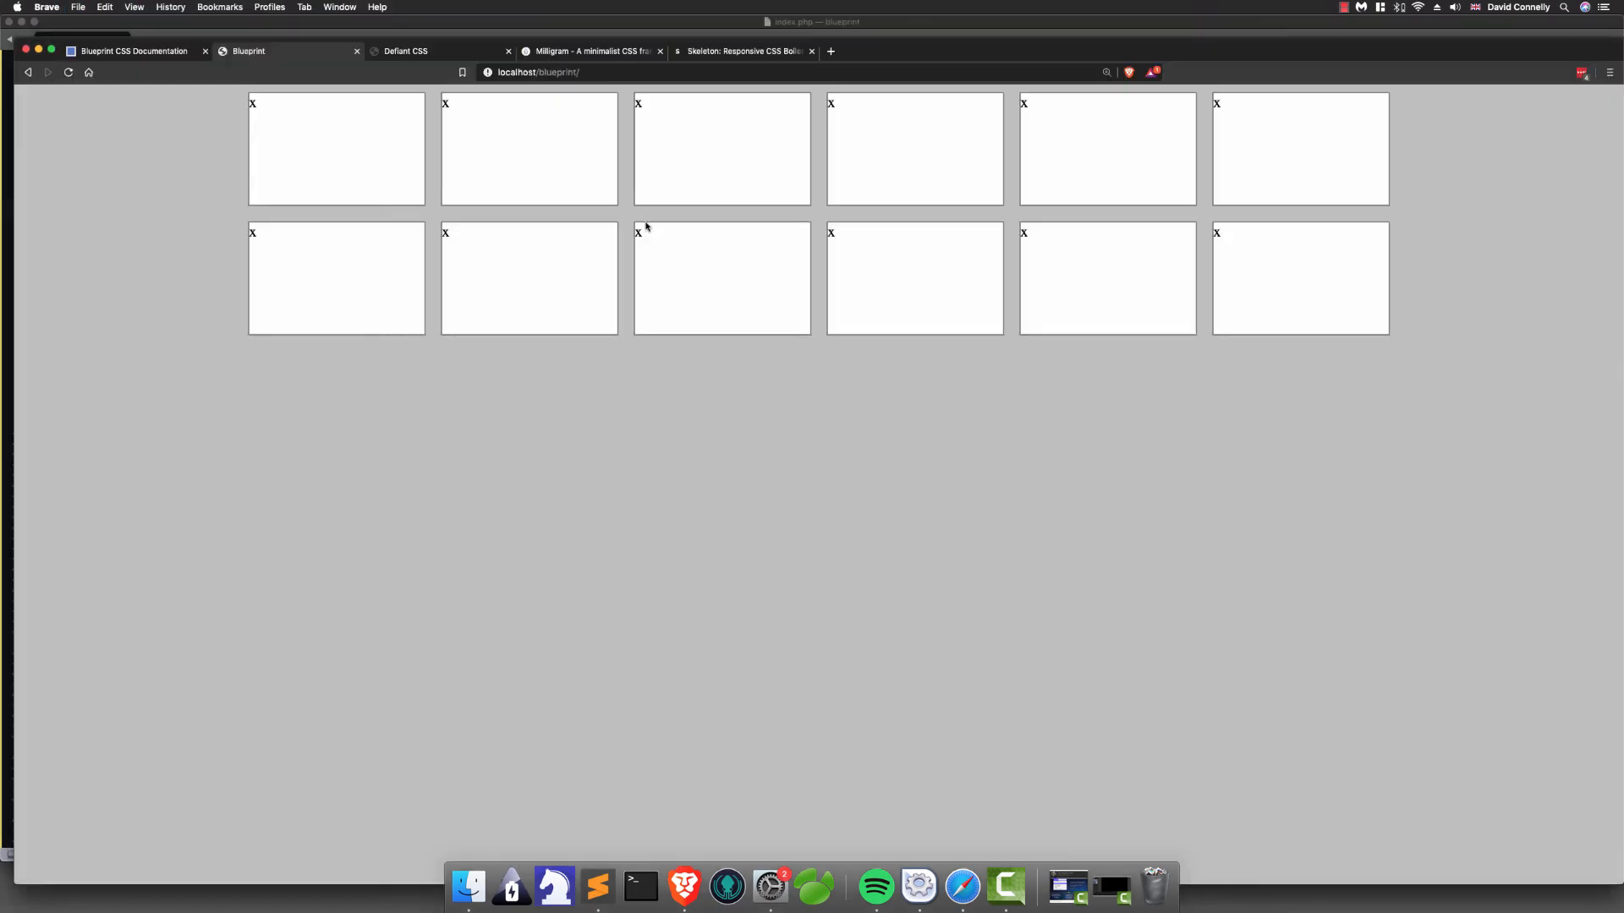
pyautogui.moveTo(1426, 63)
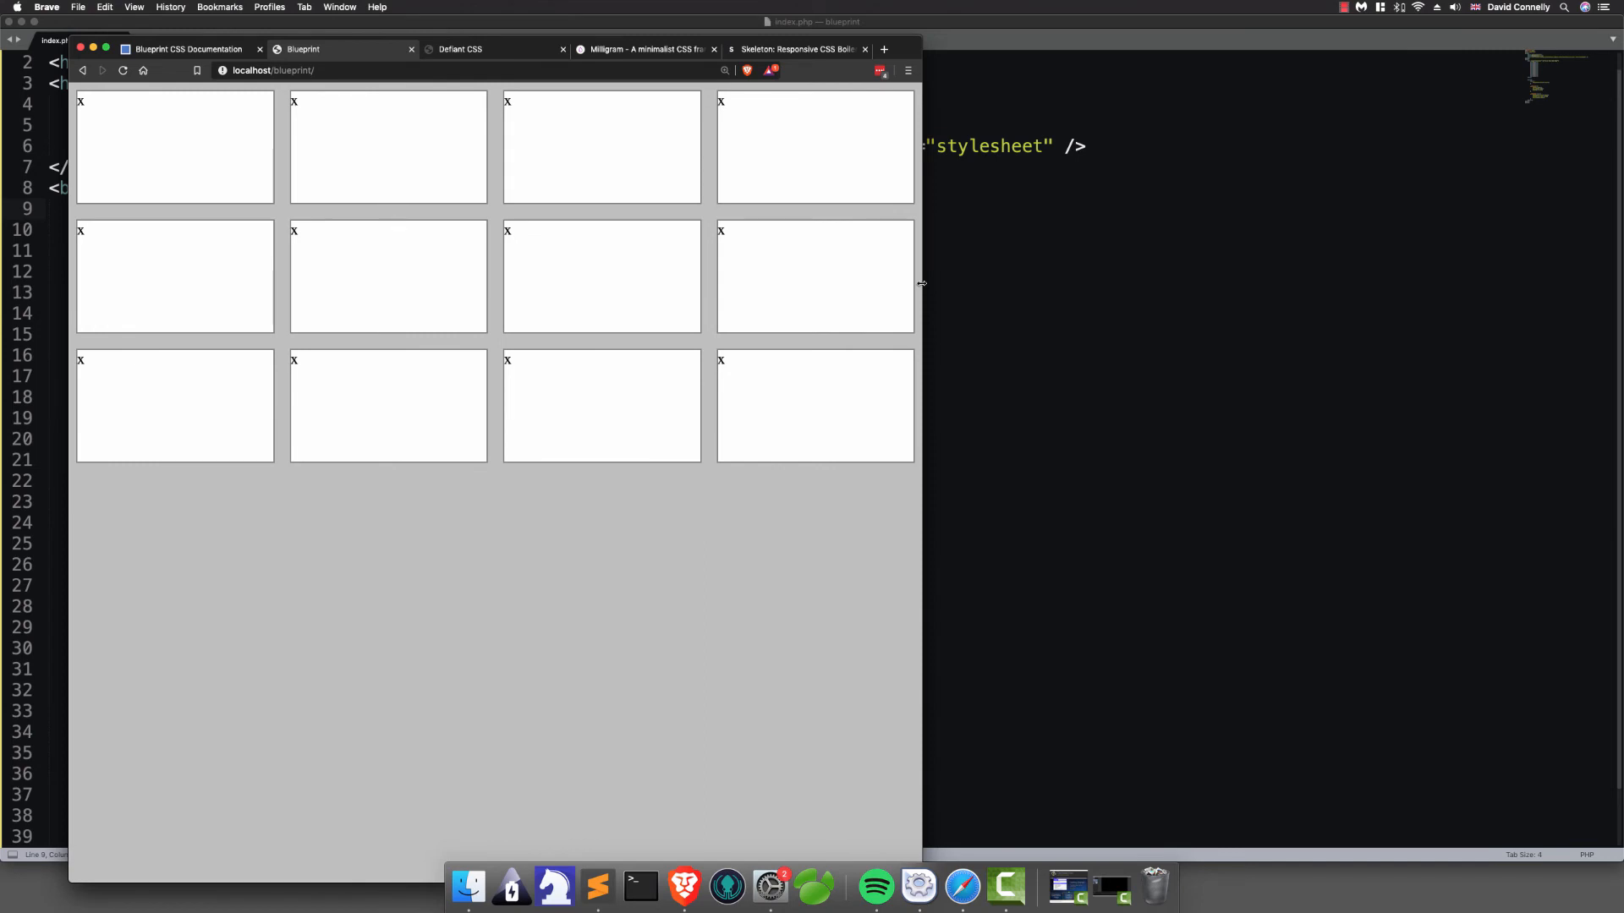
# Narrow the Brave window so the boxes reflow from six columns into four
pyautogui.moveTo(921, 284); pyautogui.dragTo(715, 284)
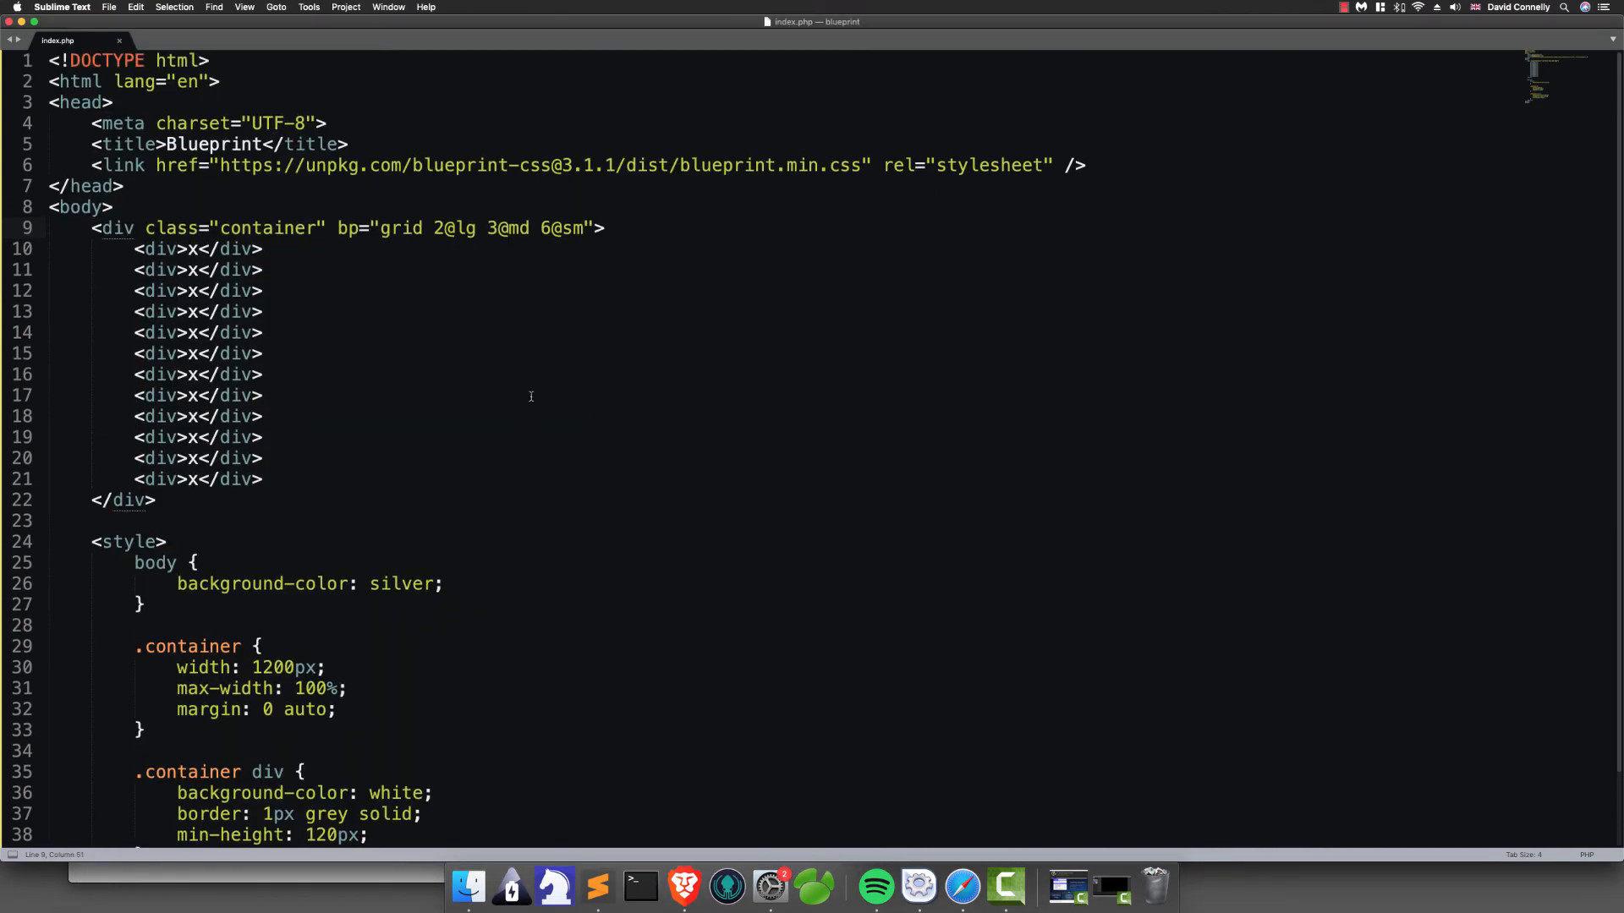
pyautogui.moveTo(380, 255)
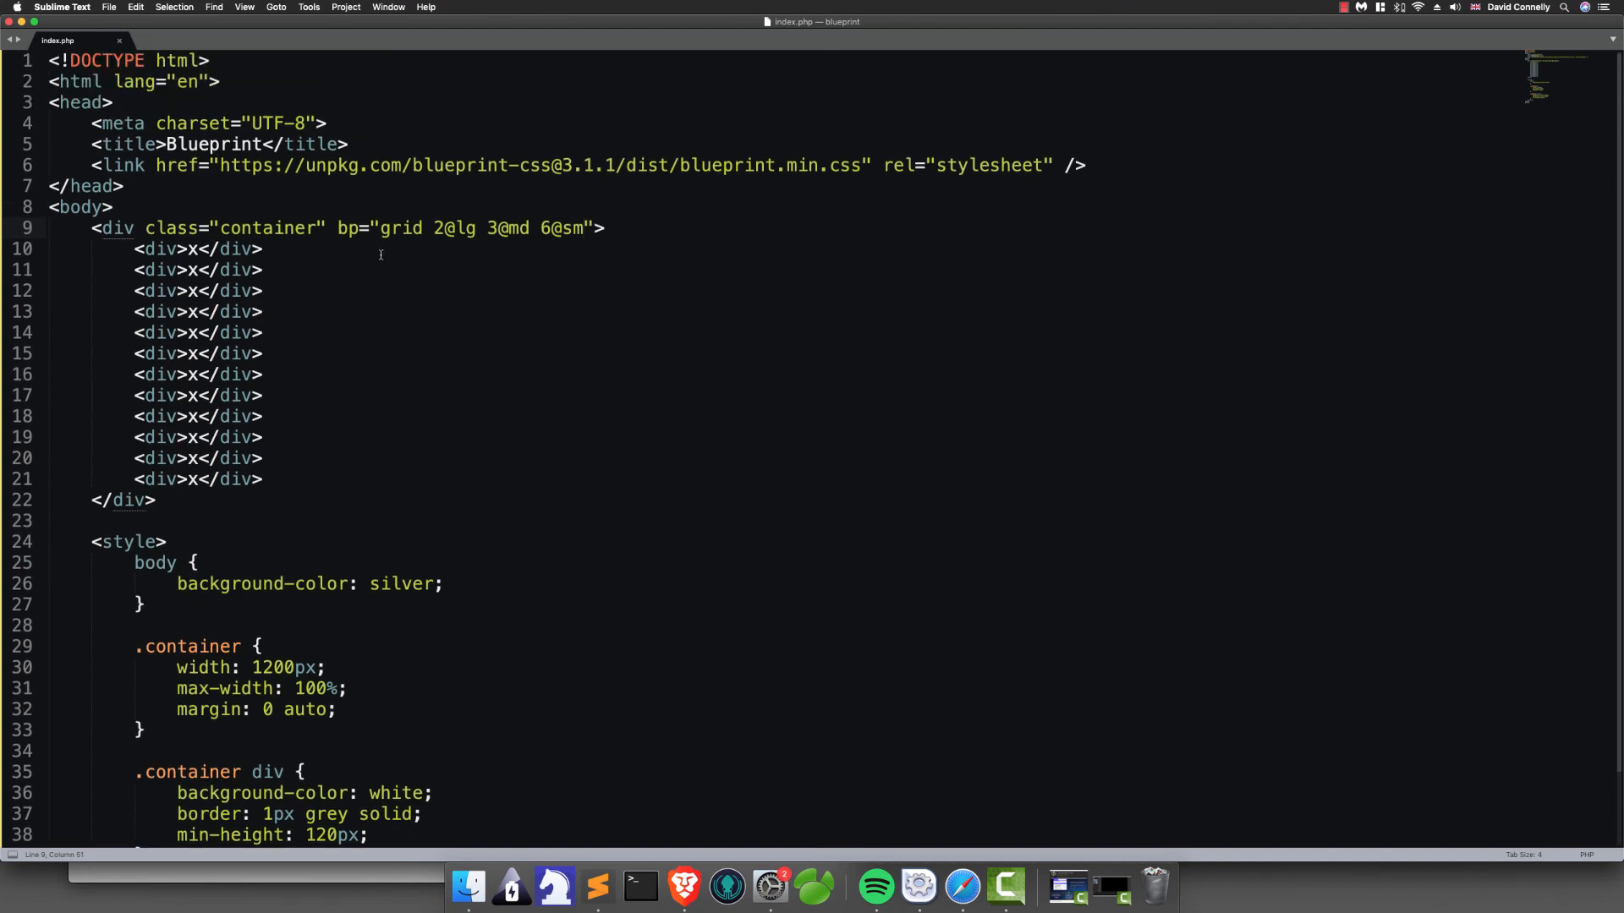
# Resize the window, then browse the Column Alignment and Column Gap Spacing doc pages
pyautogui.moveTo(380, 227); pyautogui.dragTo(593, 228)
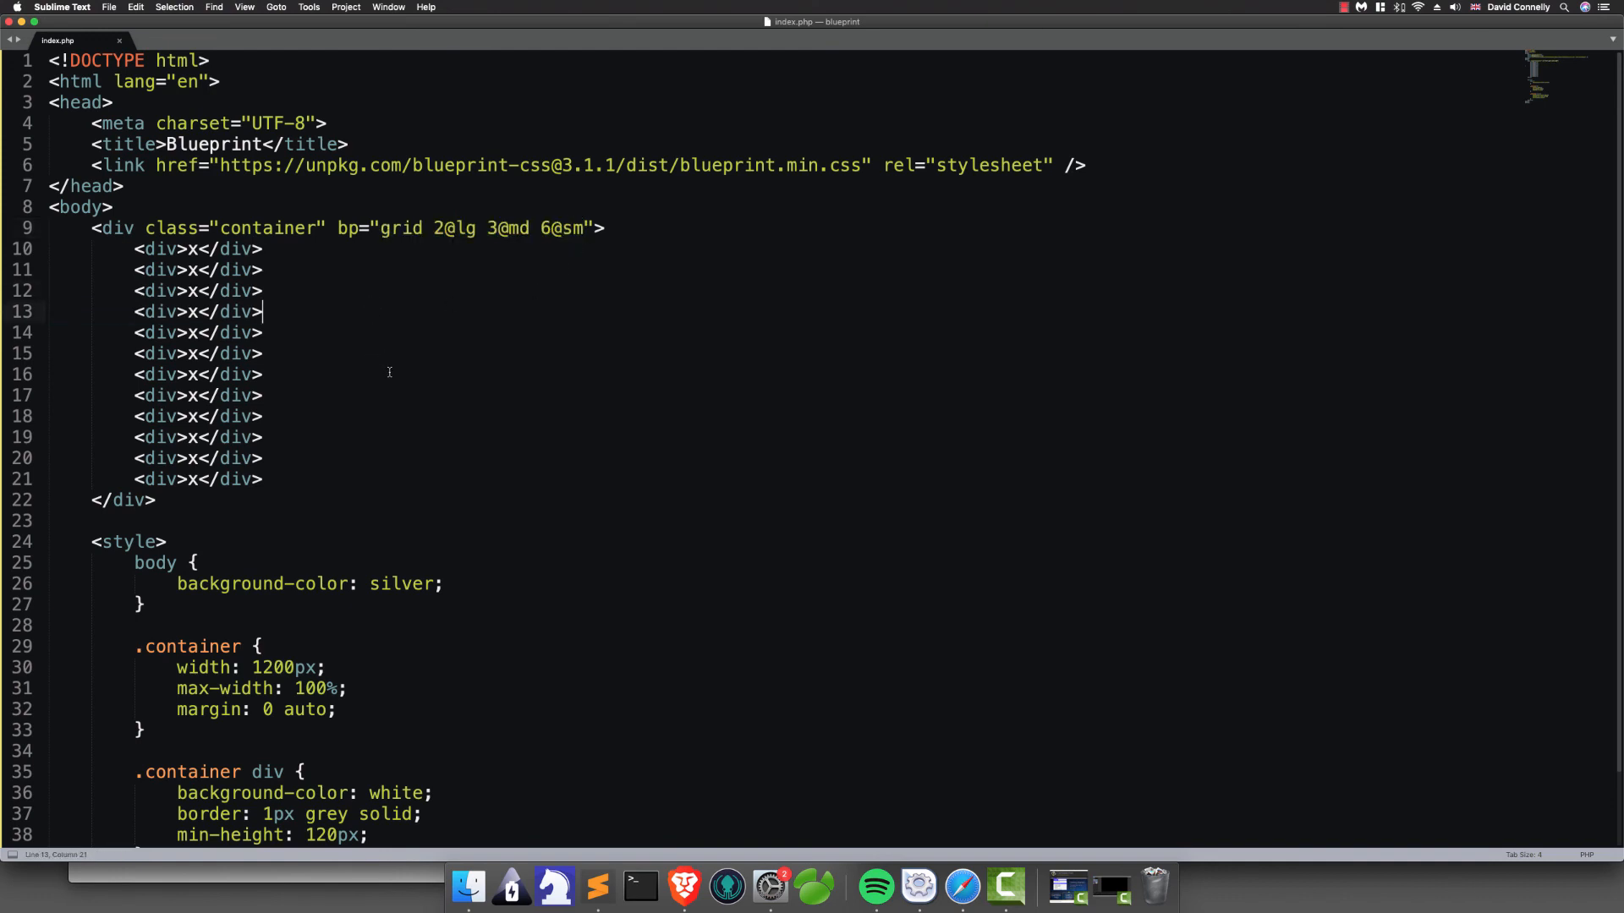
pyautogui.moveTo(404, 383)
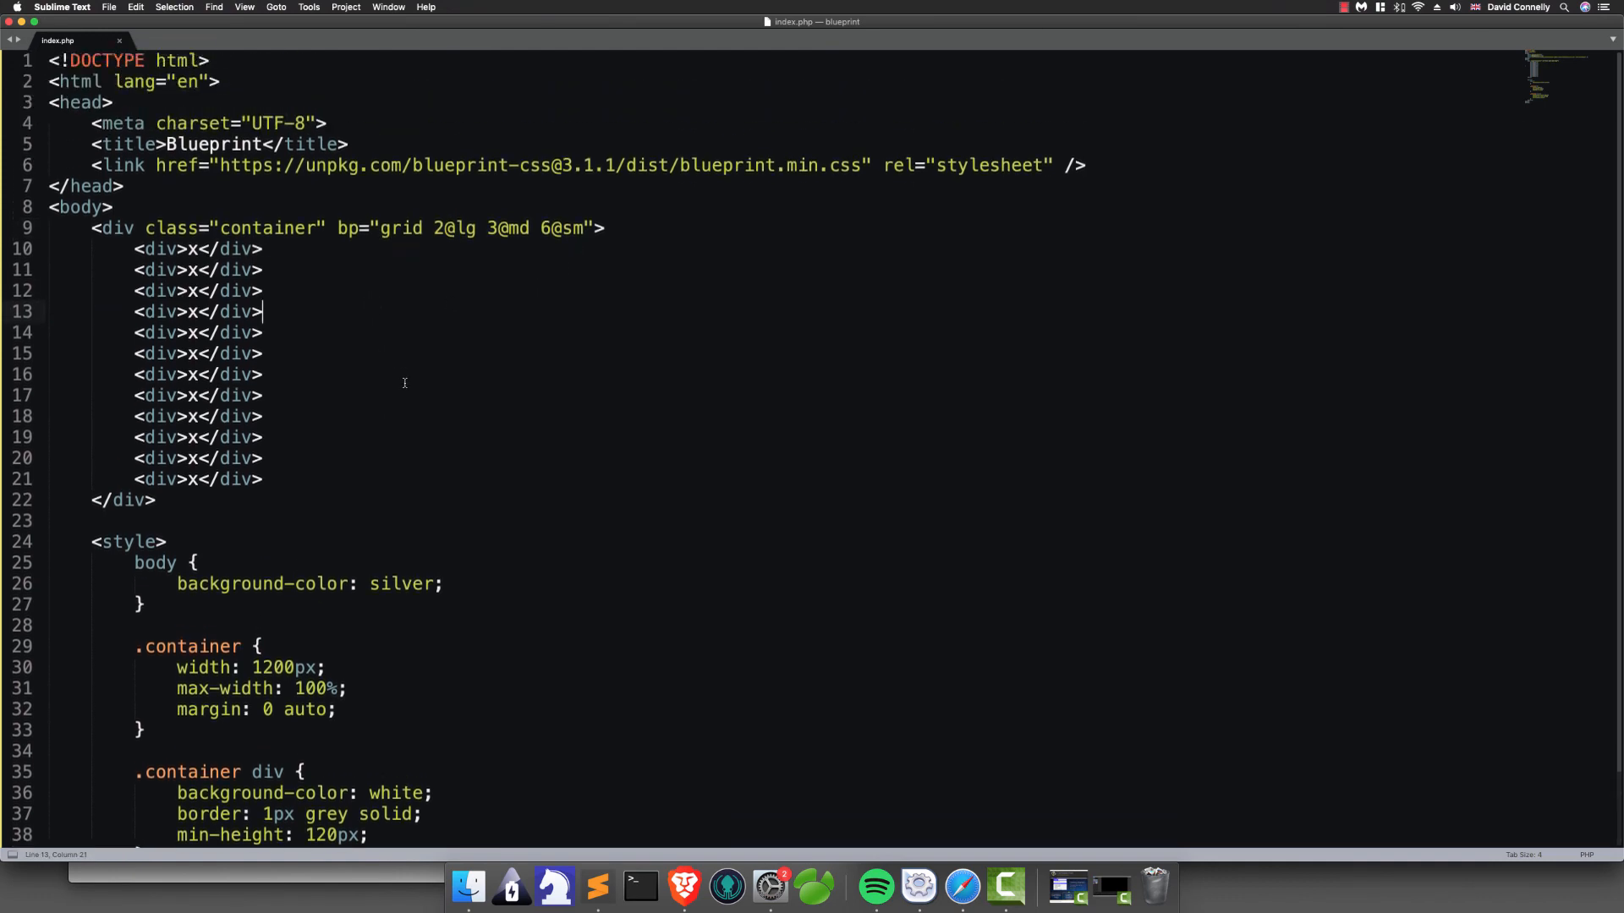
pyautogui.scroll(-3)
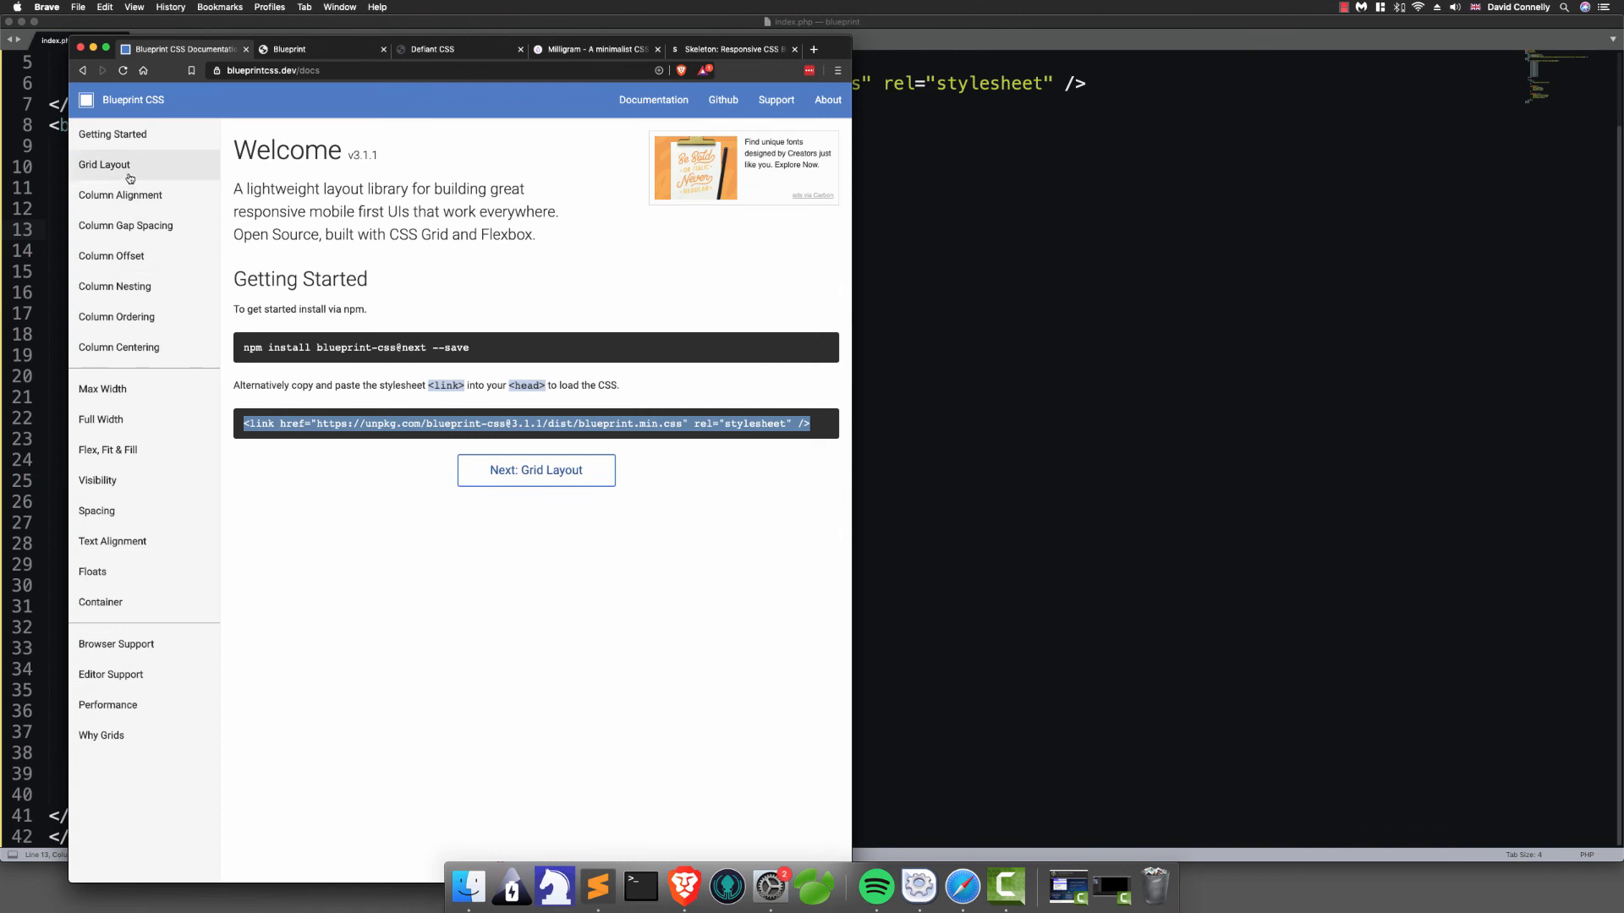
pyautogui.click(120, 195)
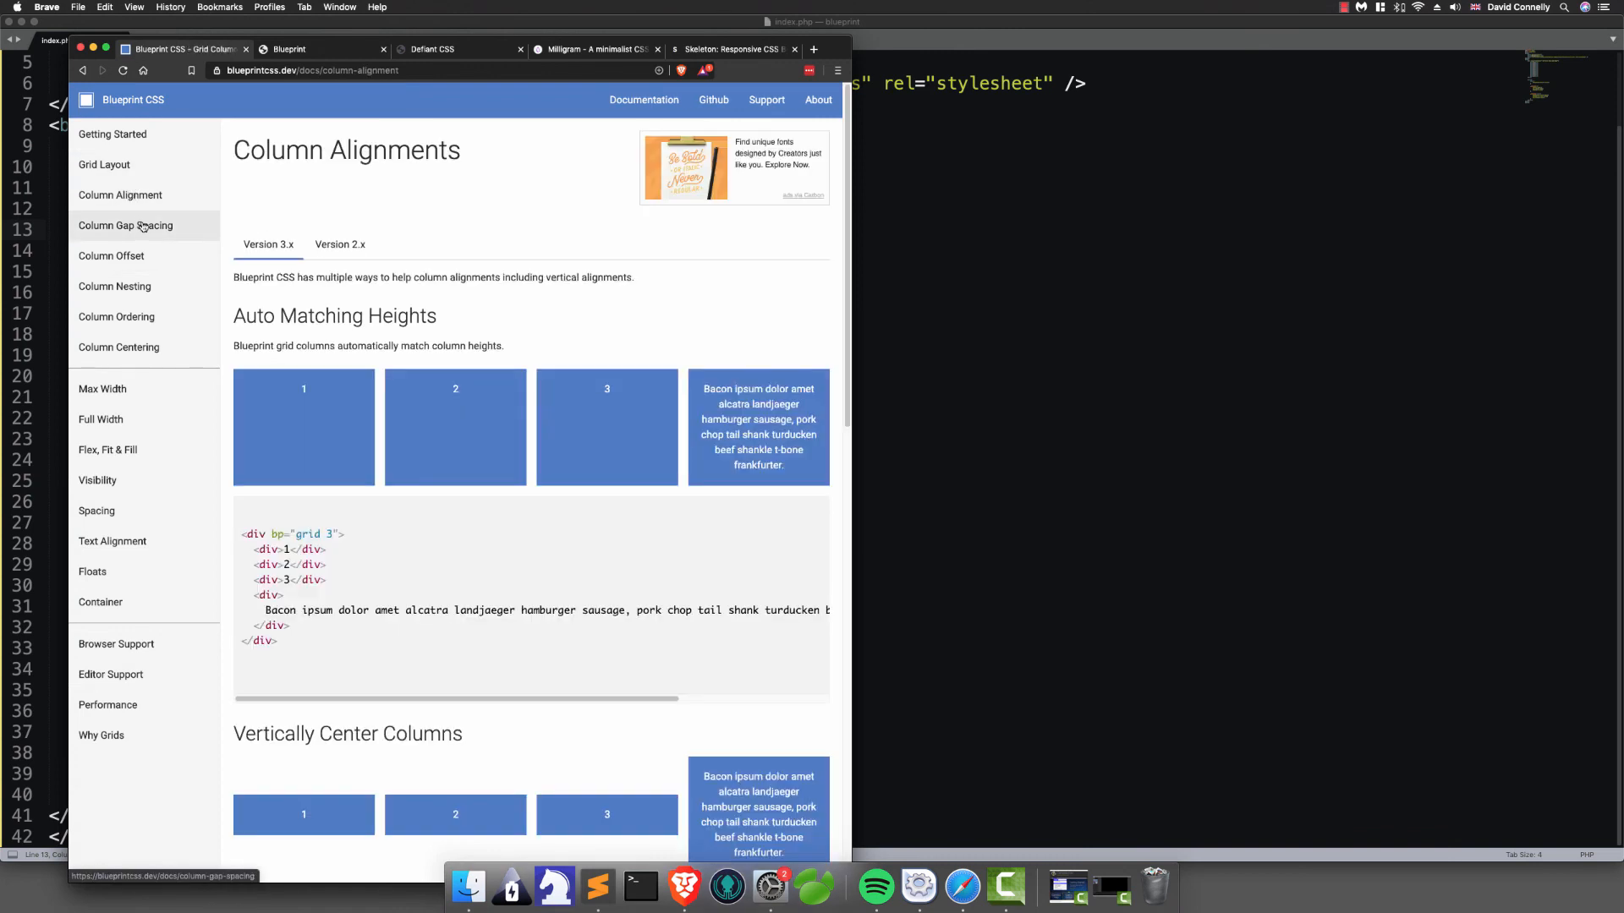
pyautogui.click(114, 286)
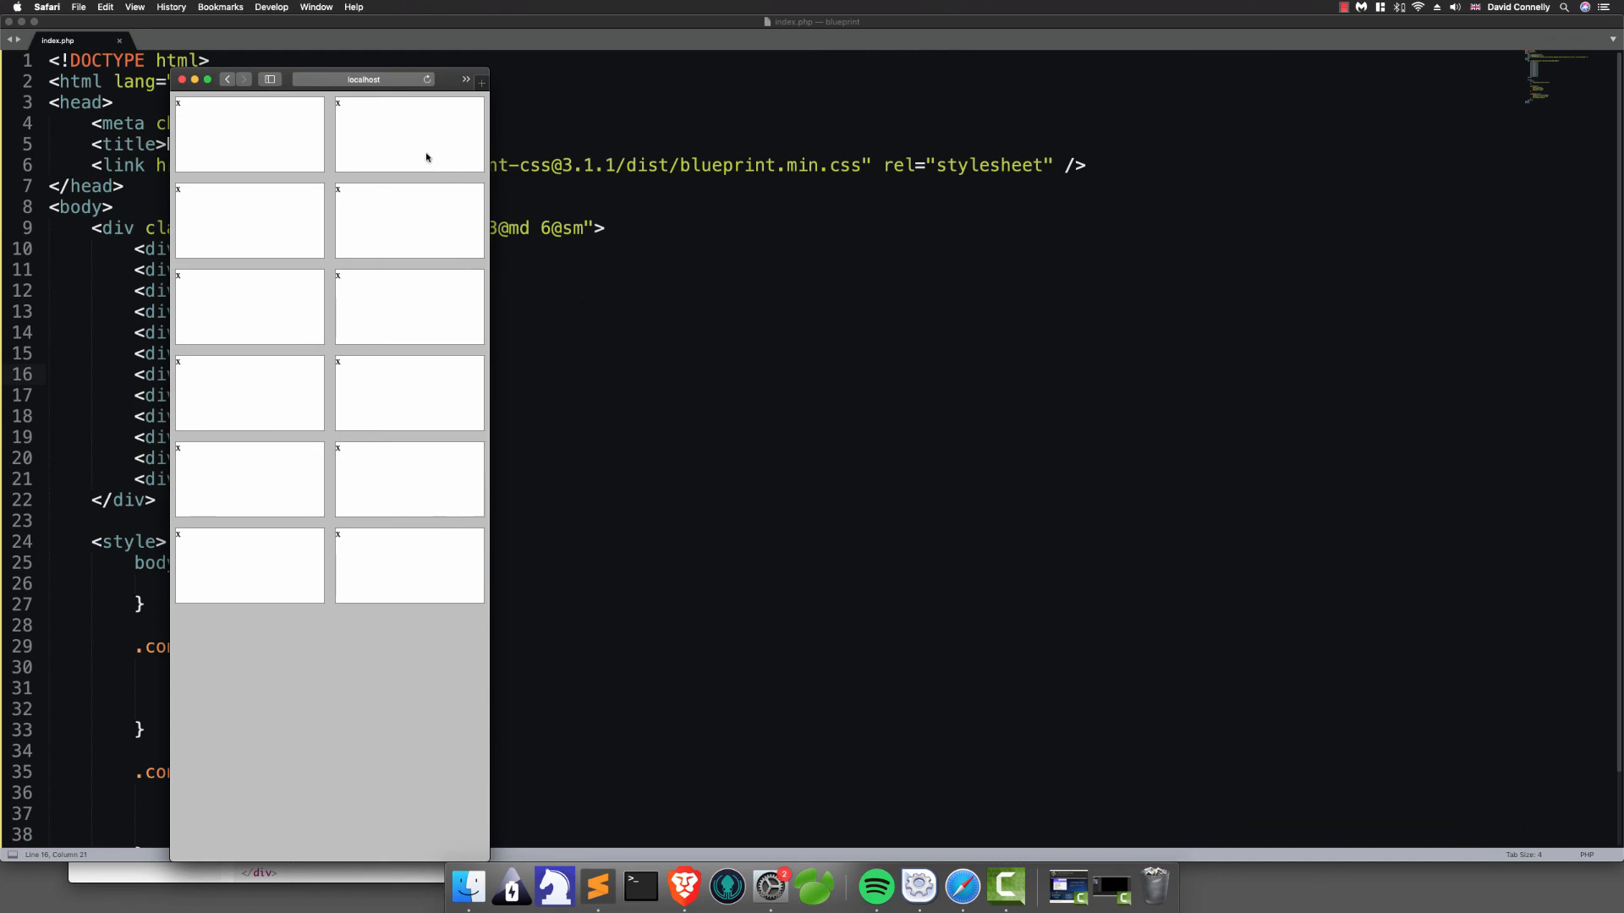
pyautogui.moveTo(440, 98)
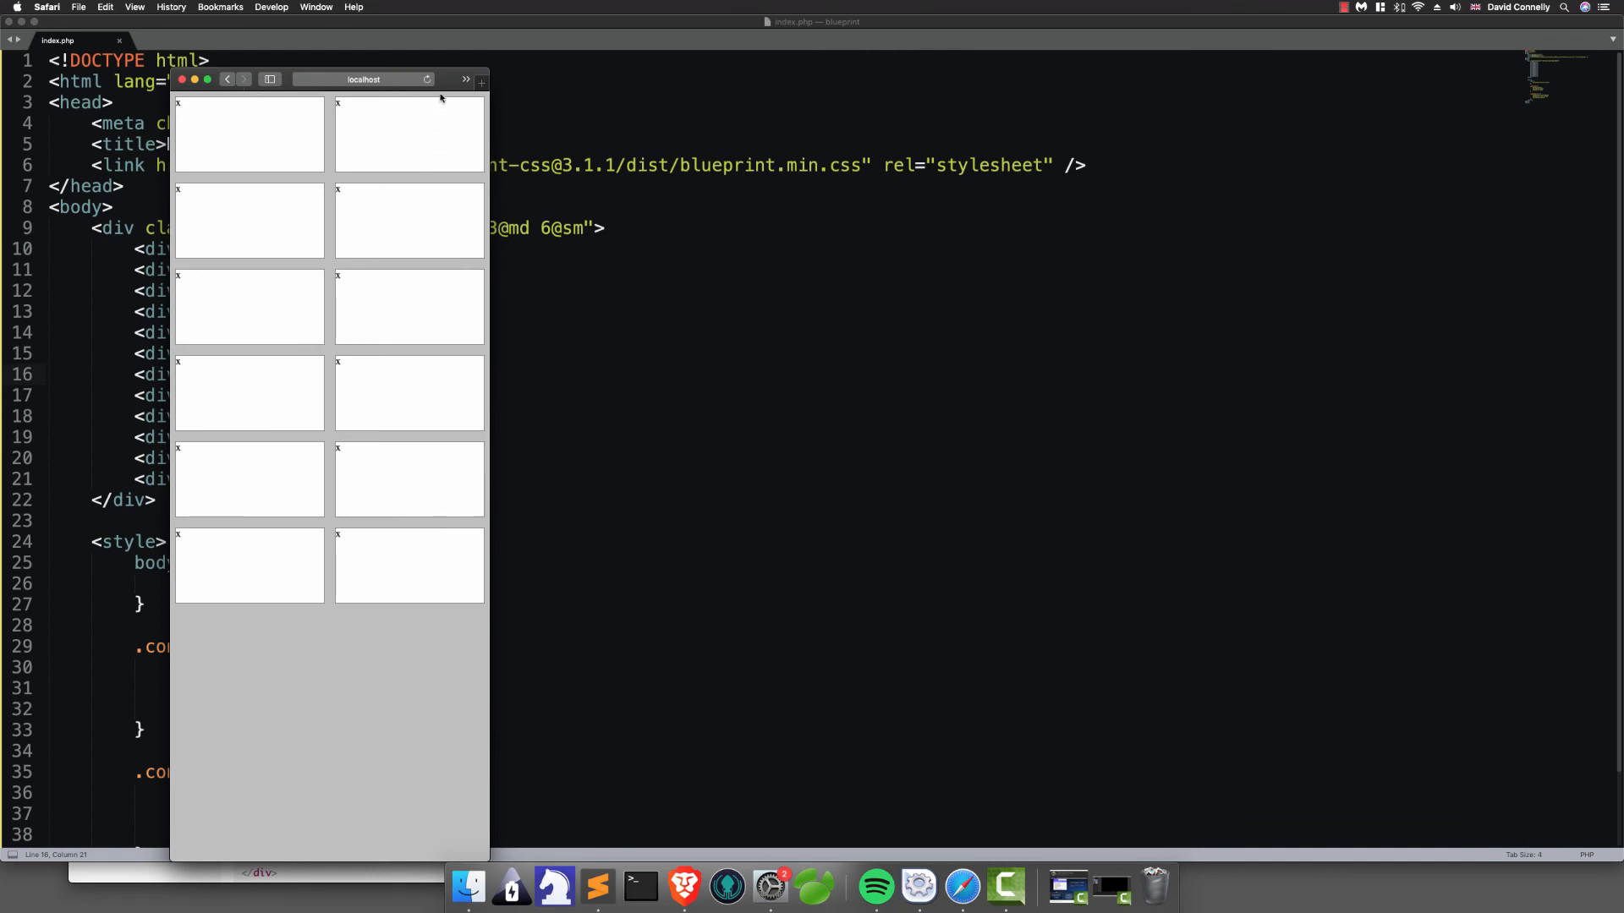
# Widen the Safari window so the boxes reflow into two rows of six columns
pyautogui.moveTo(363, 79); pyautogui.dragTo(329, 80)
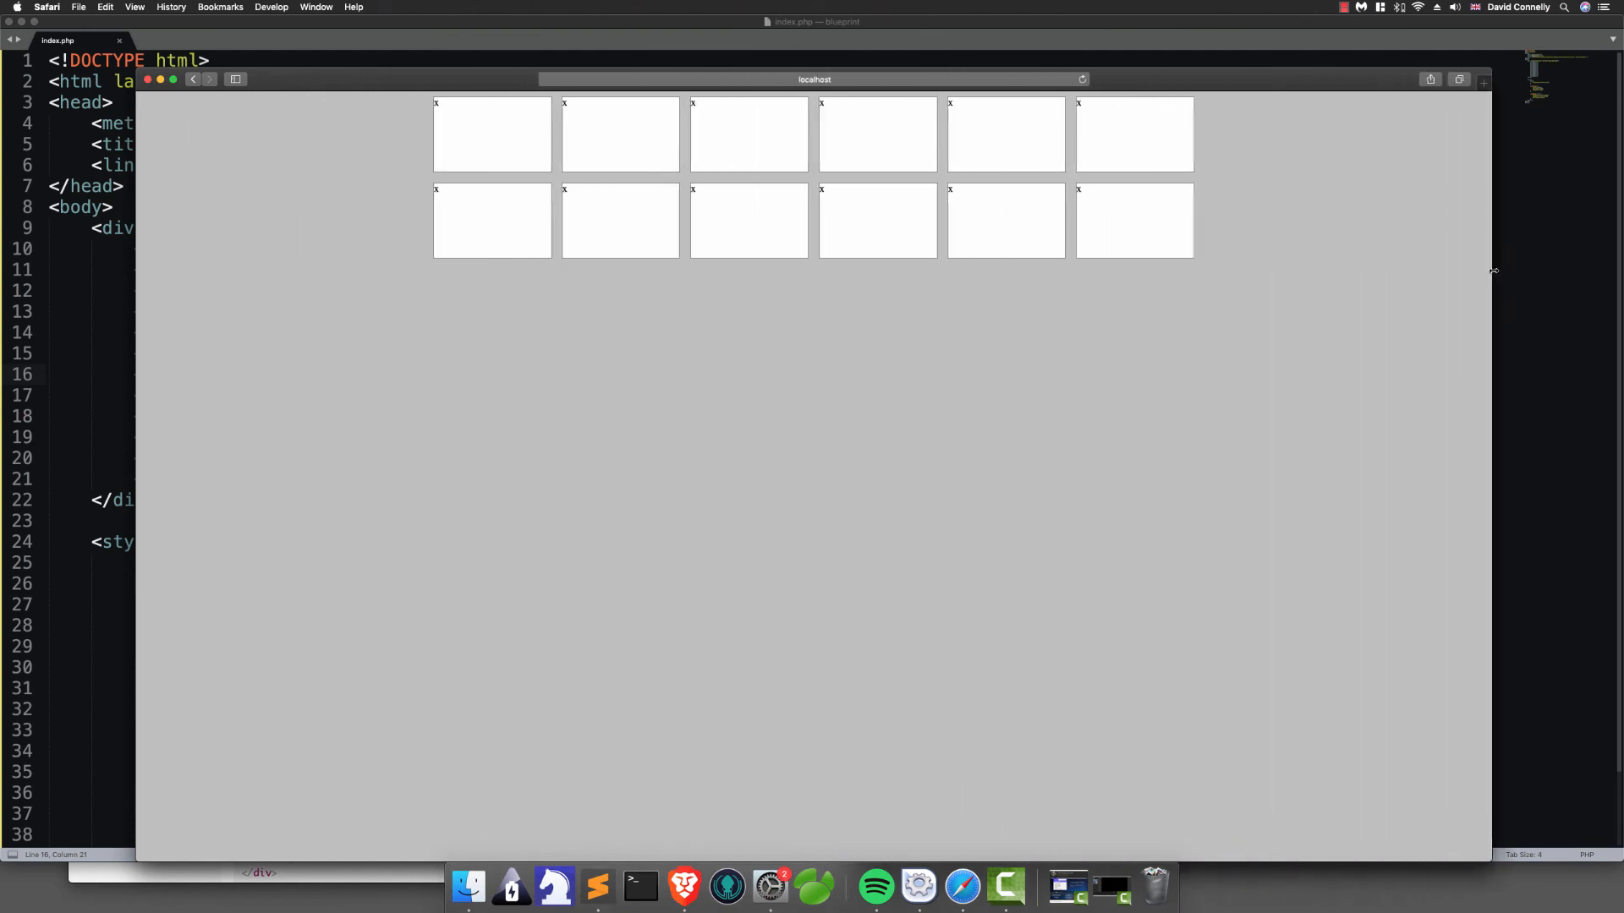
pyautogui.moveTo(684, 886)
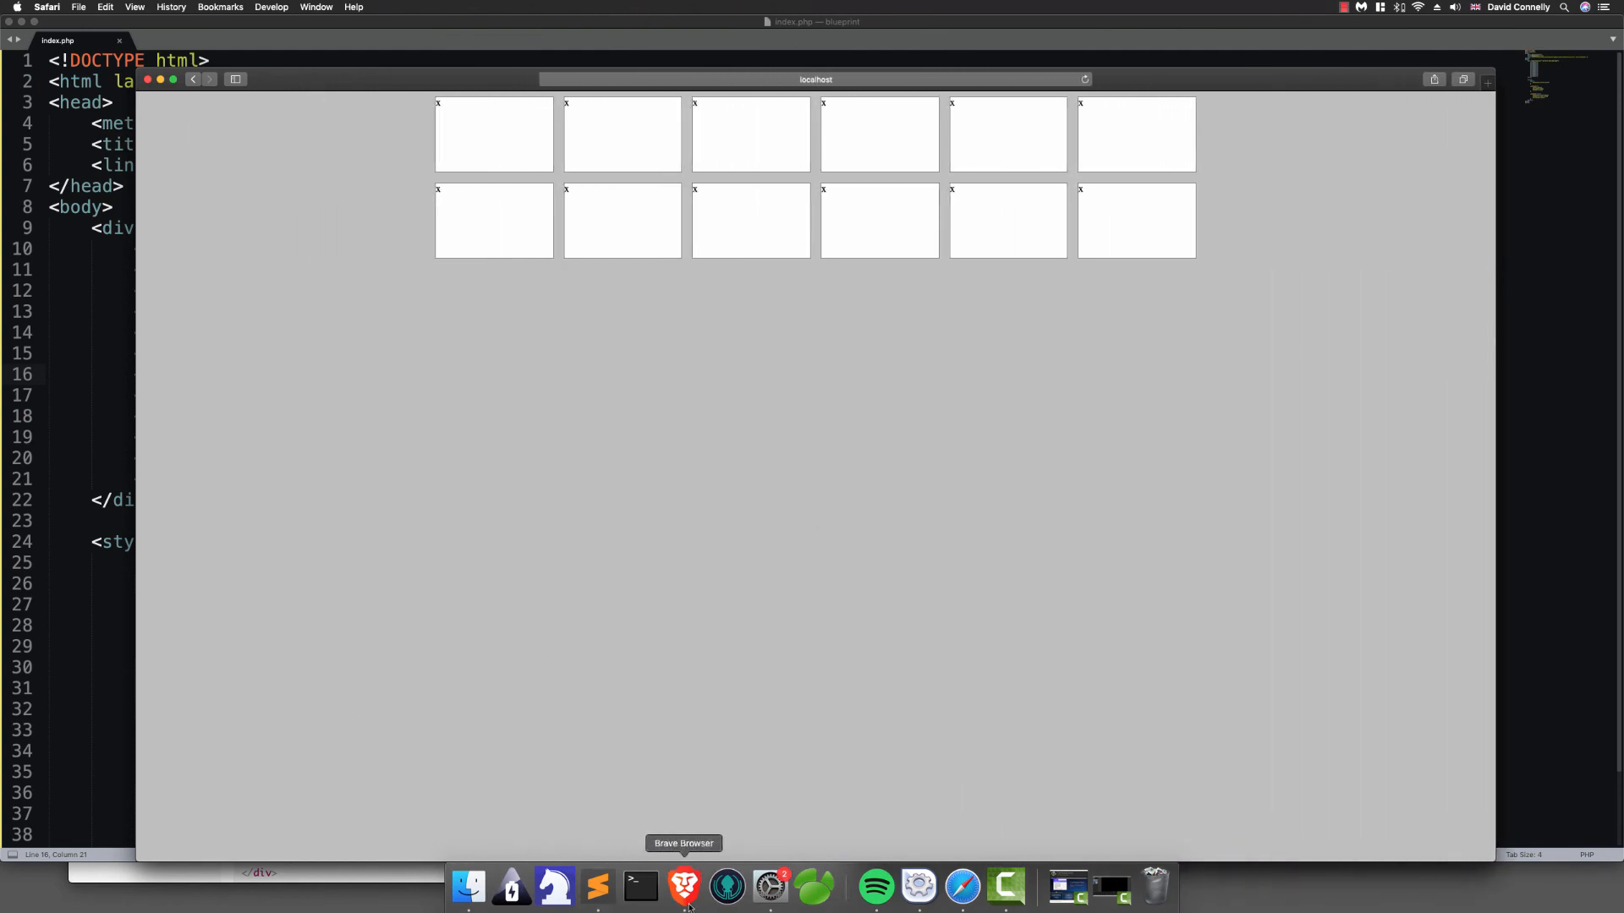
# Glance through the Defiant CSS and Milligram tabs in Brave, then return to the Blueprint CSS centering docs
pyautogui.click(684, 886)
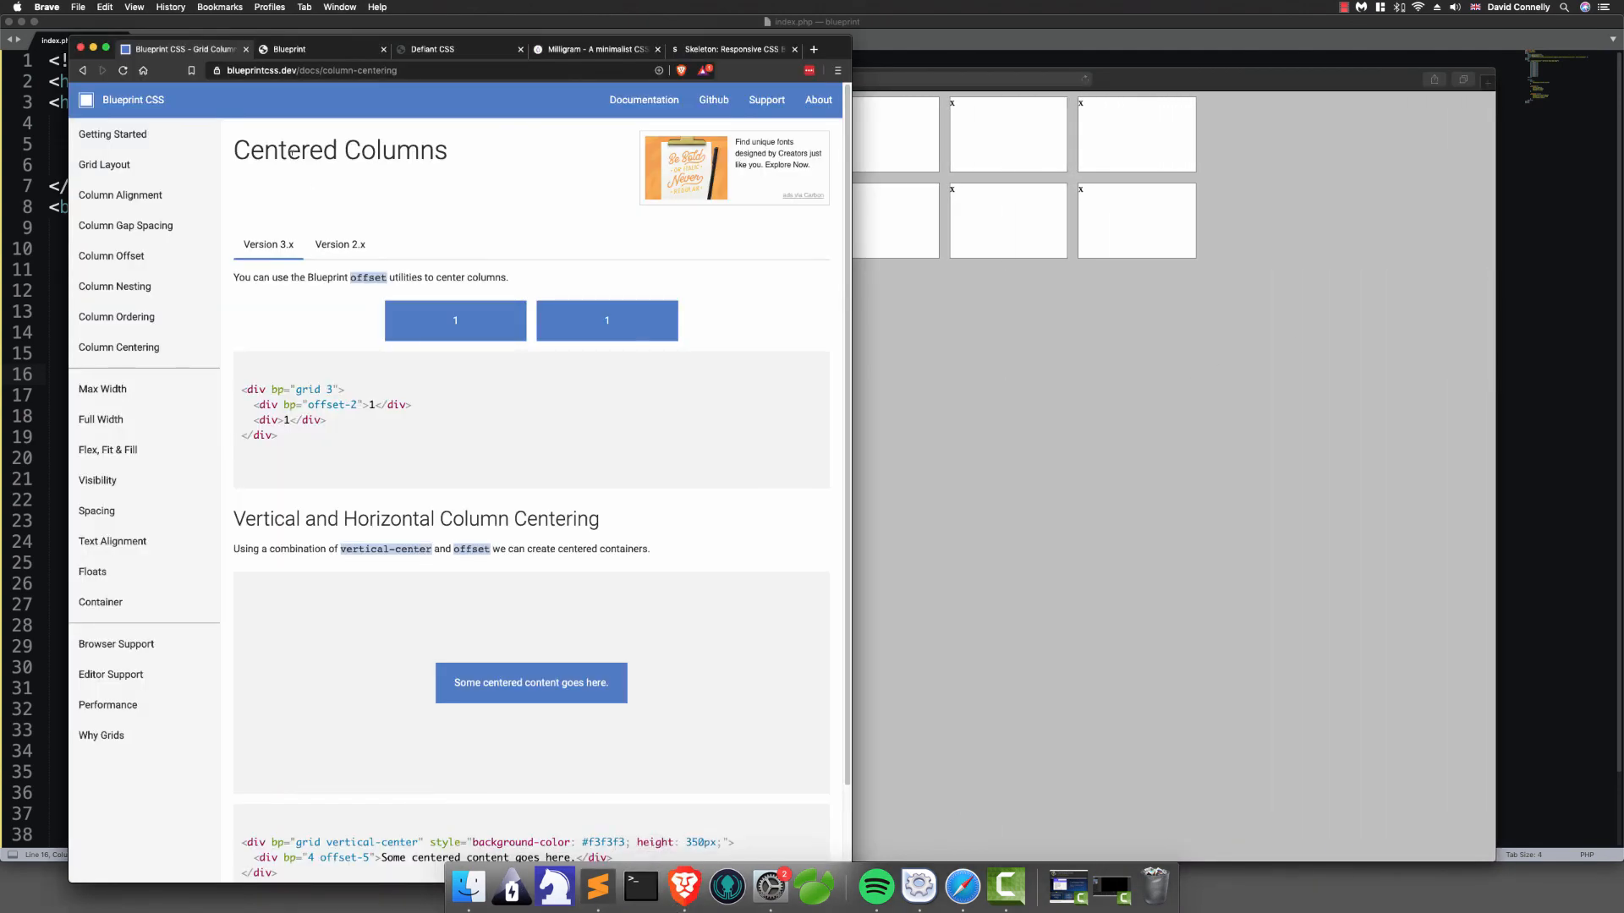
pyautogui.moveTo(720, 530)
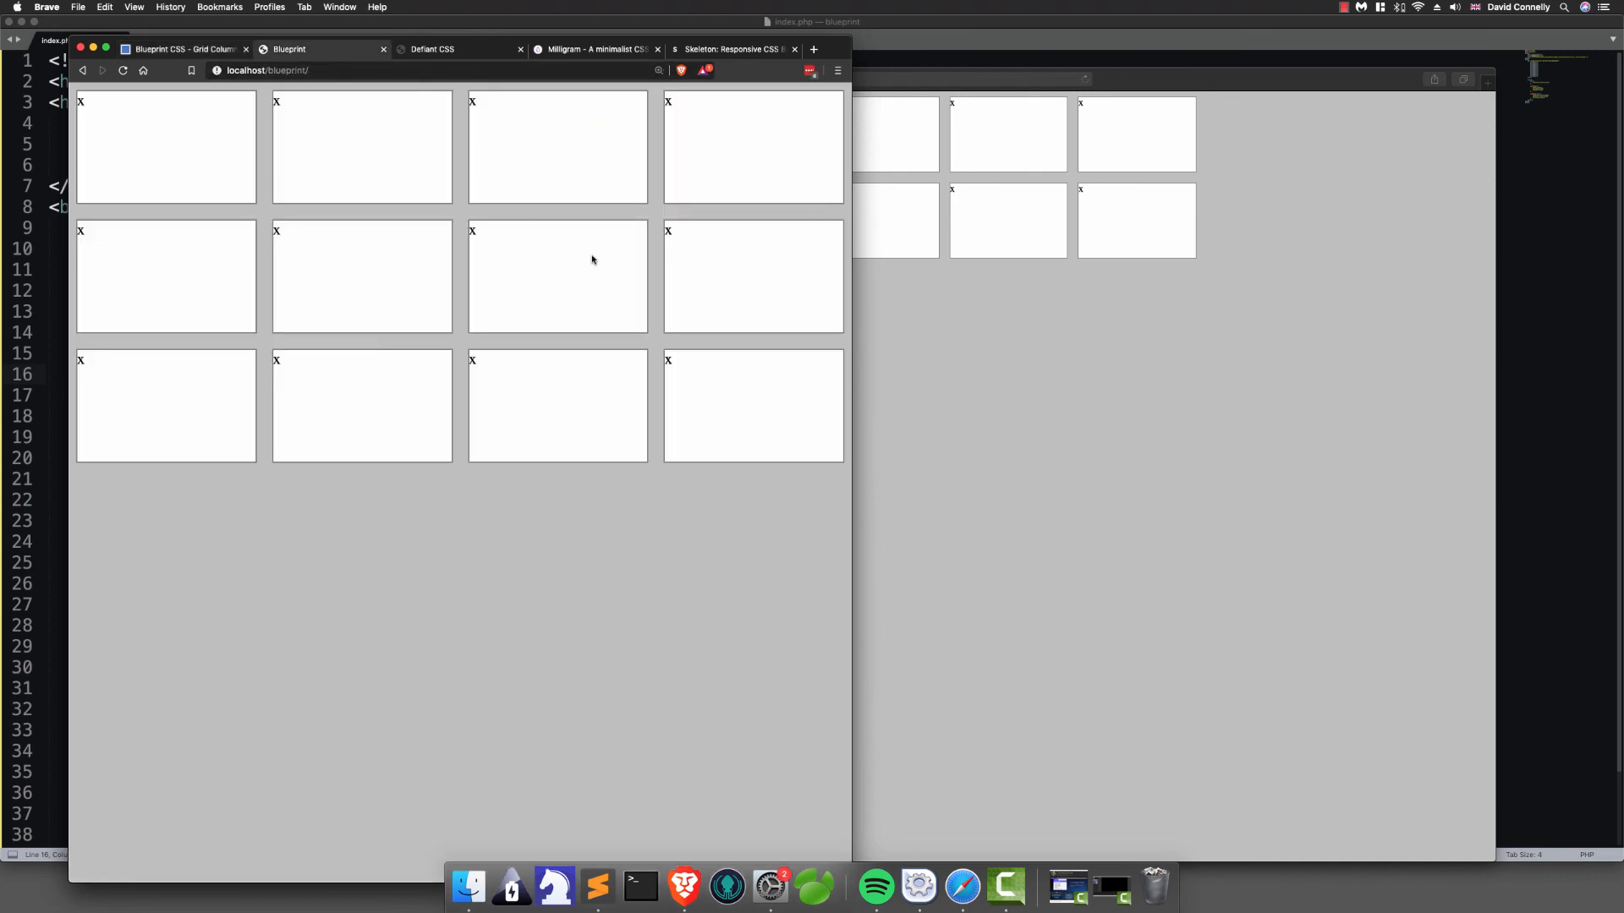
pyautogui.click(432, 49)
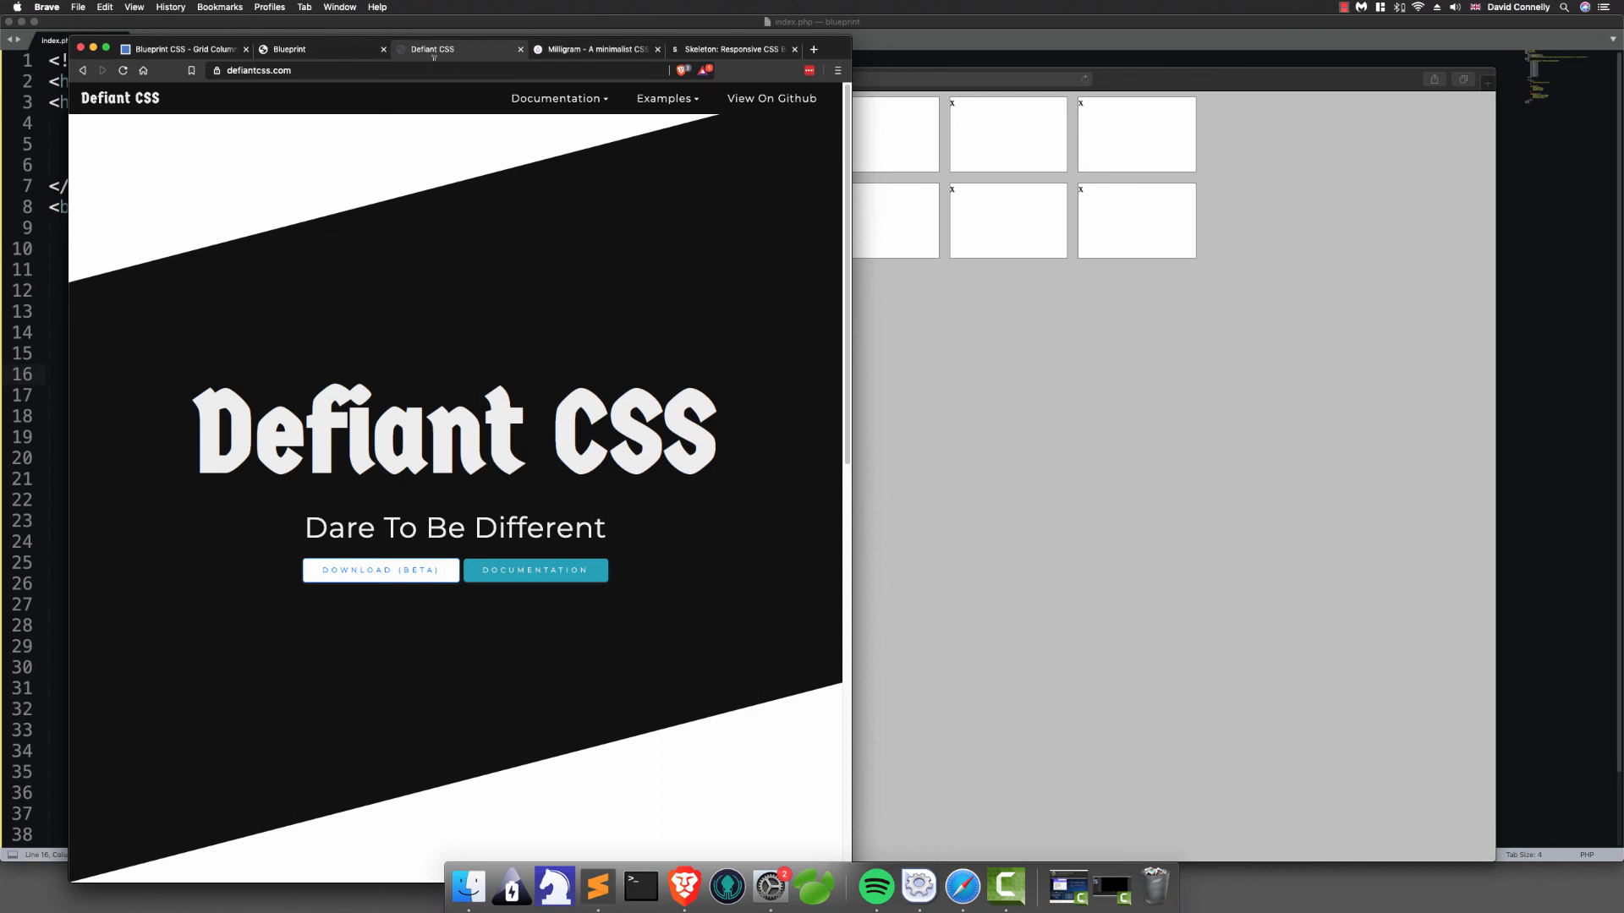
pyautogui.click(594, 49)
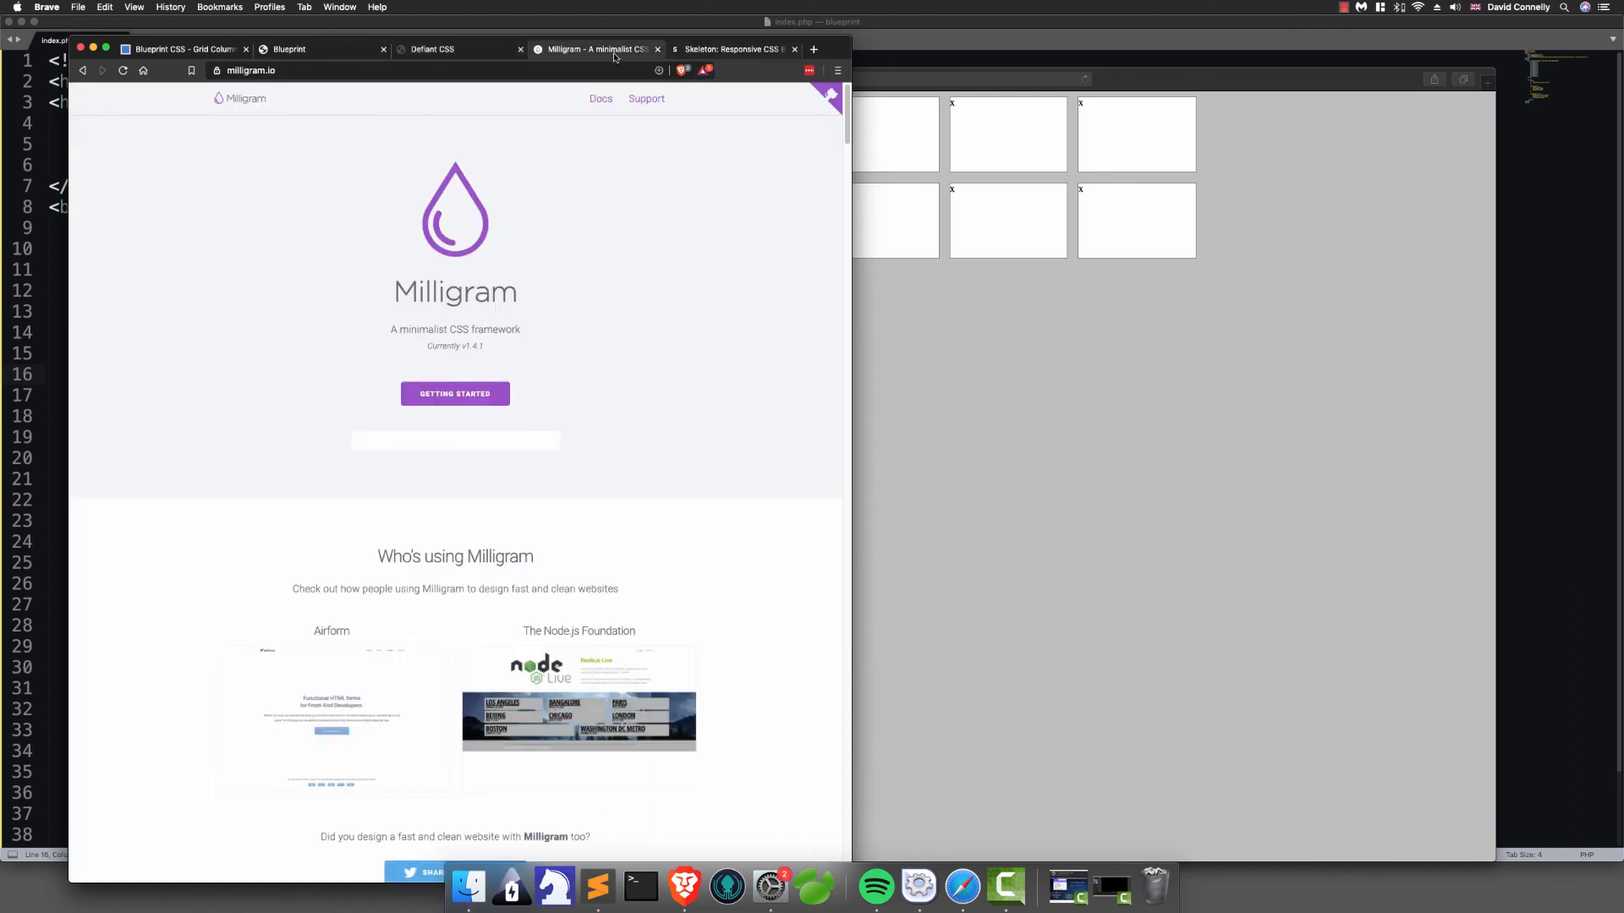
pyautogui.click(185, 49)
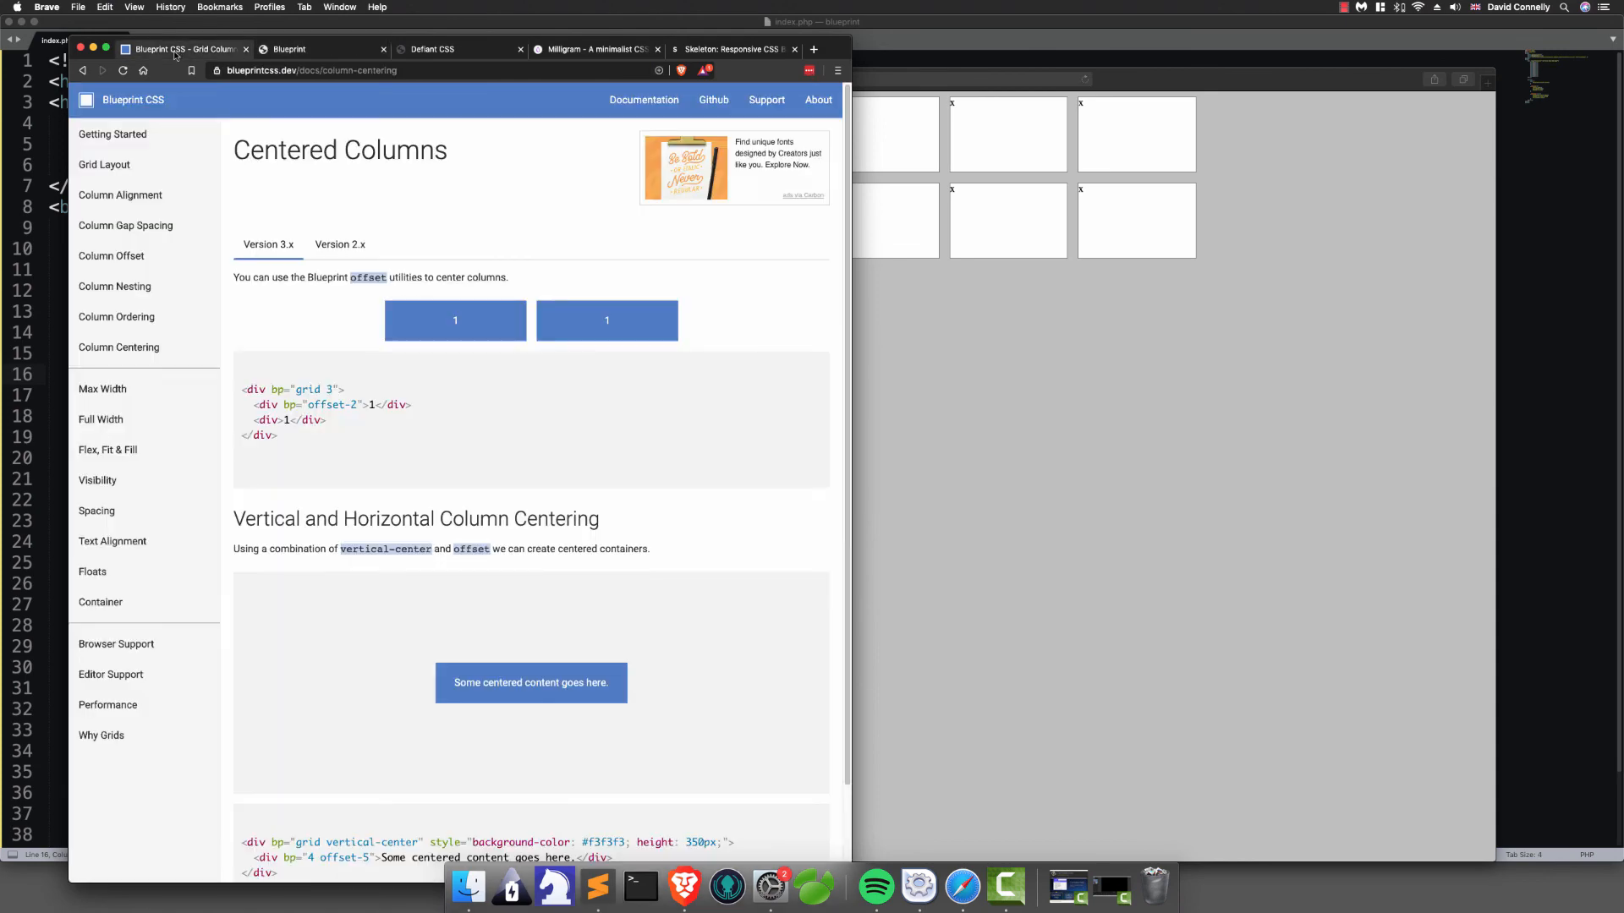
pyautogui.moveTo(628, 589)
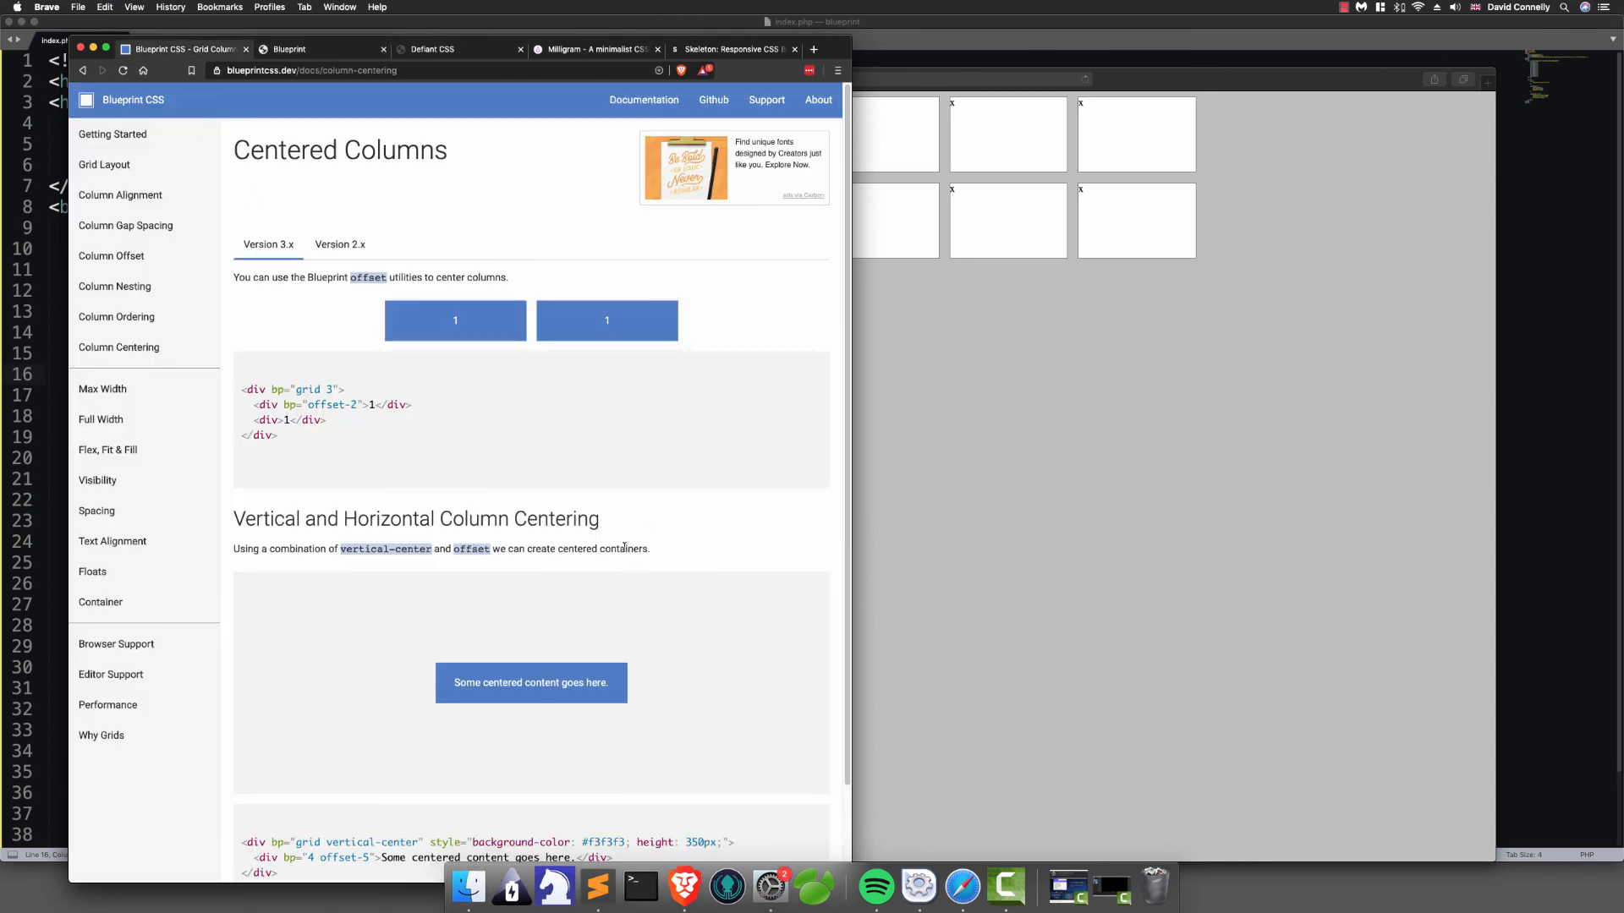
pyautogui.moveTo(629, 540)
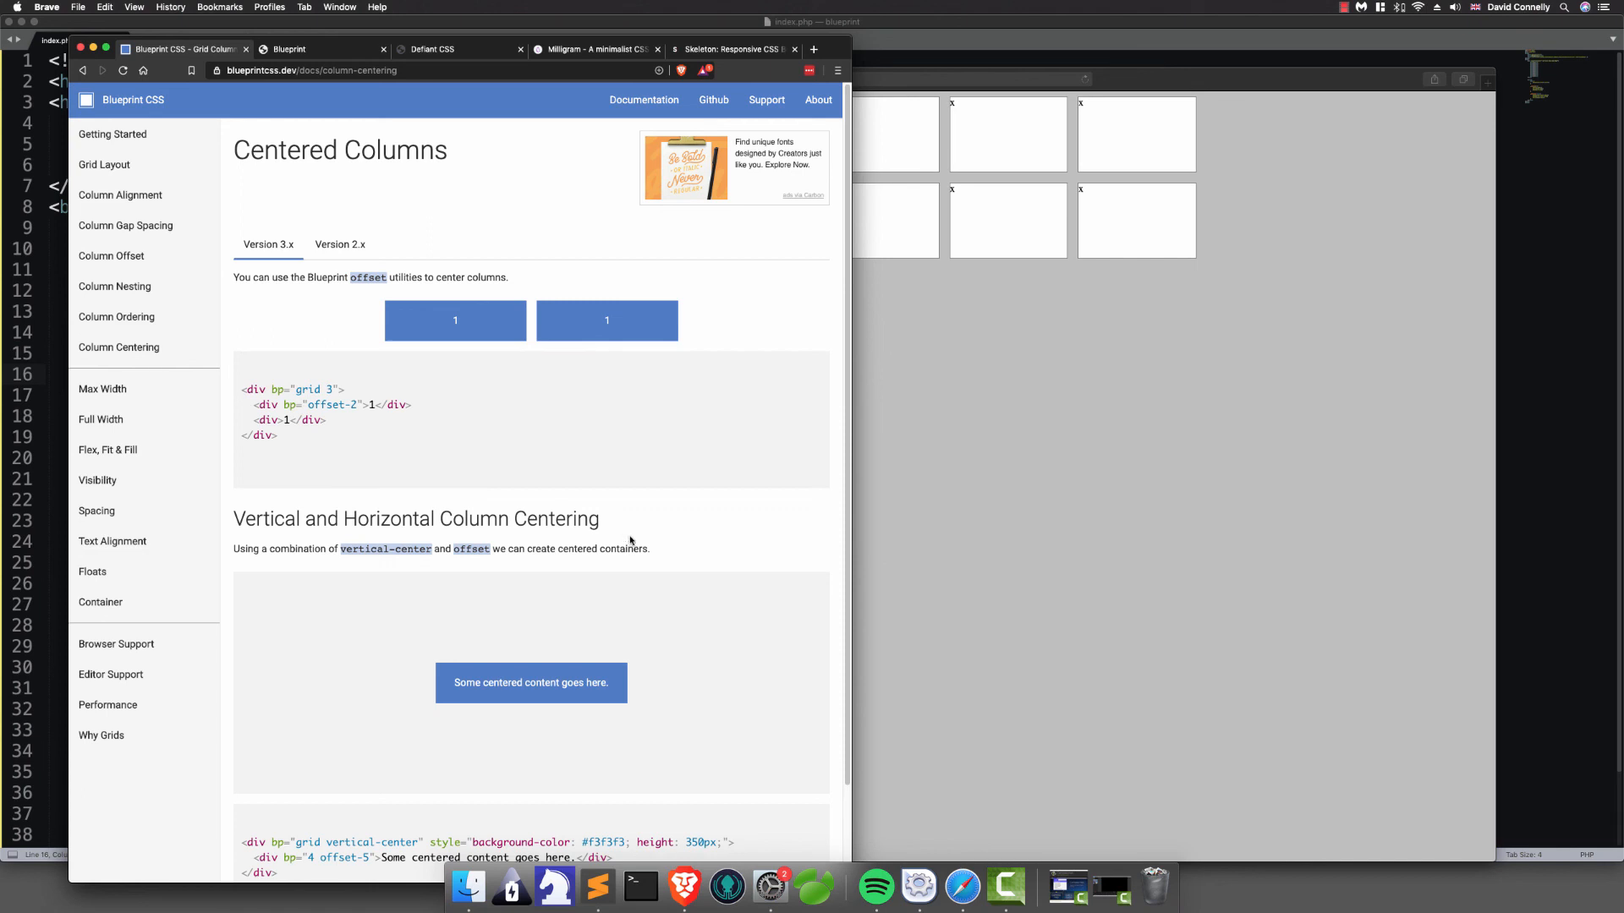